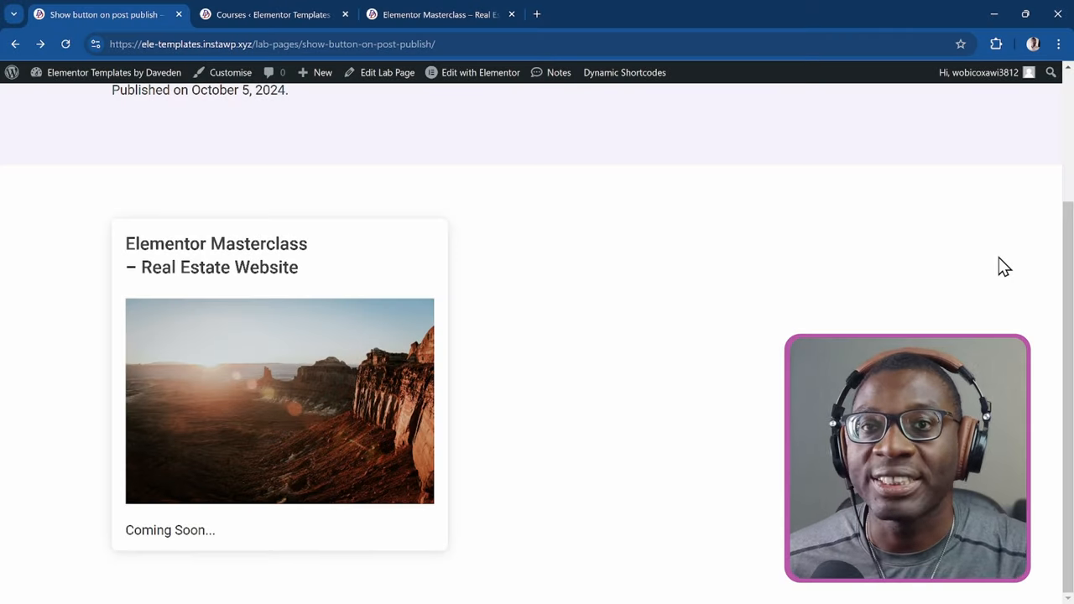
pyautogui.moveTo(510, 259)
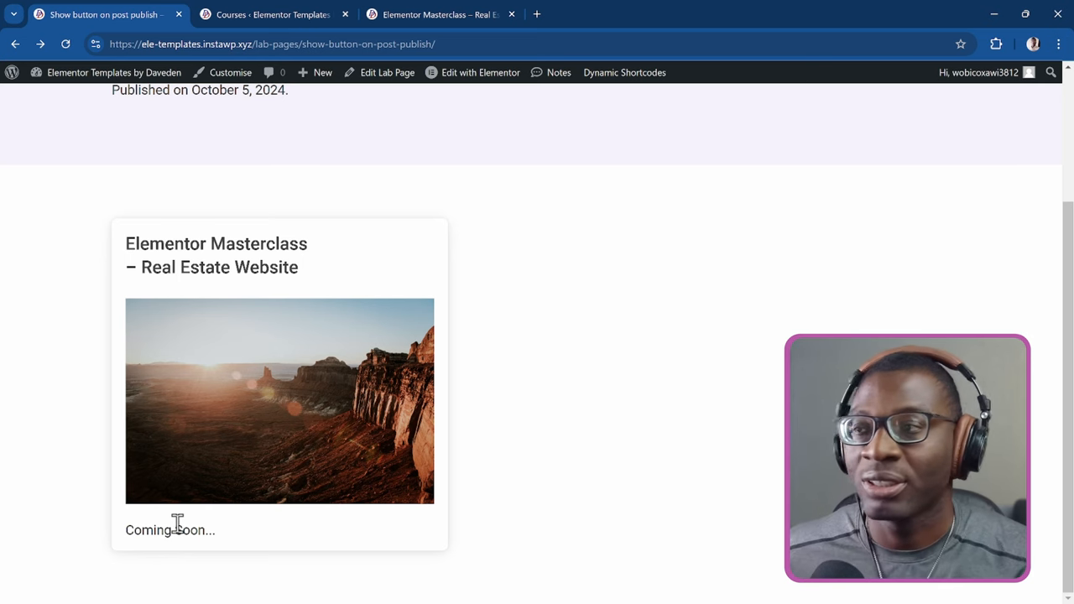
pyautogui.moveTo(282, 14)
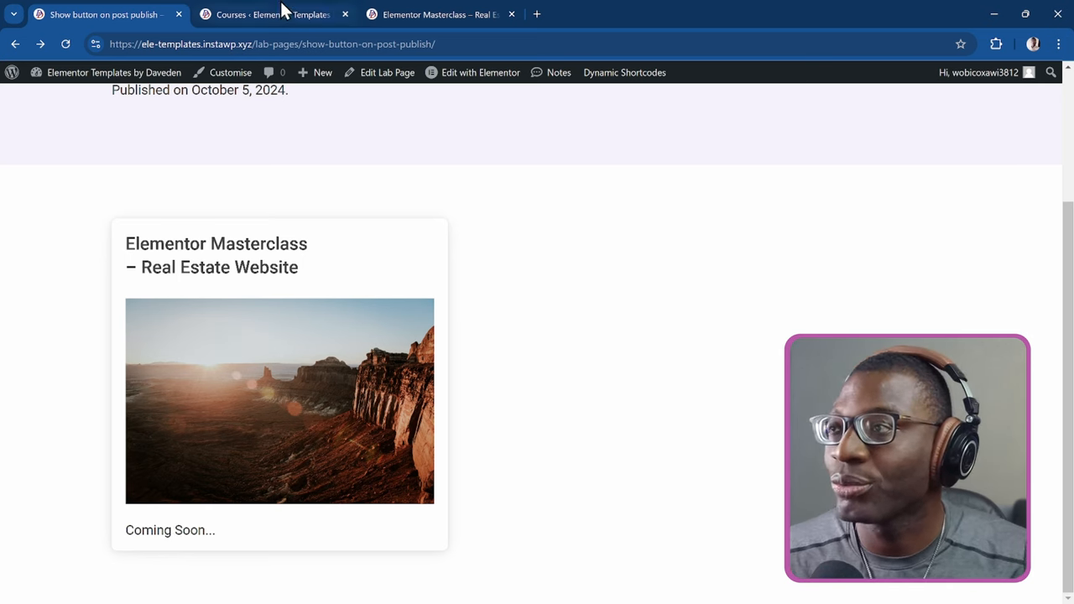
# Step: Quick-edit the Elementor Masterclass course and set its publish month to 09-Sep
pyautogui.click(272, 14)
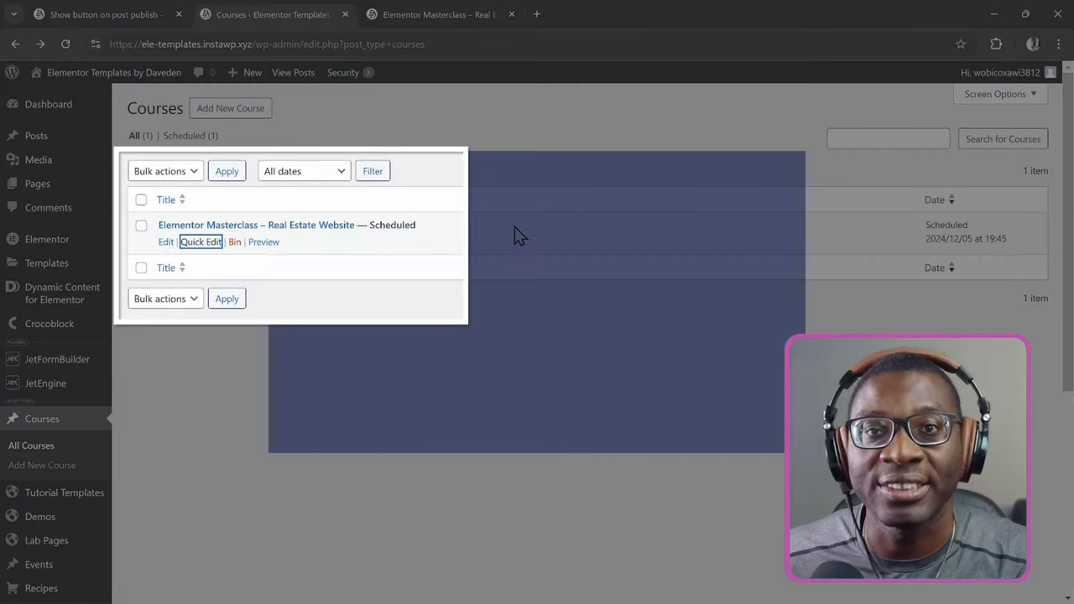
pyautogui.moveTo(445, 195)
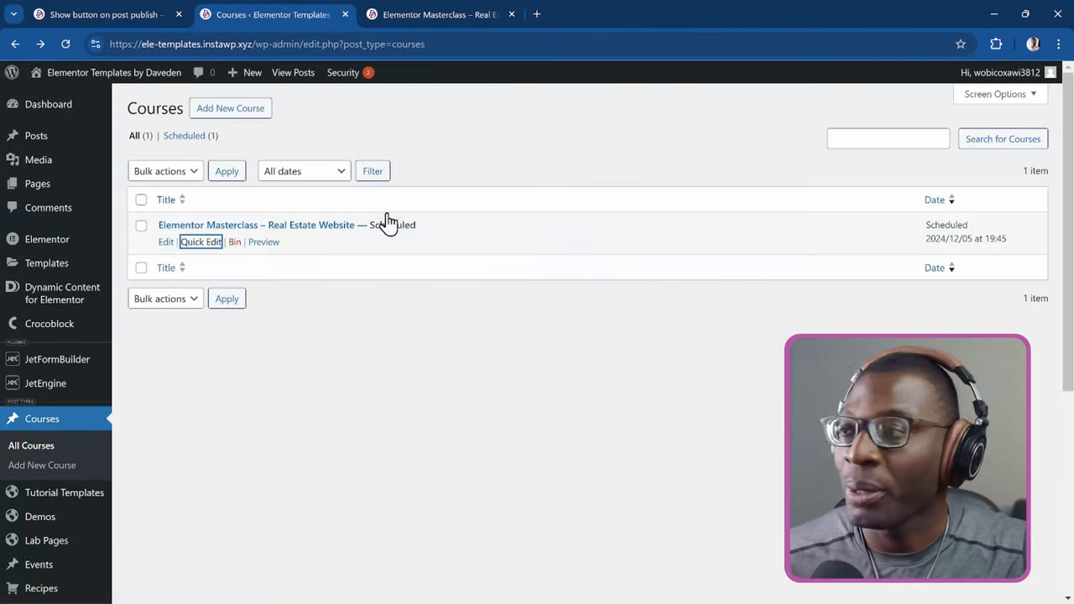
pyautogui.click(202, 241)
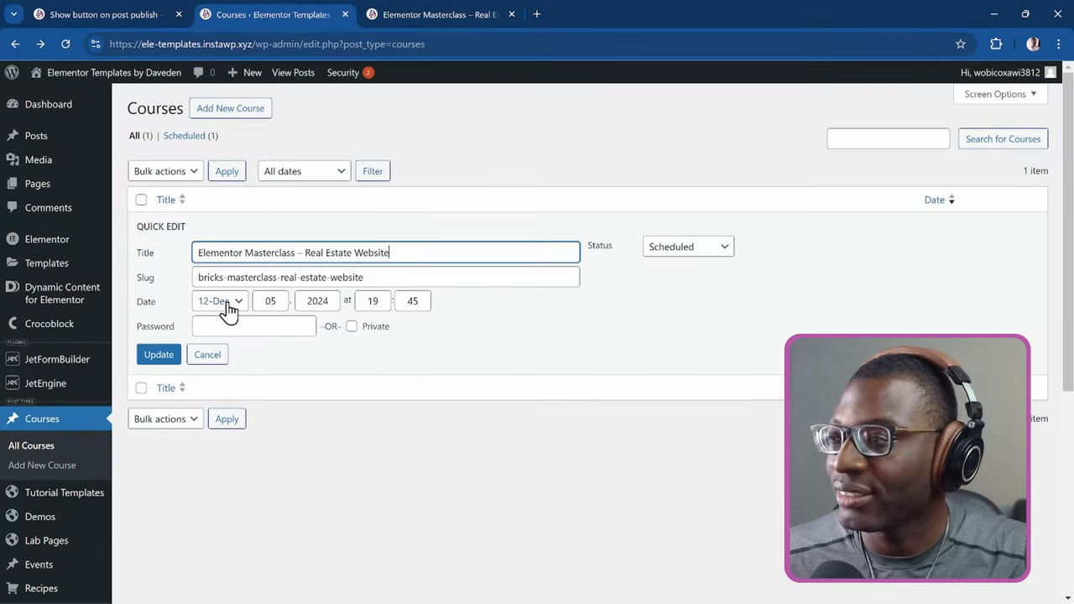
pyautogui.click(220, 301)
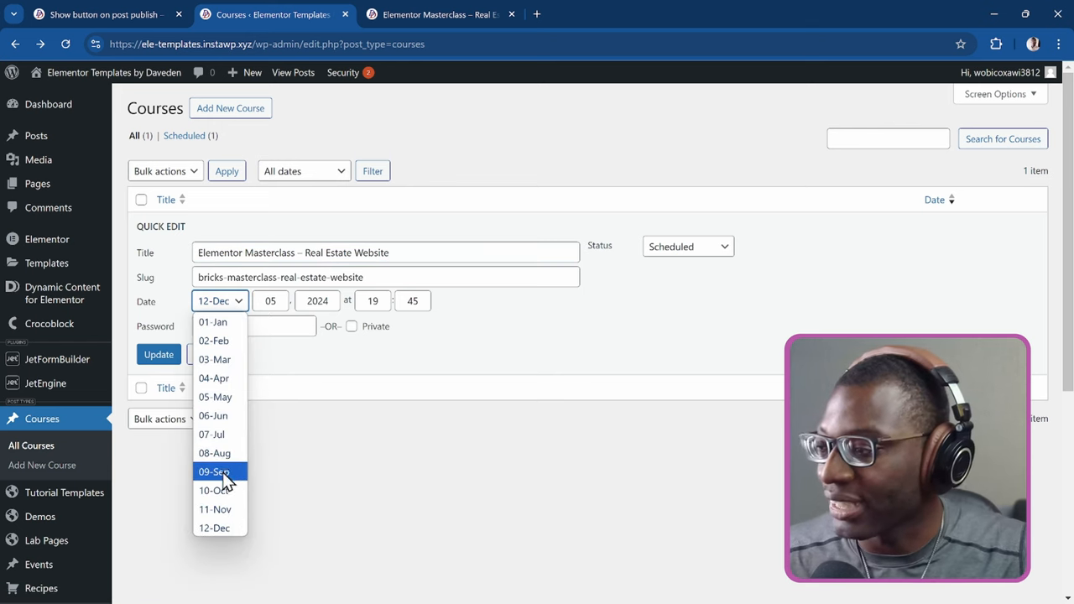
pyautogui.click(215, 472)
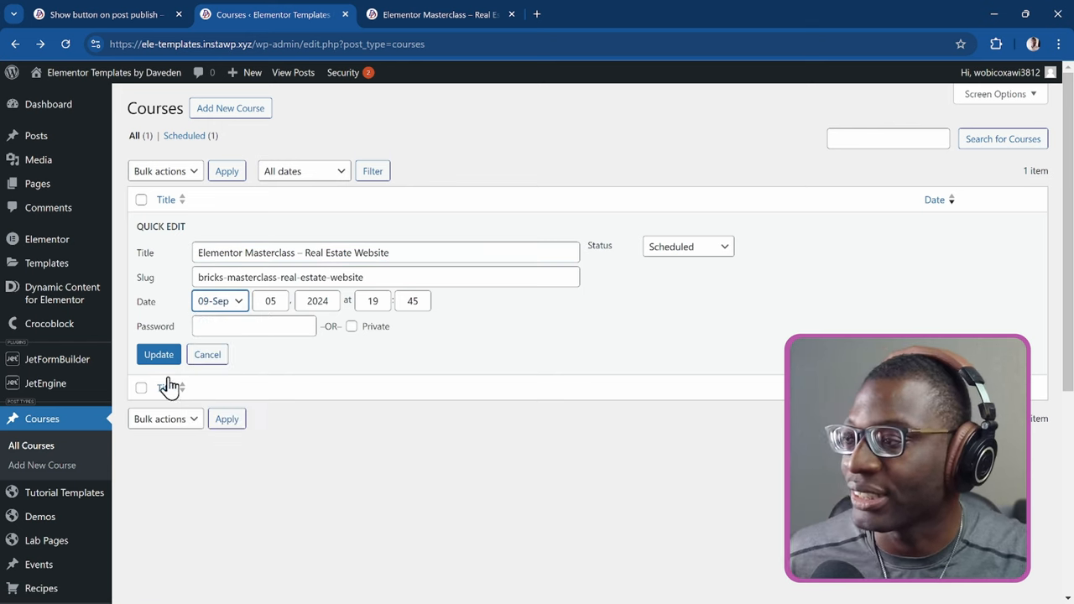
# Step: Update the course so it publishes on 5 September 2024 and return to the lab page
pyautogui.click(158, 355)
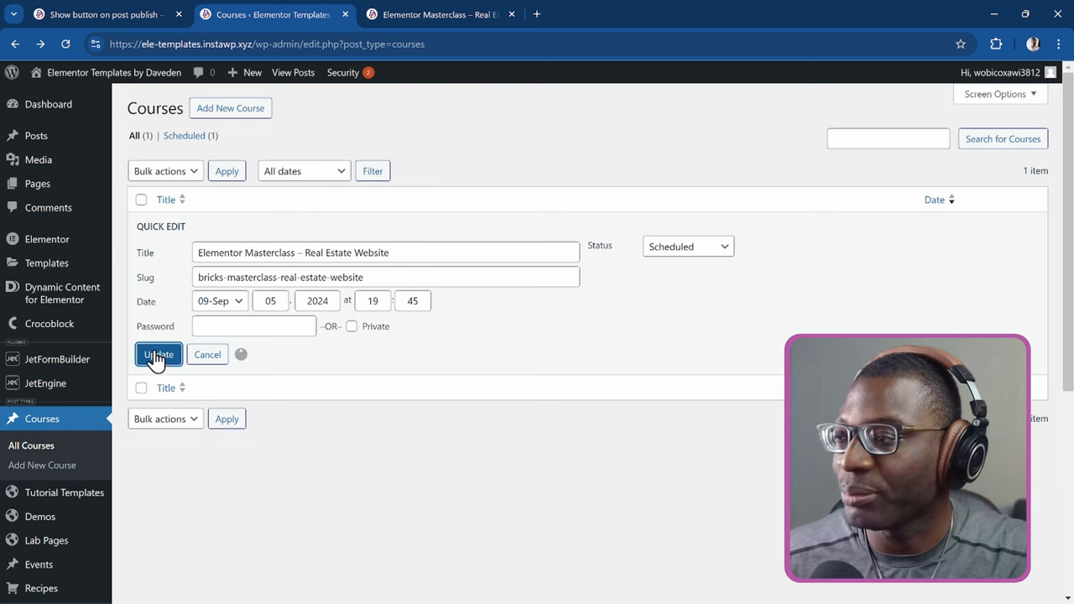
pyautogui.click(158, 354)
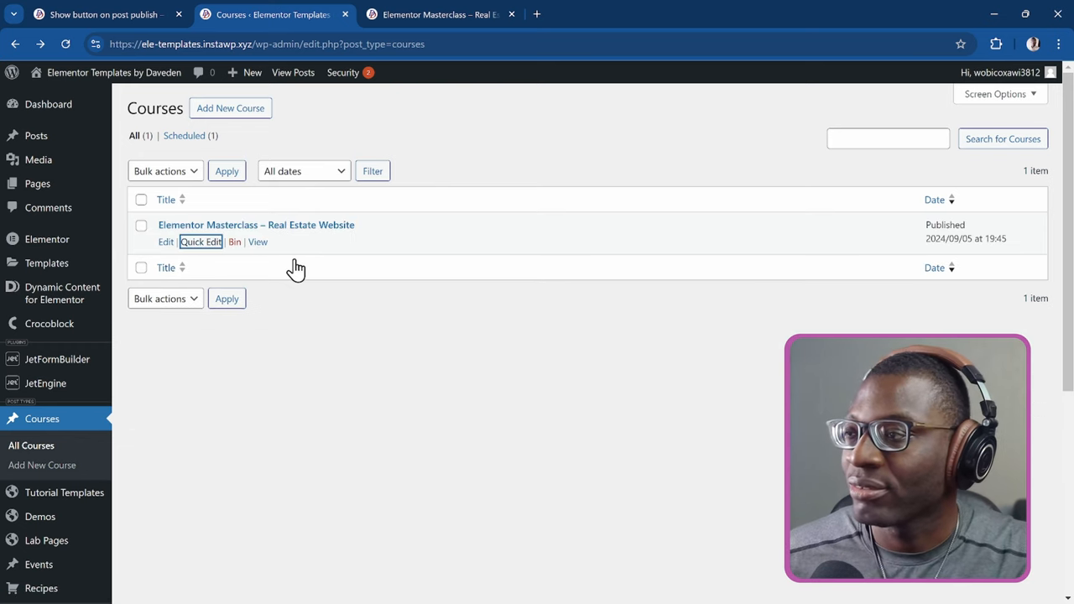
pyautogui.click(100, 13)
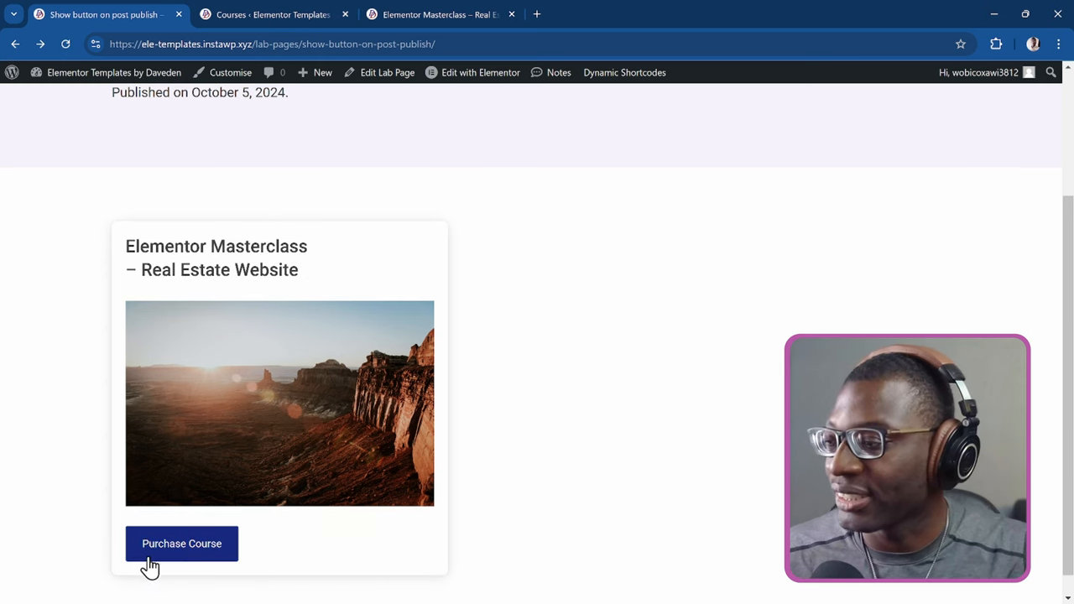
pyautogui.moveTo(315, 495)
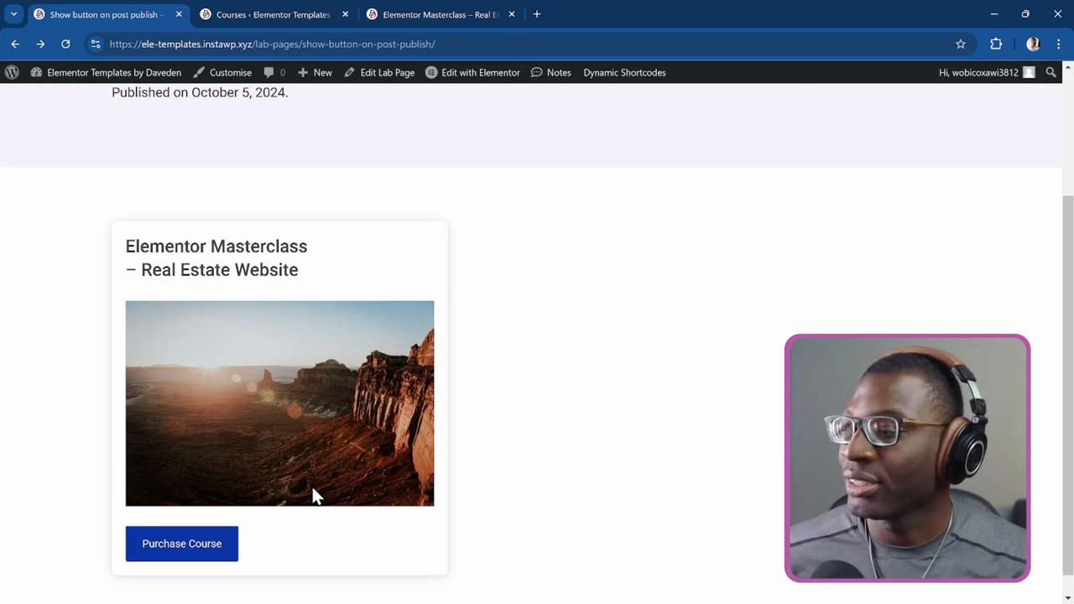
pyautogui.moveTo(181, 544)
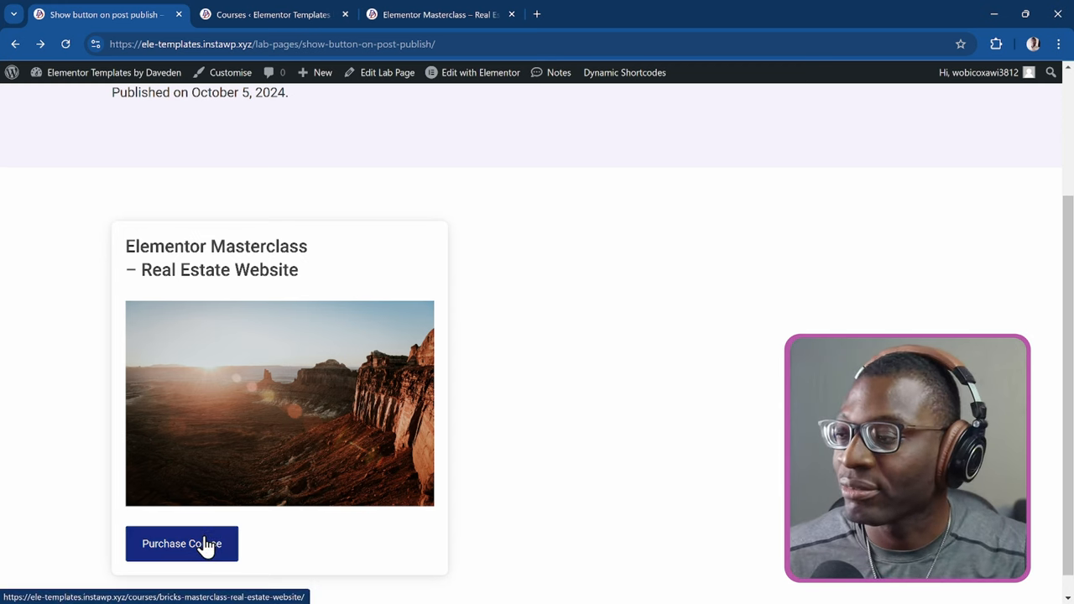
# Step: Follow the Purchase Course button to the course page priced at £97 and look it over
pyautogui.click(181, 544)
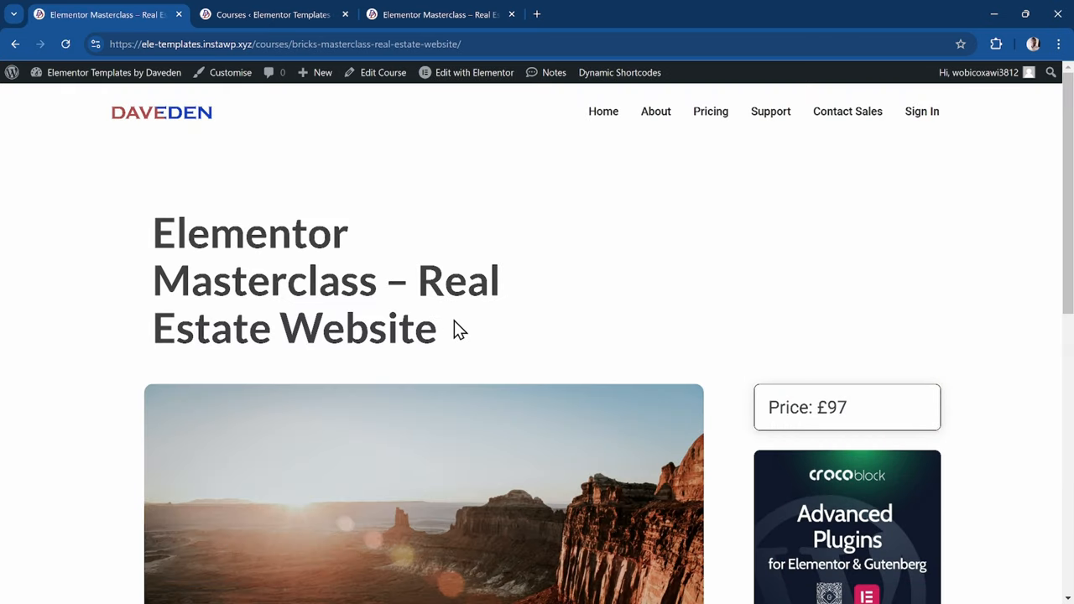
pyautogui.scroll(-3)
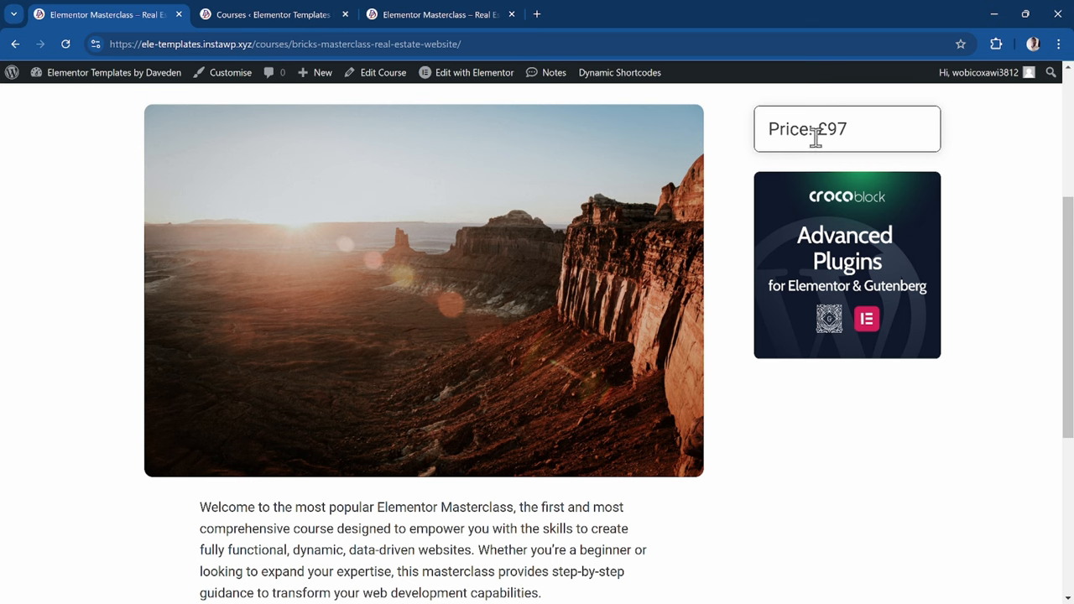
pyautogui.scroll(3)
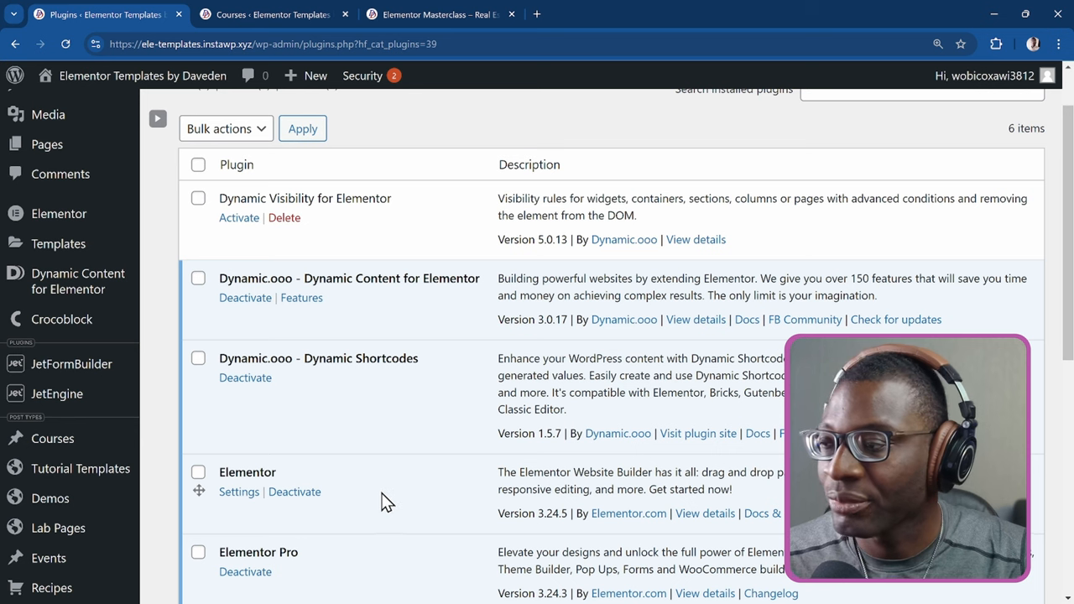
pyautogui.moveTo(420, 386)
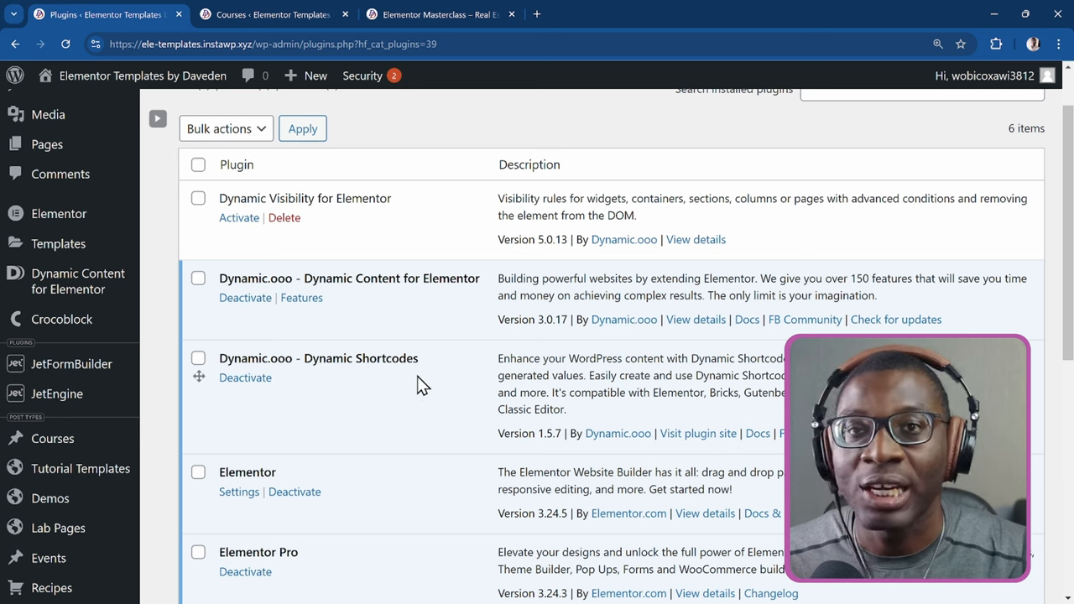
pyautogui.moveTo(295, 217)
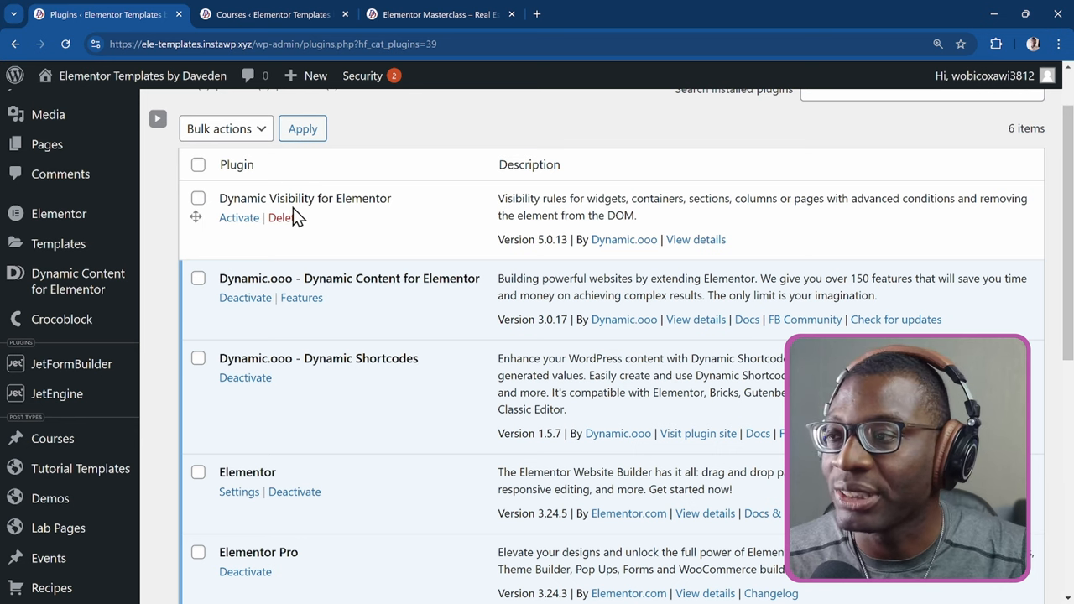
pyautogui.moveTo(258, 297)
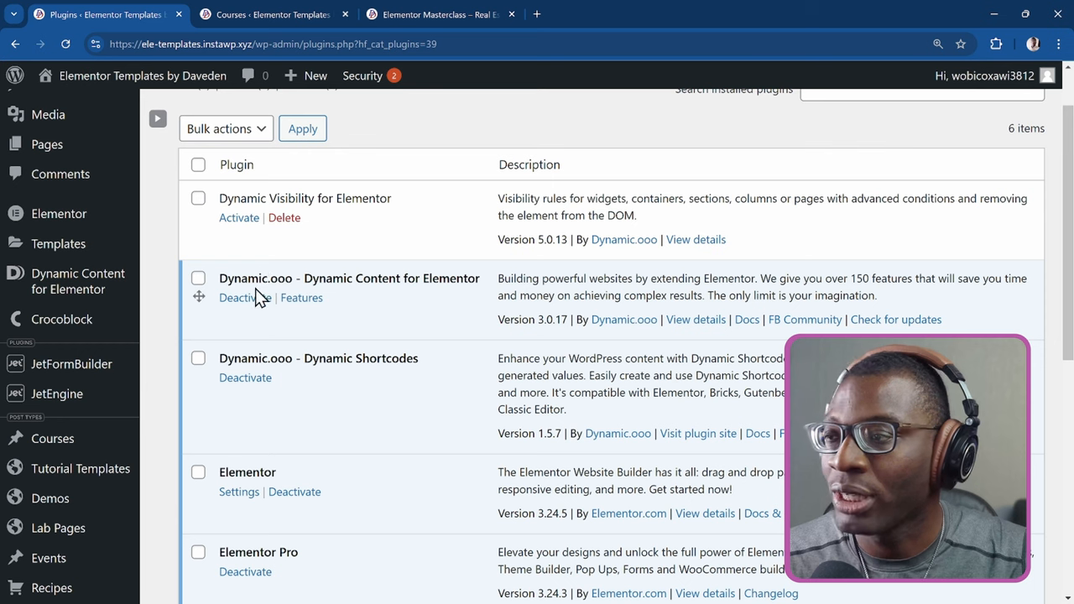
pyautogui.moveTo(445, 231)
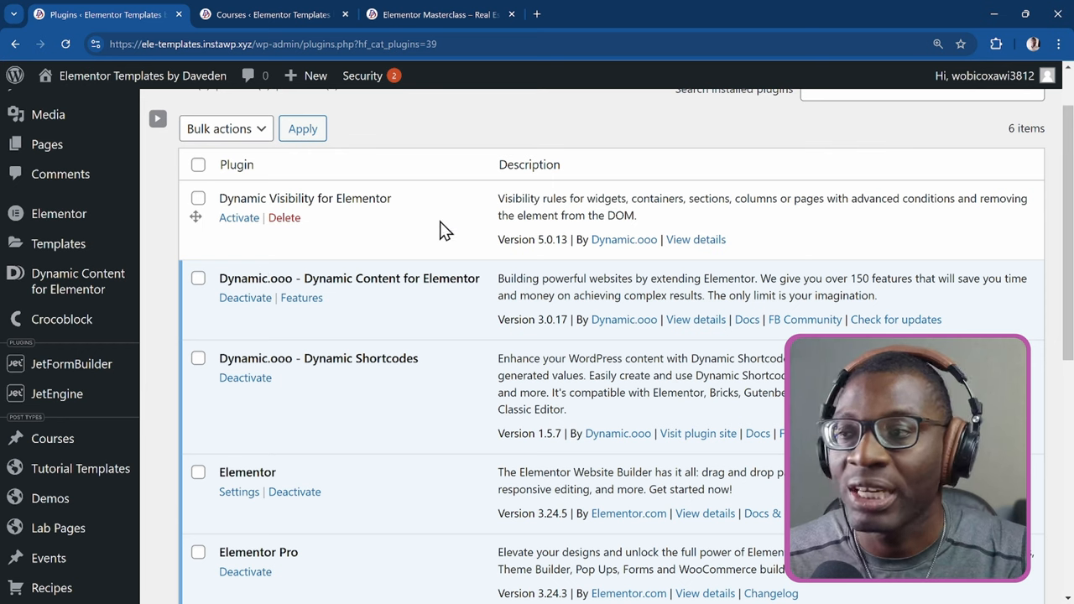
pyautogui.moveTo(467, 245)
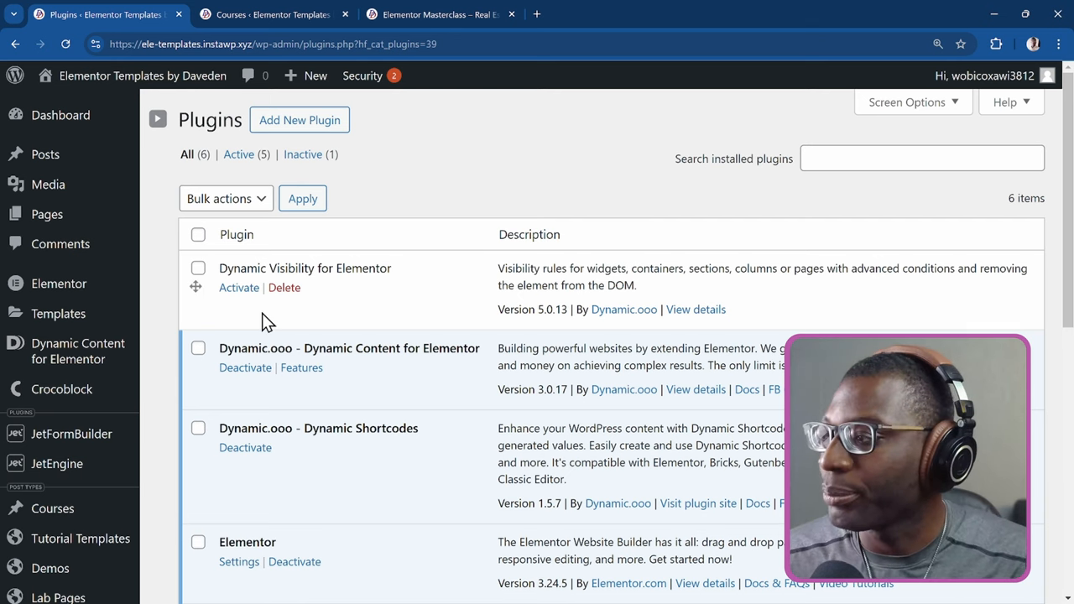
# Step: Open the Elementor Masterclass course from All Courses for editing and note its post ID 207
pyautogui.scroll(-3)
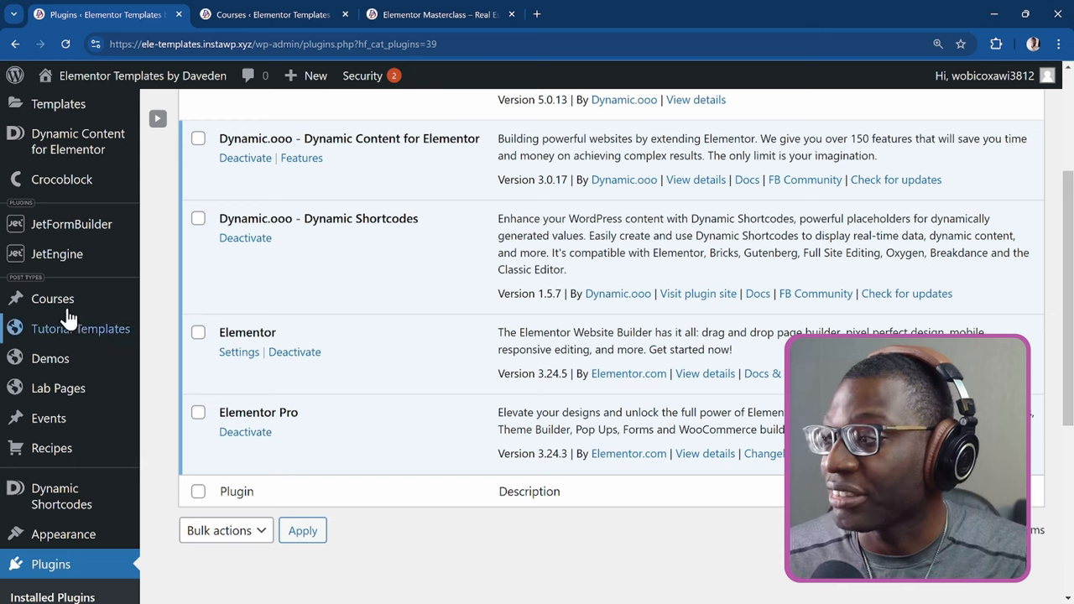
pyautogui.moveTo(52, 299)
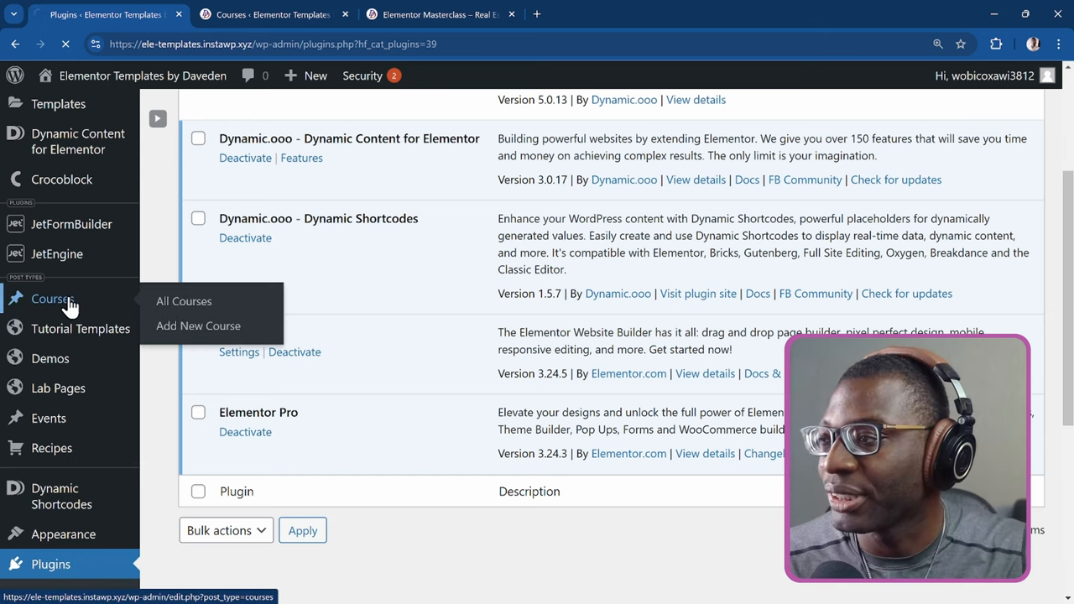
pyautogui.click(185, 300)
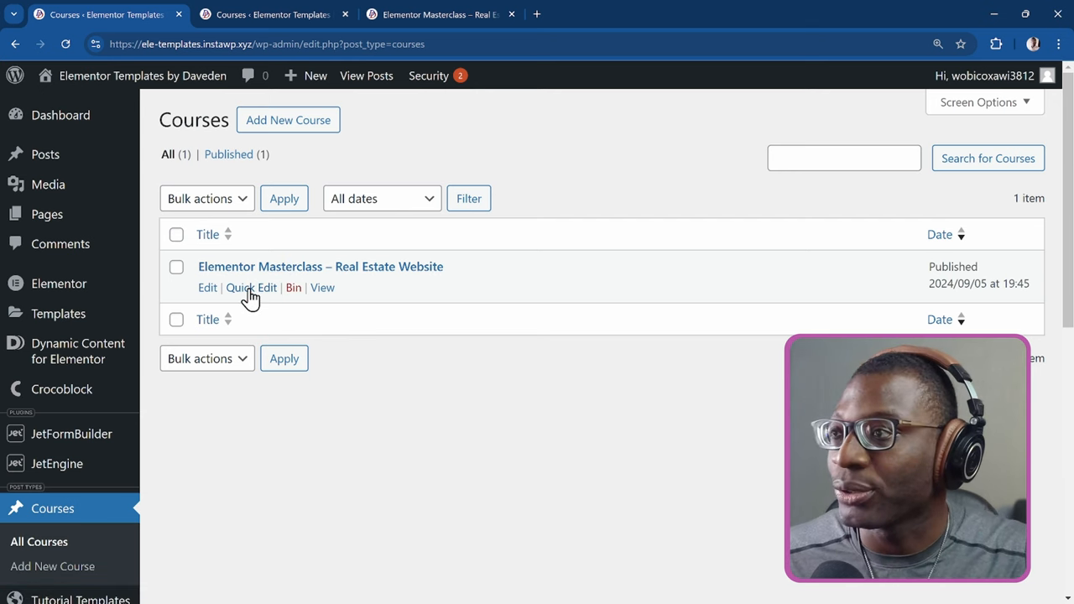
pyautogui.moveTo(370, 141)
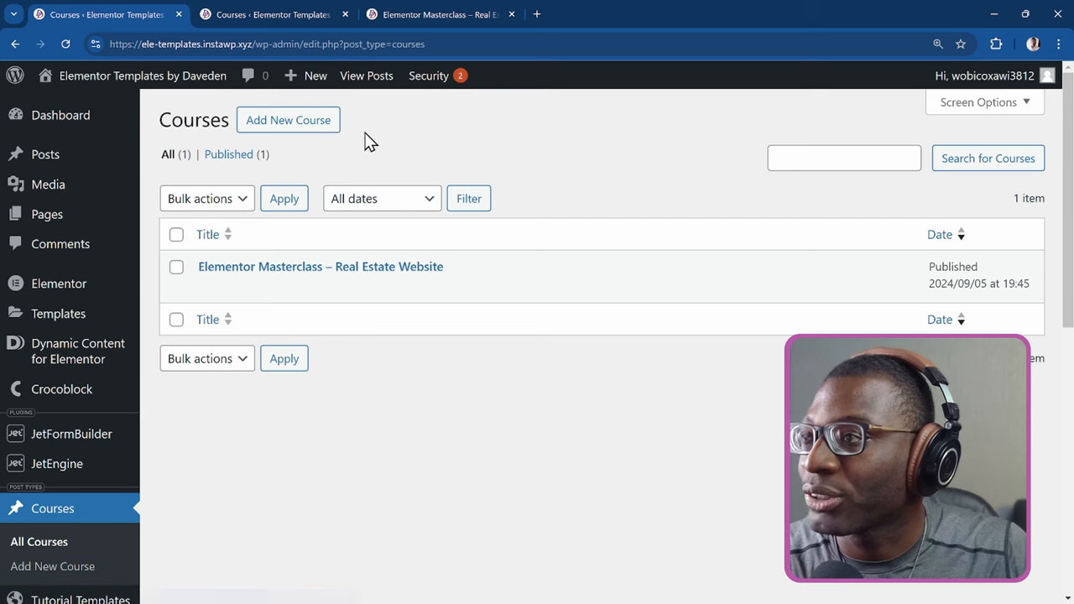
pyautogui.click(321, 265)
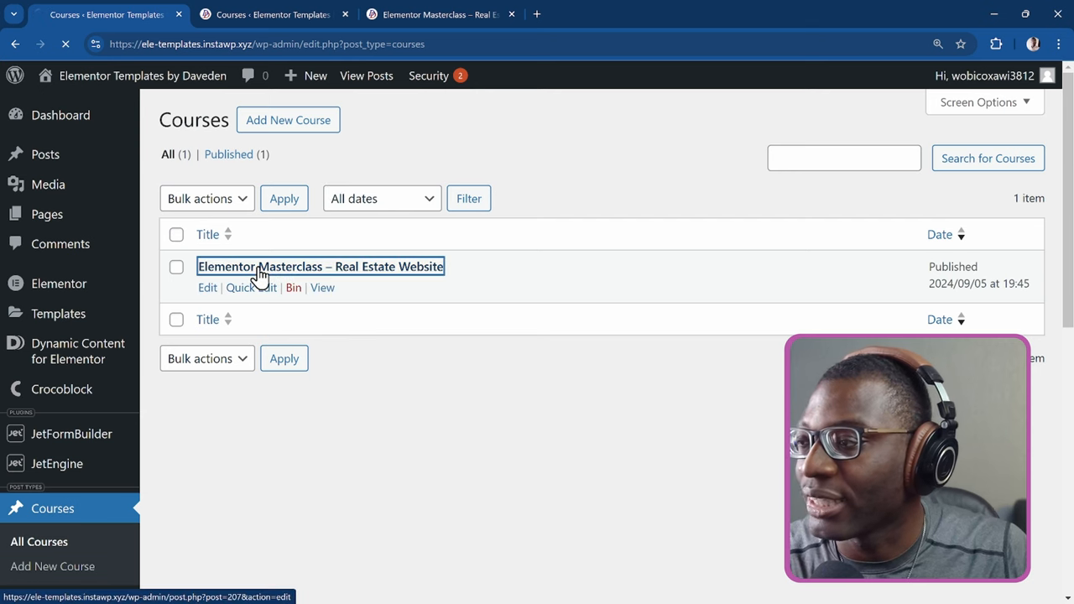
pyautogui.click(321, 266)
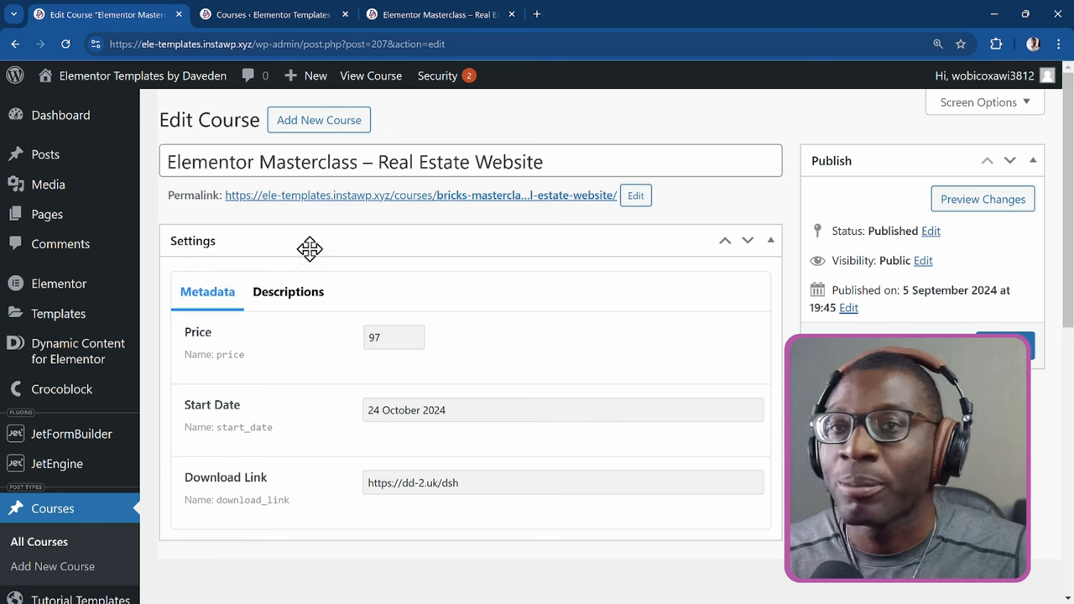
pyautogui.moveTo(410, 201)
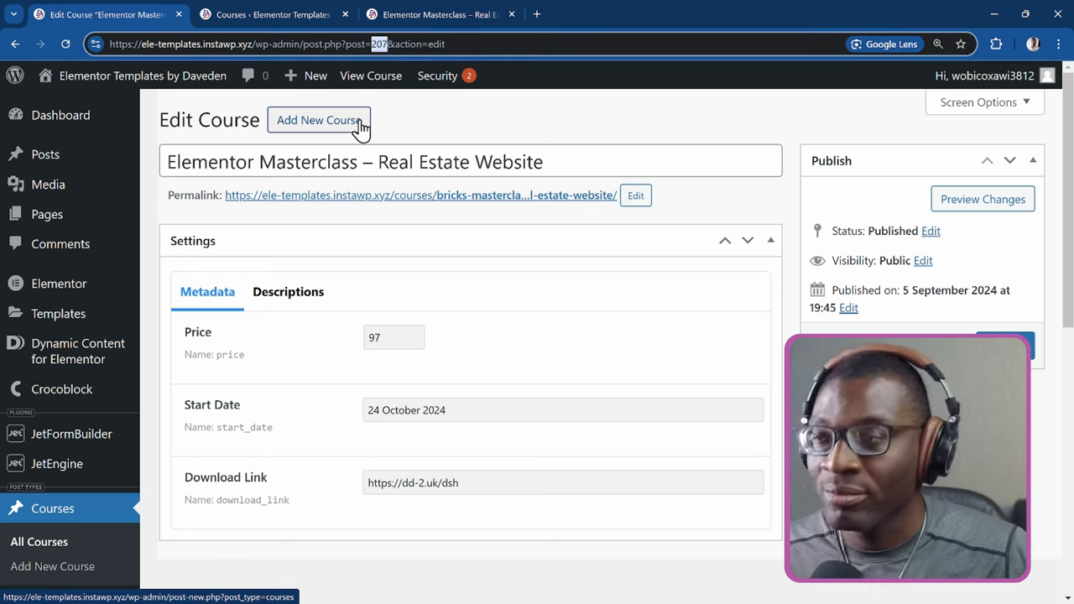
pyautogui.moveTo(289, 292)
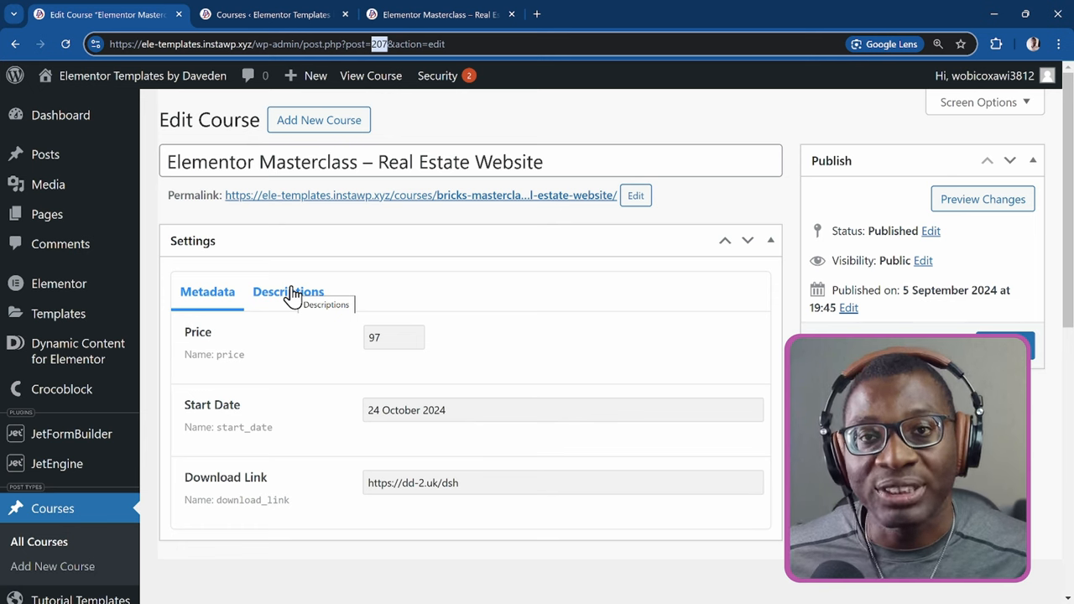
pyautogui.scroll(-3)
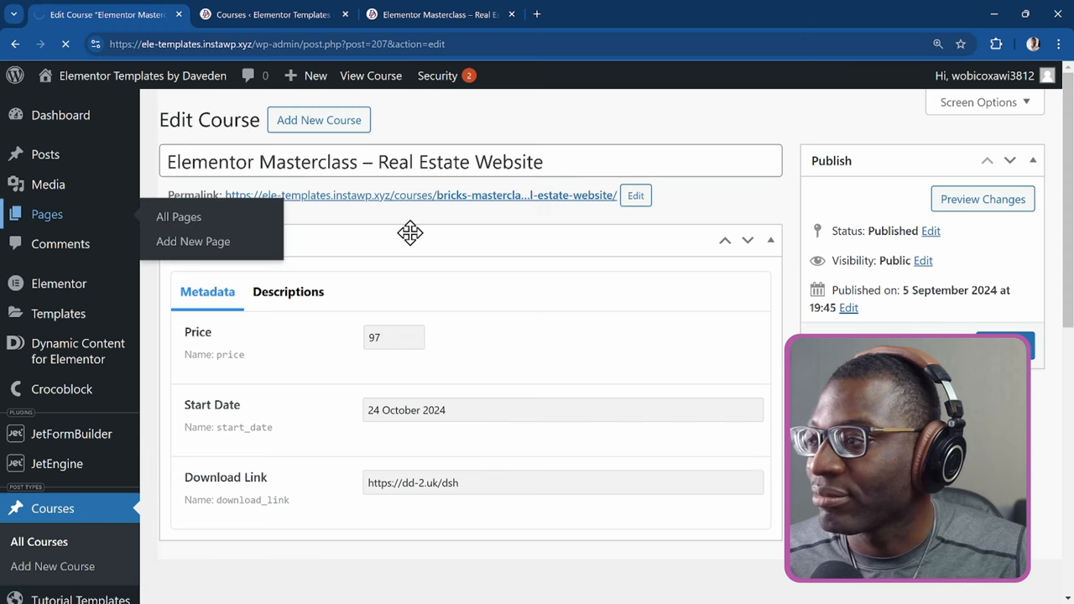
# Step: Edit the Home page with Elementor and add a new Flexbox container
pyautogui.click(178, 217)
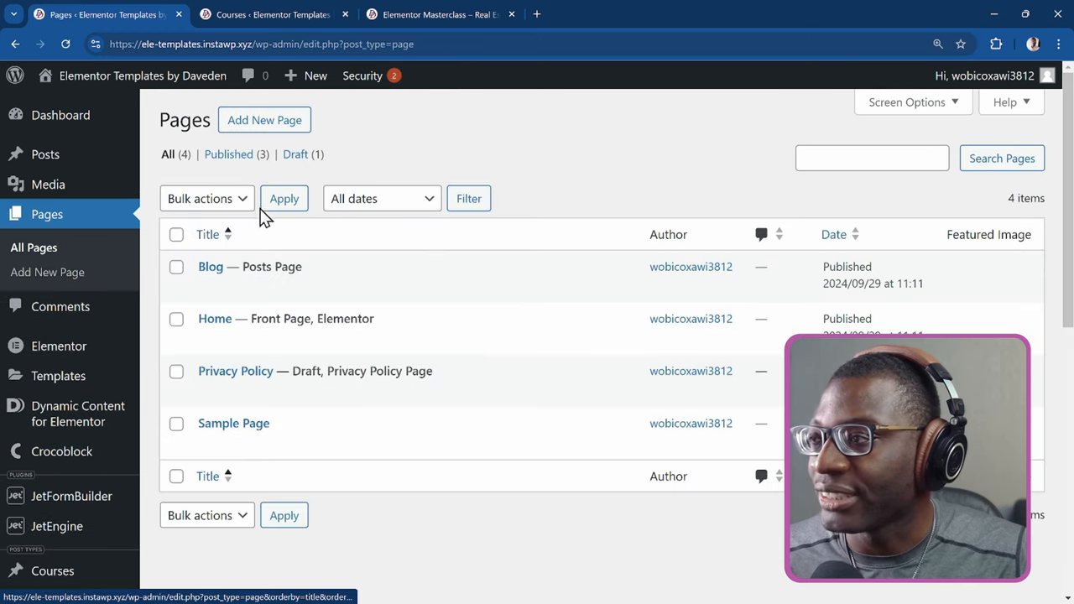
pyautogui.click(393, 339)
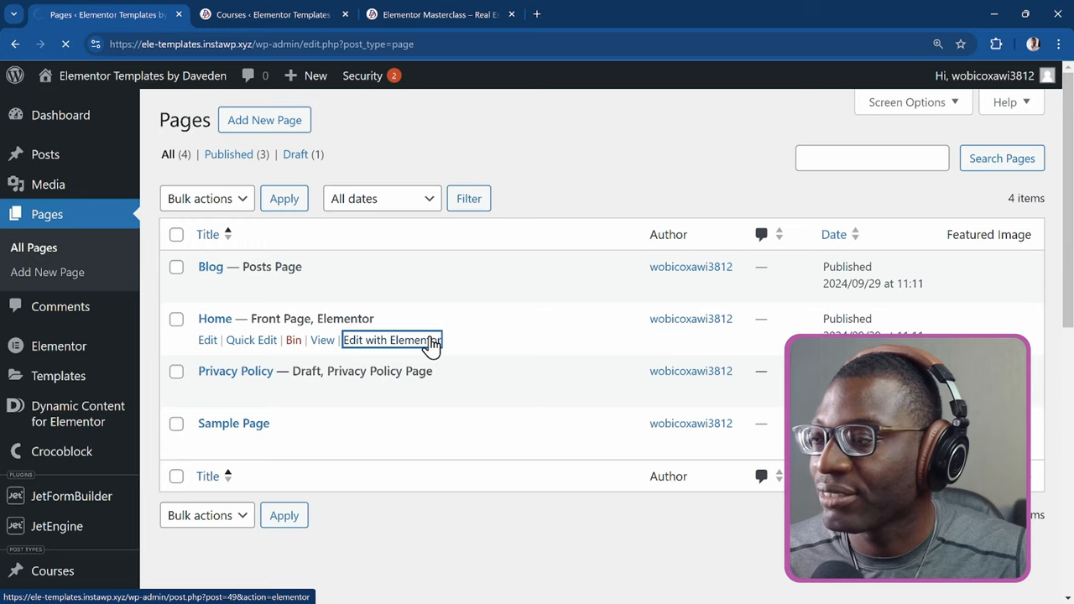
pyautogui.click(393, 339)
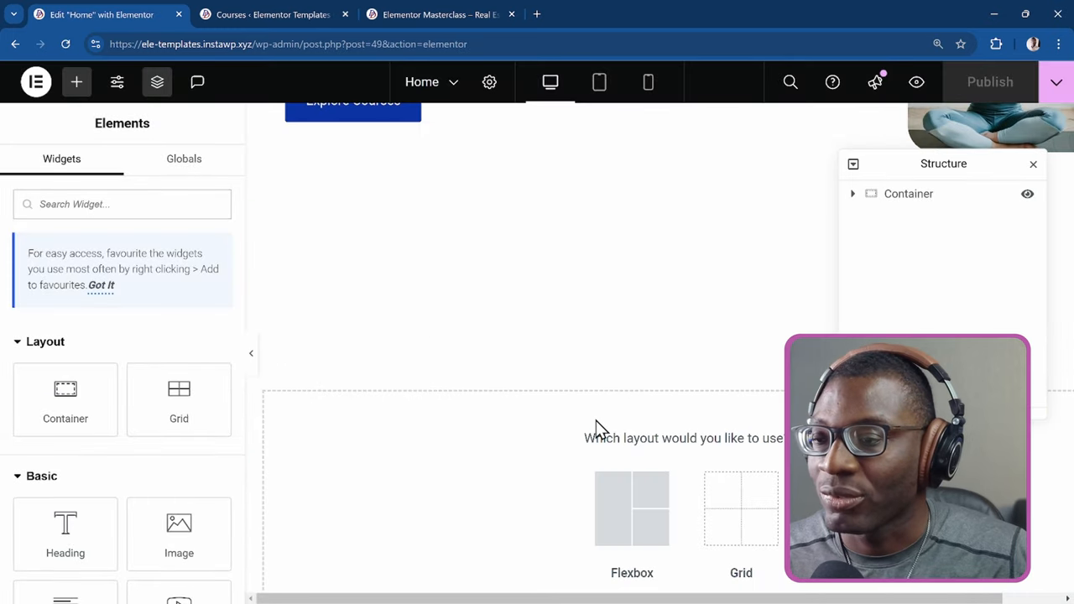
pyautogui.click(631, 509)
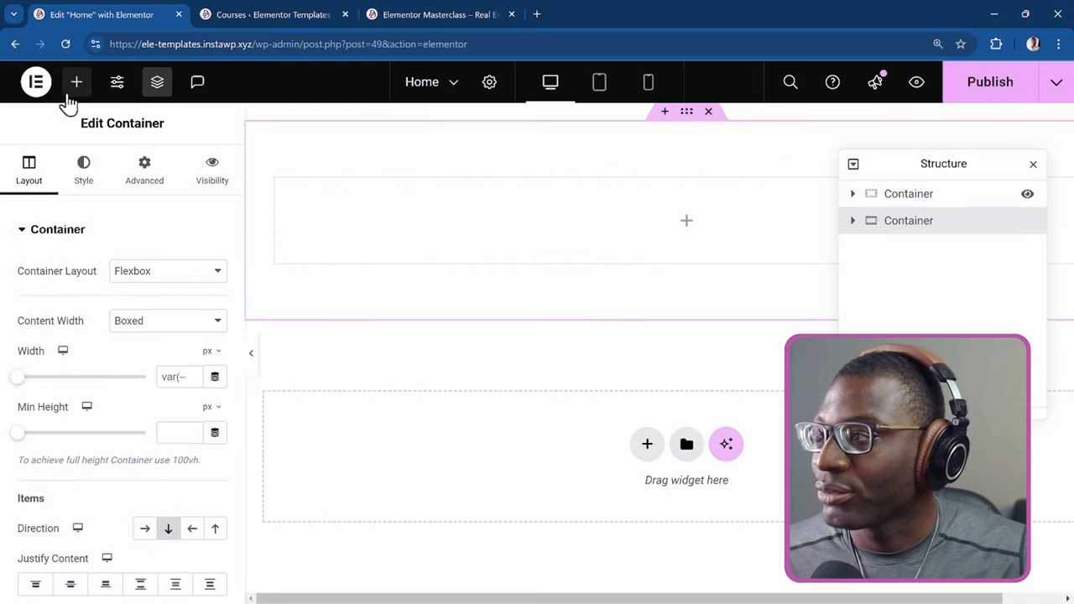
# Step: Add a Text Editor widget and a Button widget into the container
pyautogui.click(77, 81)
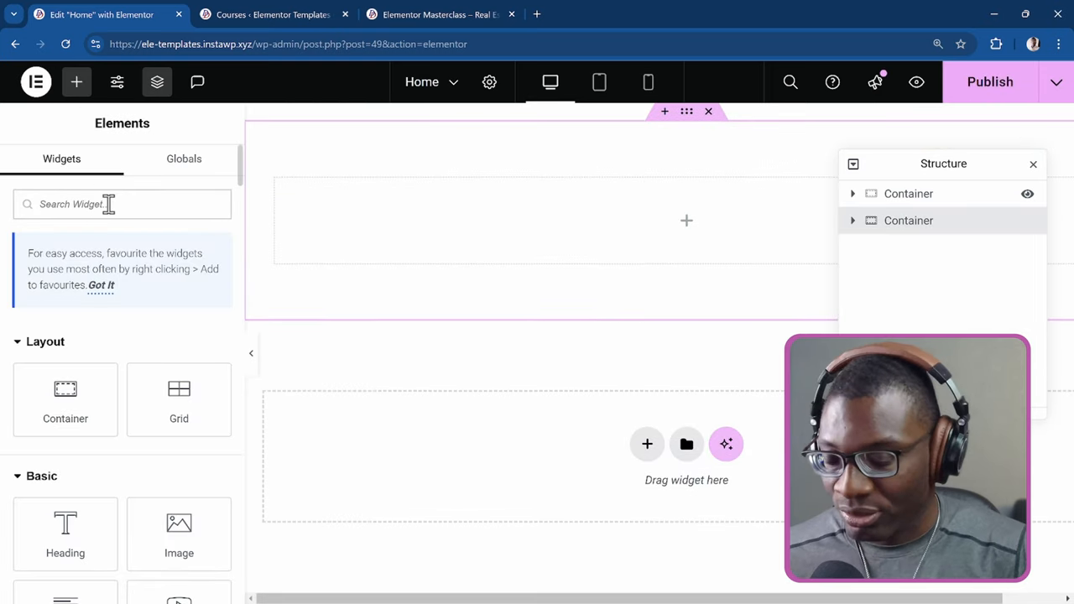
pyautogui.write('text')
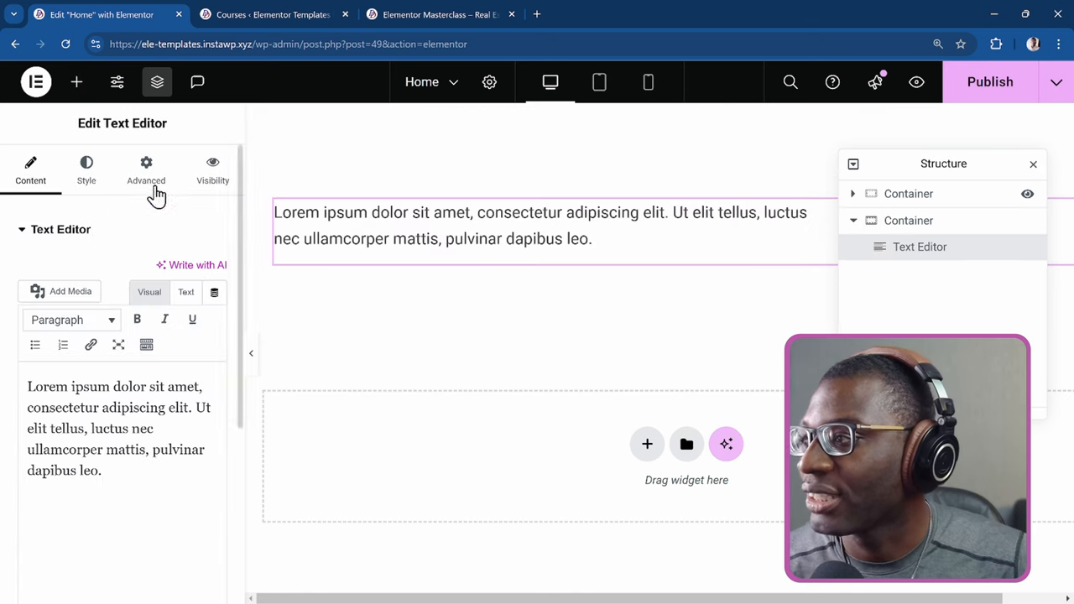
pyautogui.click(77, 81)
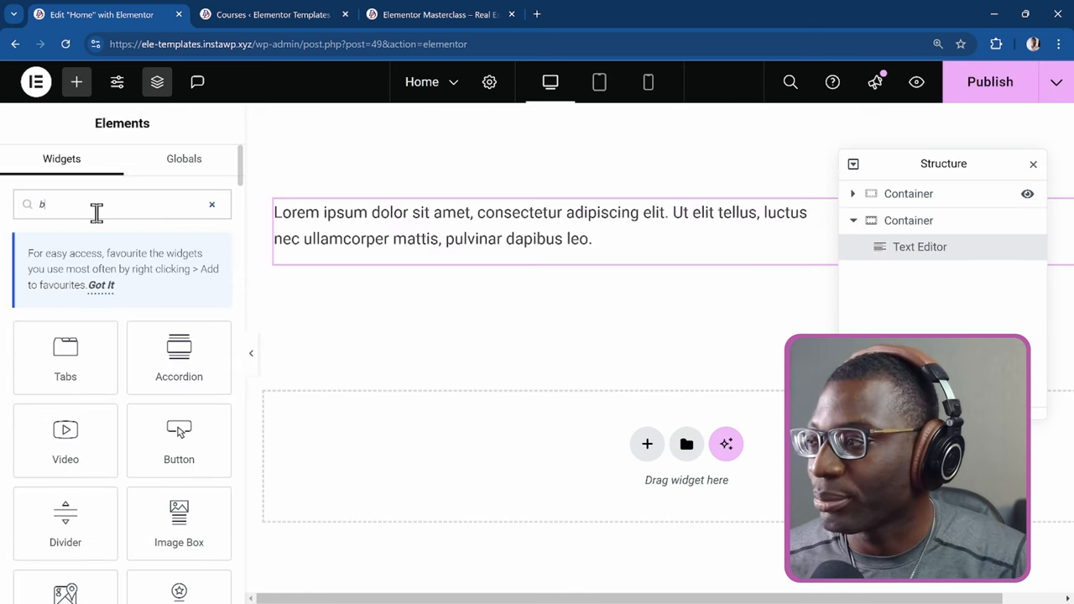
pyautogui.write('button')
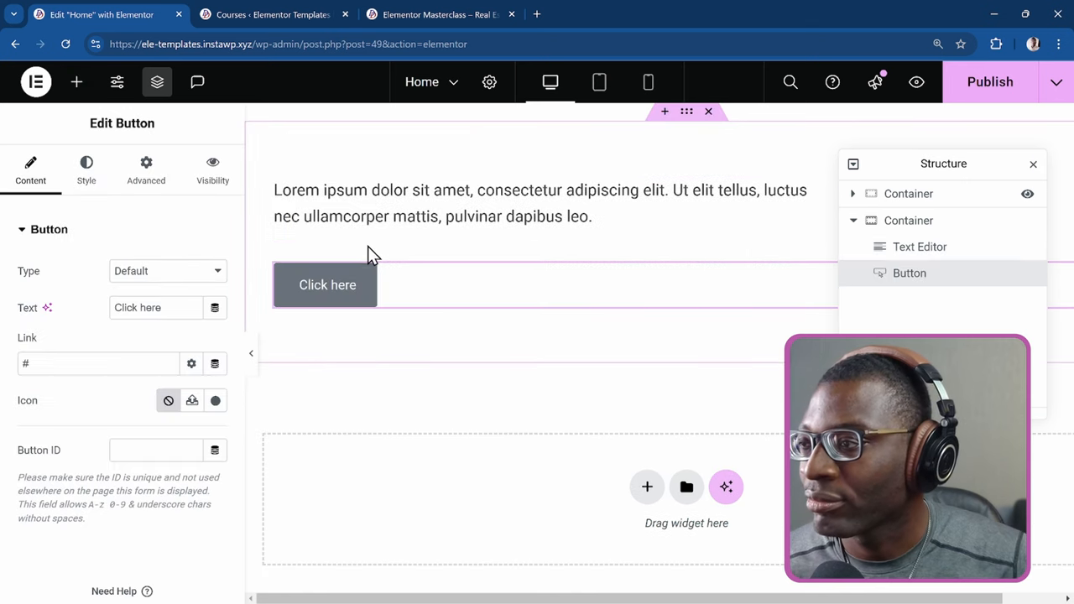
# Step: Replace the text block's wording with 'Coming Soon'
pyautogui.click(541, 203)
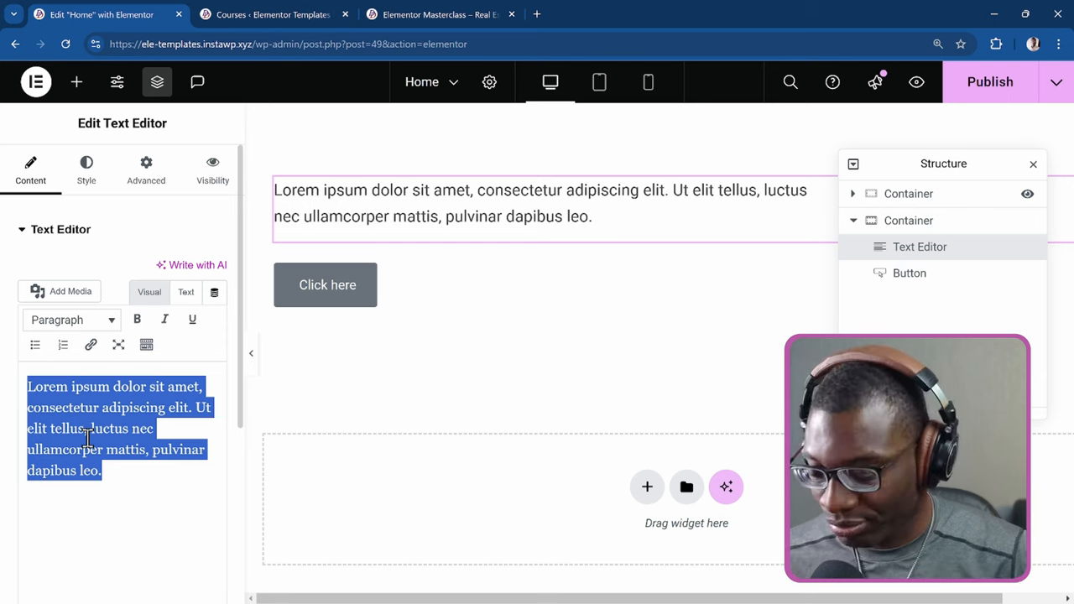
pyautogui.write('Coming S')
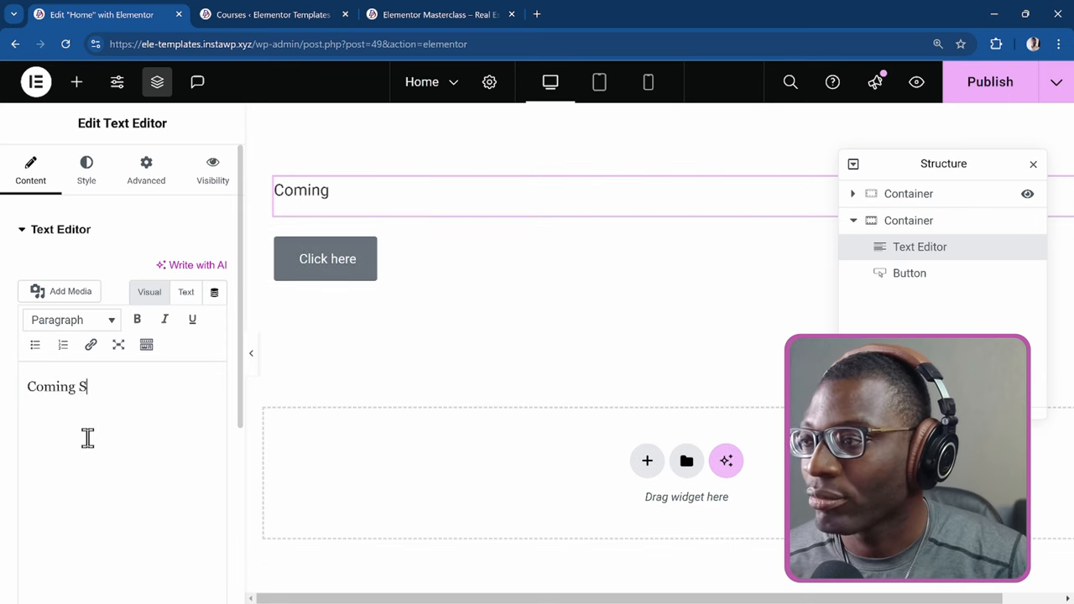
pyautogui.write('oon')
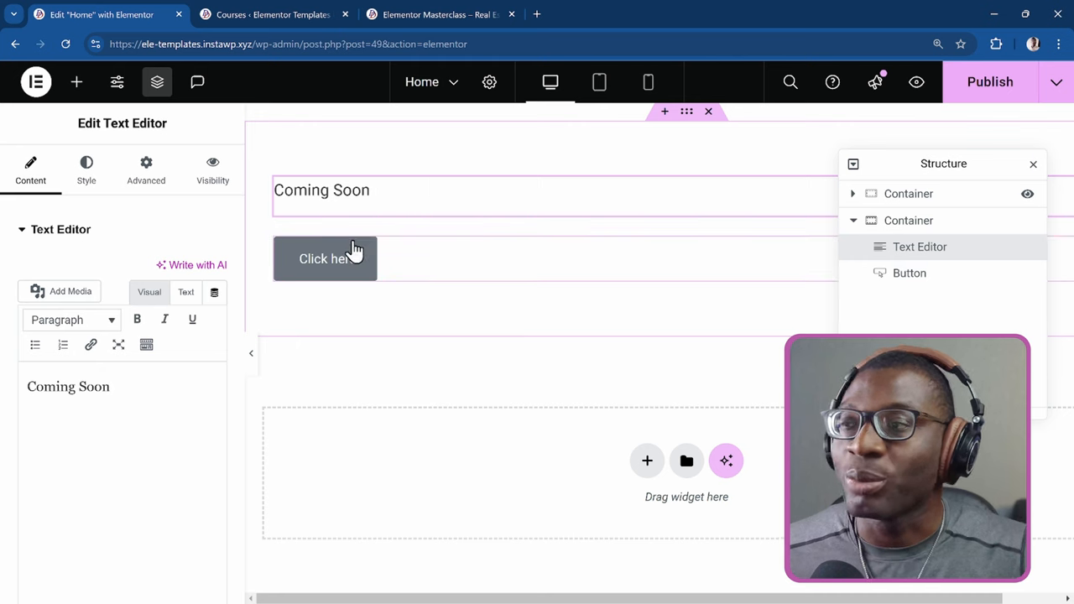
pyautogui.moveTo(386, 186)
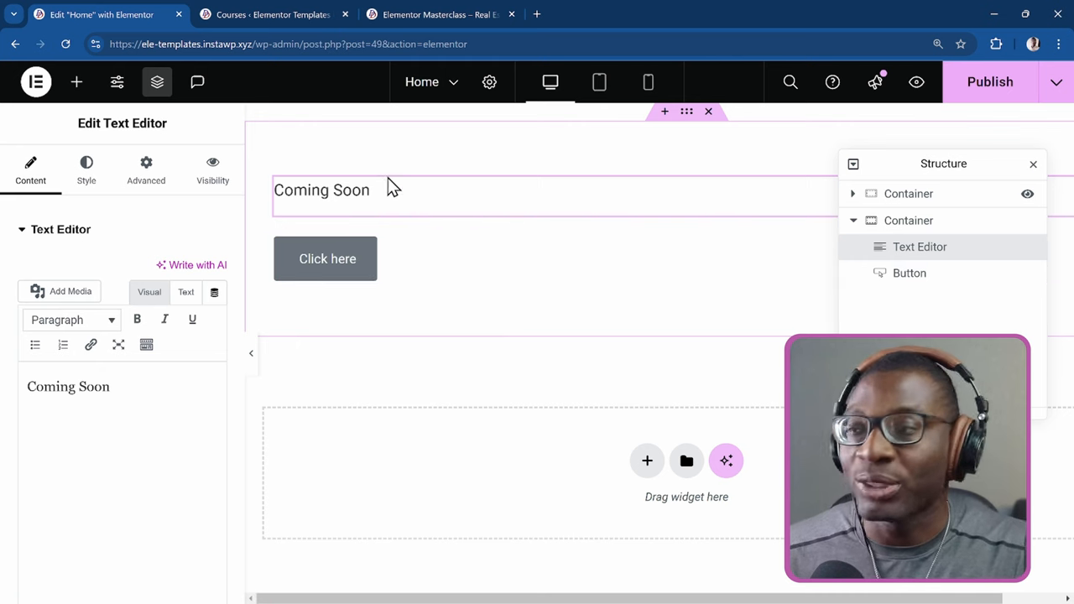
pyautogui.moveTo(75, 81)
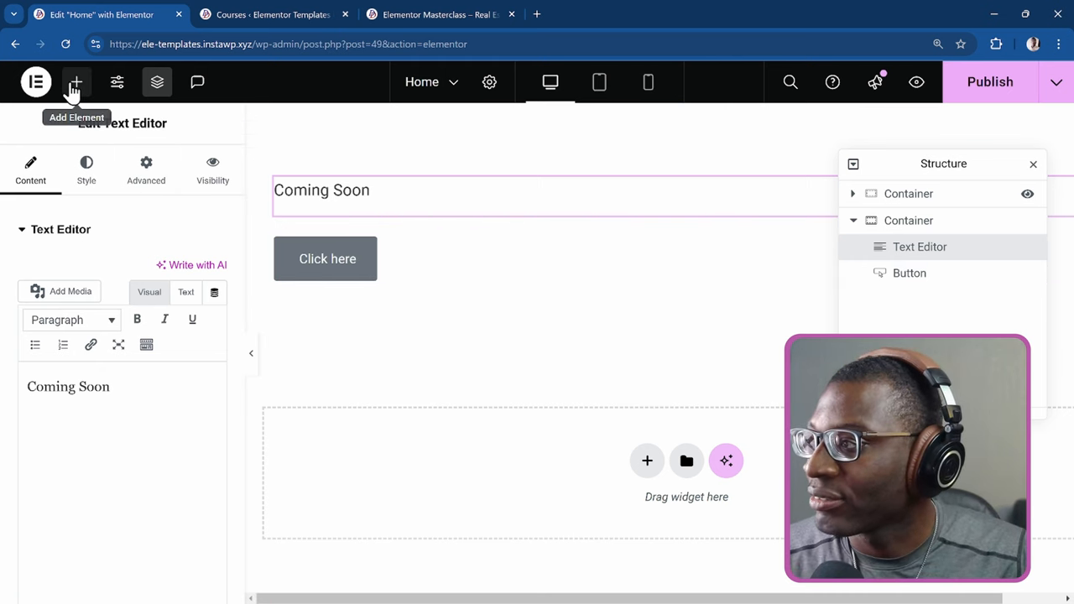
# Step: Add a Heading widget and set its title source to Dynamic Shortcodes, opening the tag settings
pyautogui.click(77, 80)
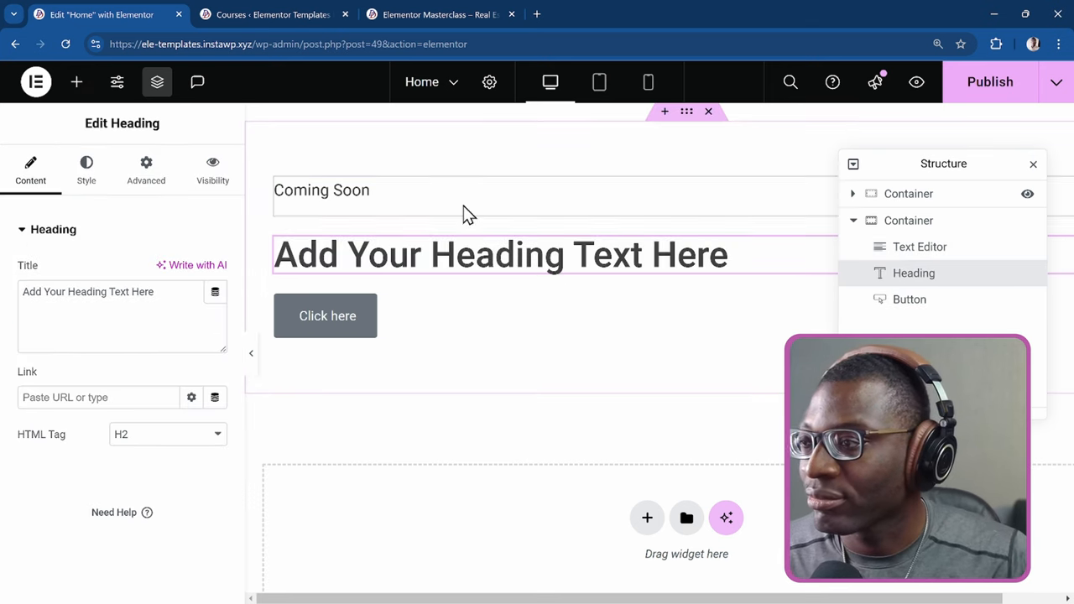
pyautogui.click(215, 293)
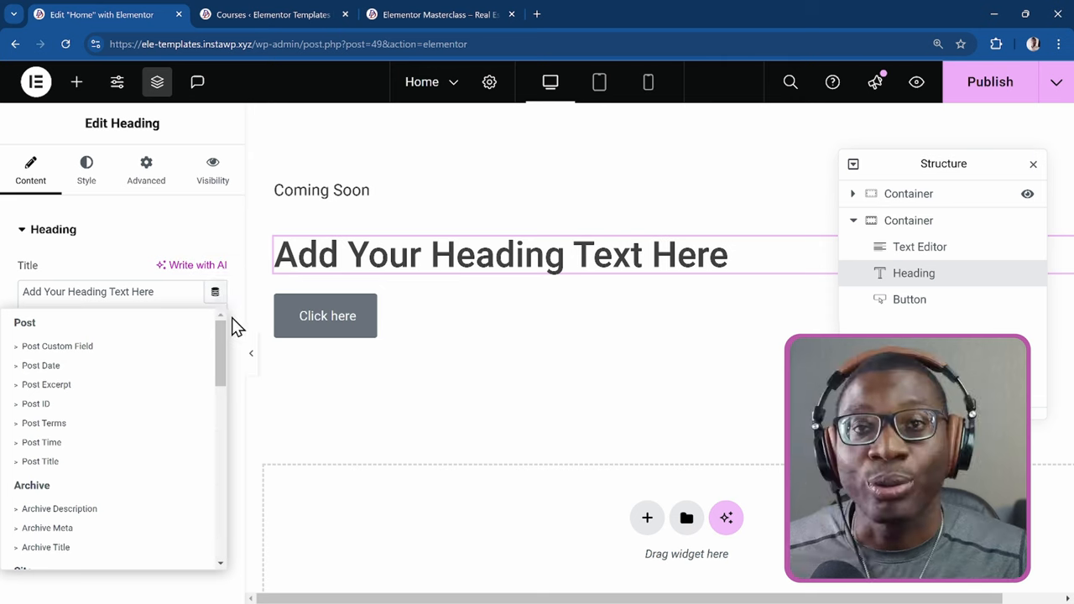
pyautogui.moveTo(168, 409)
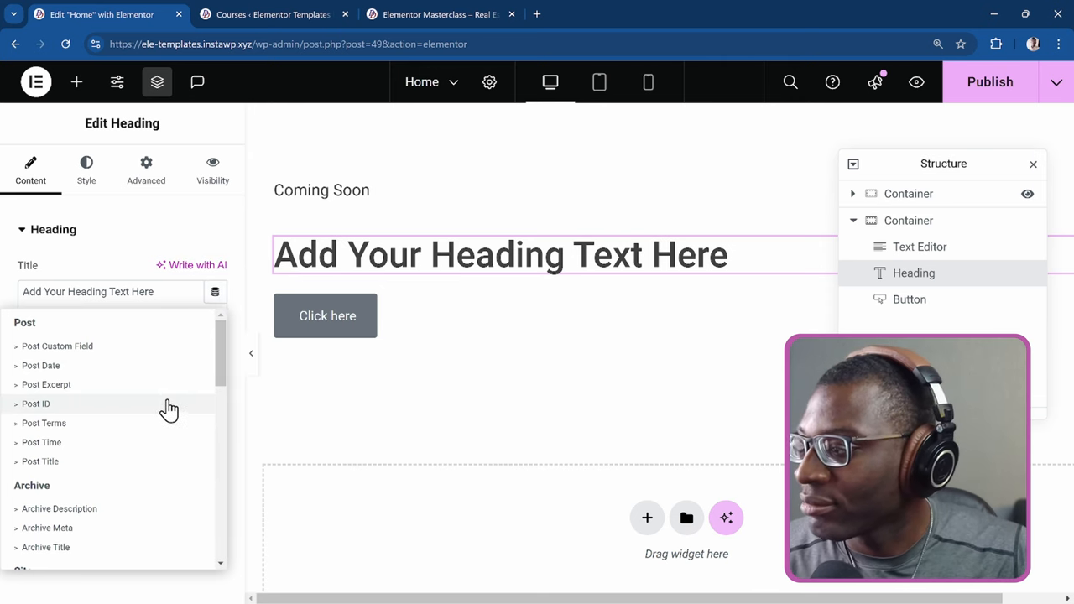
pyautogui.scroll(-3)
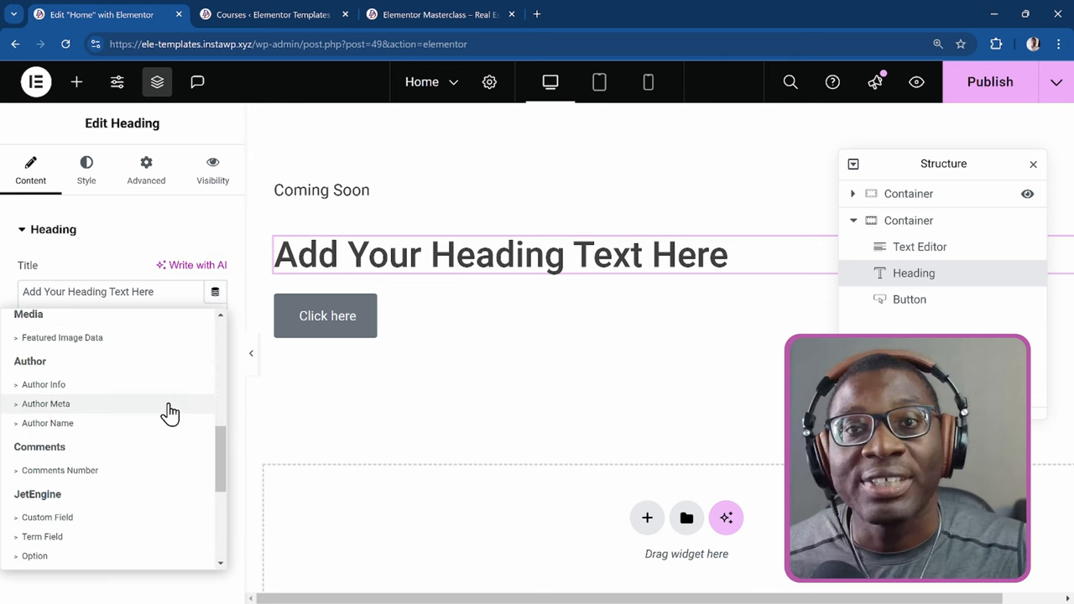
pyautogui.scroll(-3)
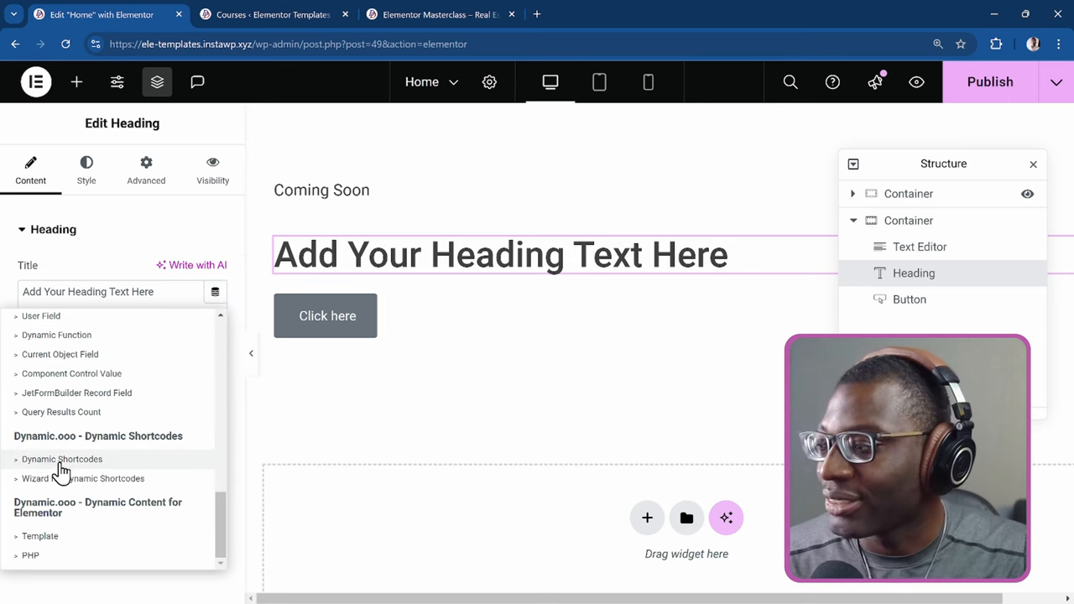
pyautogui.click(61, 460)
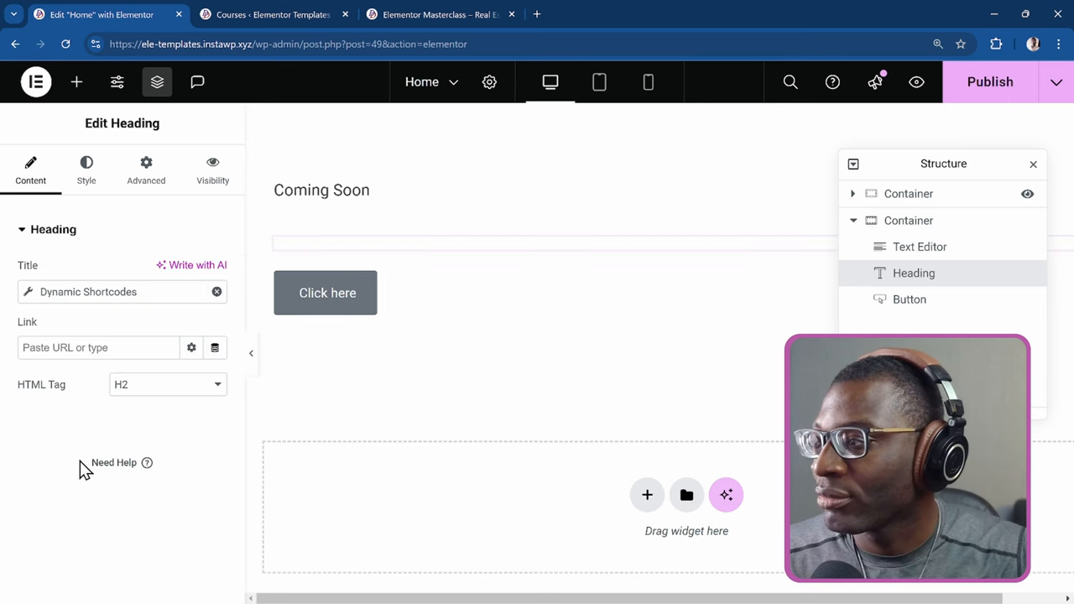
pyautogui.click(27, 292)
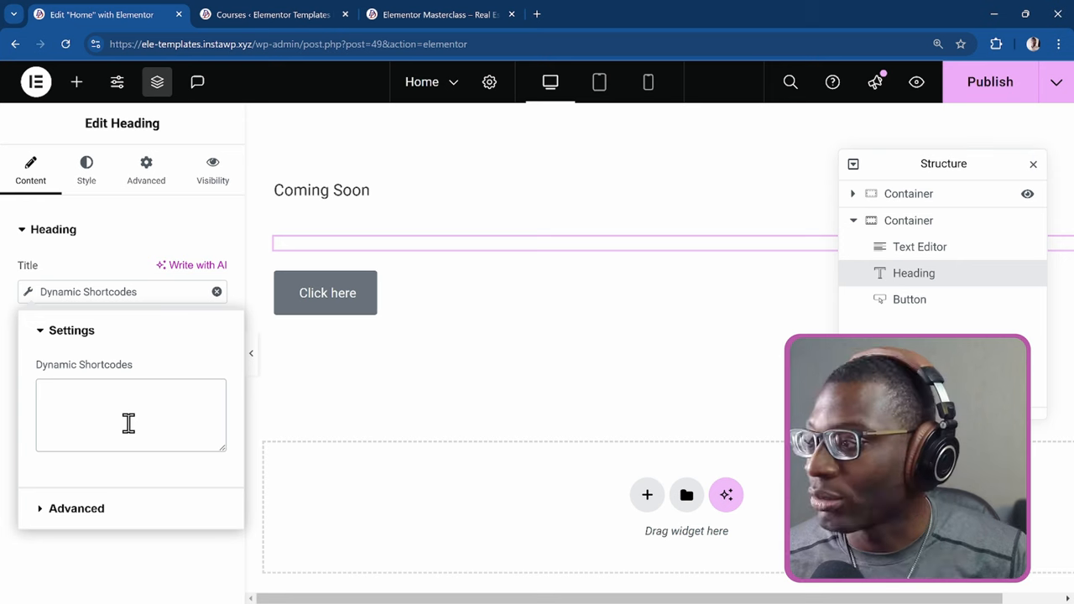
pyautogui.write('{}')
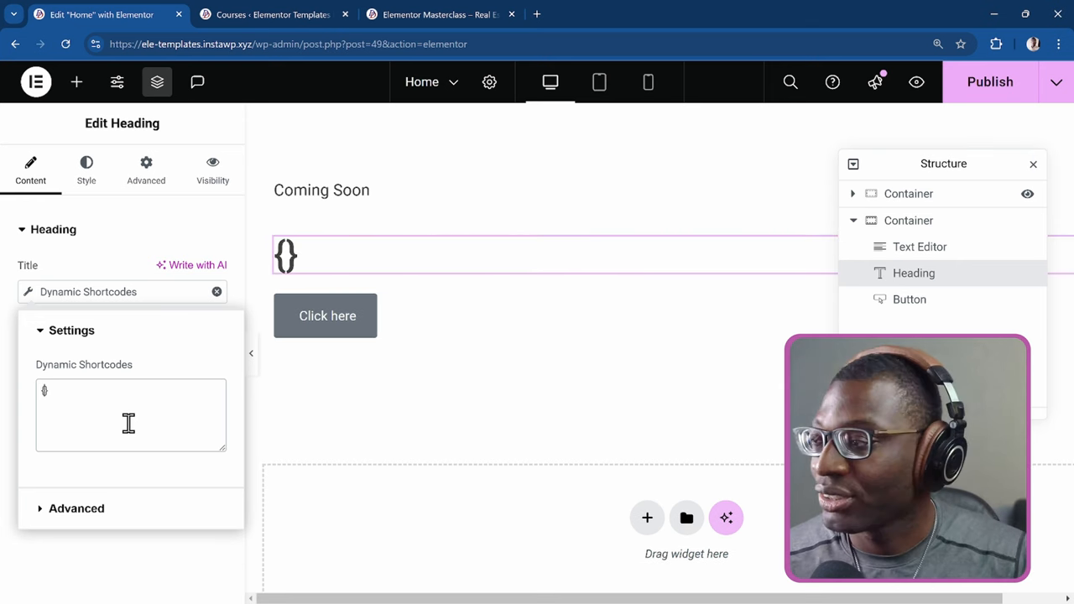
pyautogui.write('{post}')
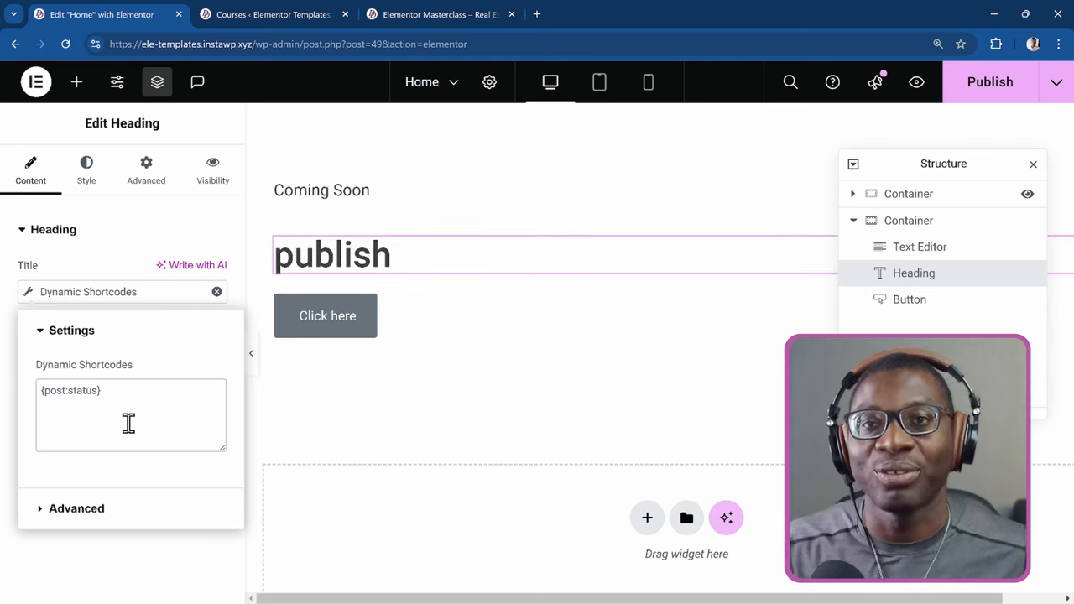
pyautogui.moveTo(233, 315)
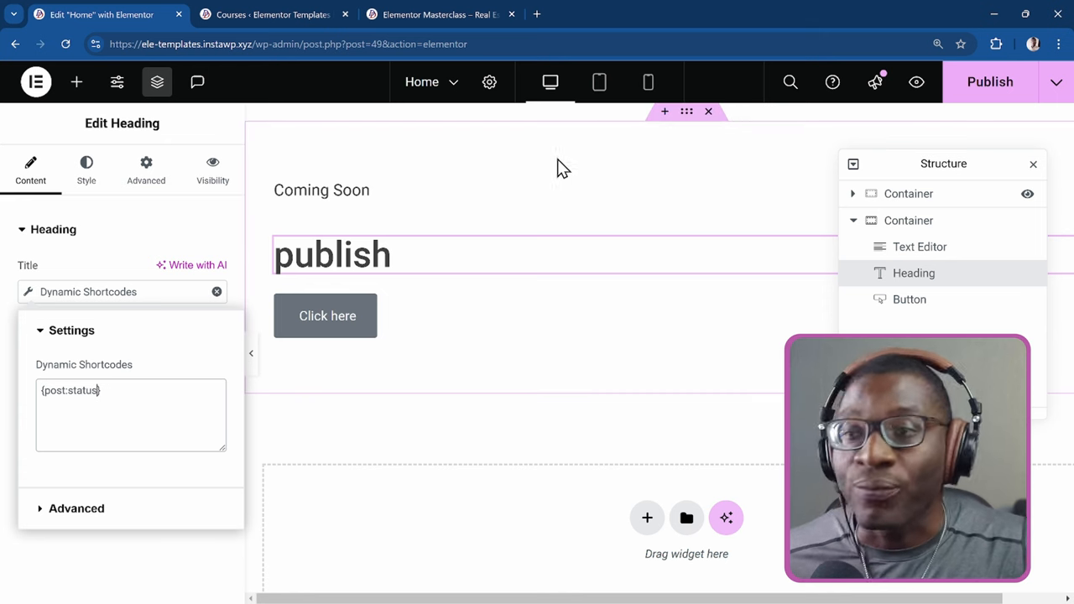
pyautogui.moveTo(517, 195)
pyautogui.write(' @id')
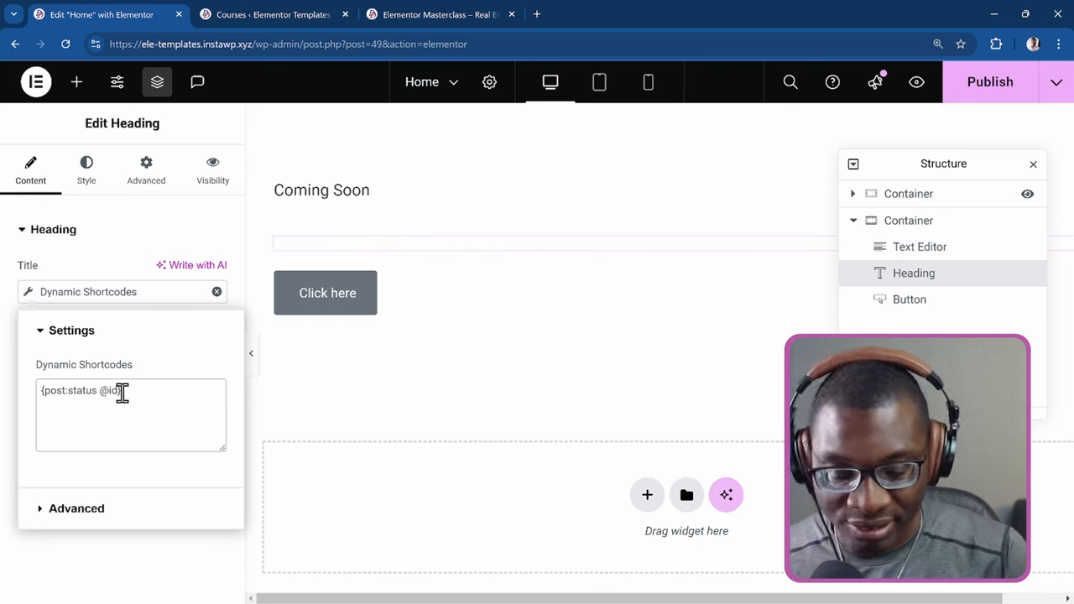
pyautogui.write('207}')
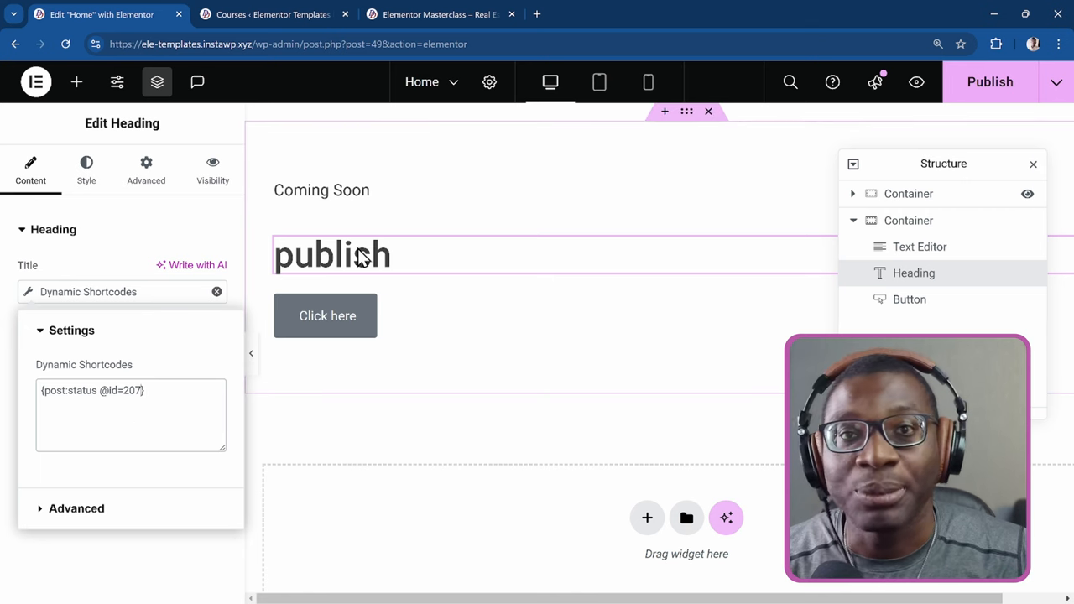
pyautogui.moveTo(823, 154)
pyautogui.write('{post:title @ id=207} - ')
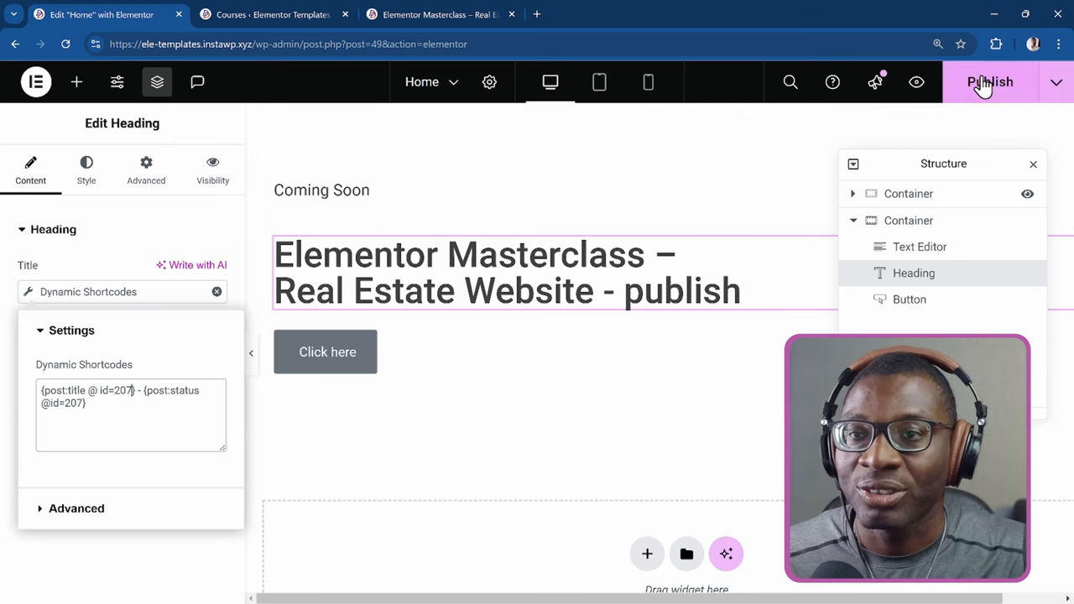
# Step: Publish the Home page and preview it showing the course title heading
pyautogui.click(990, 81)
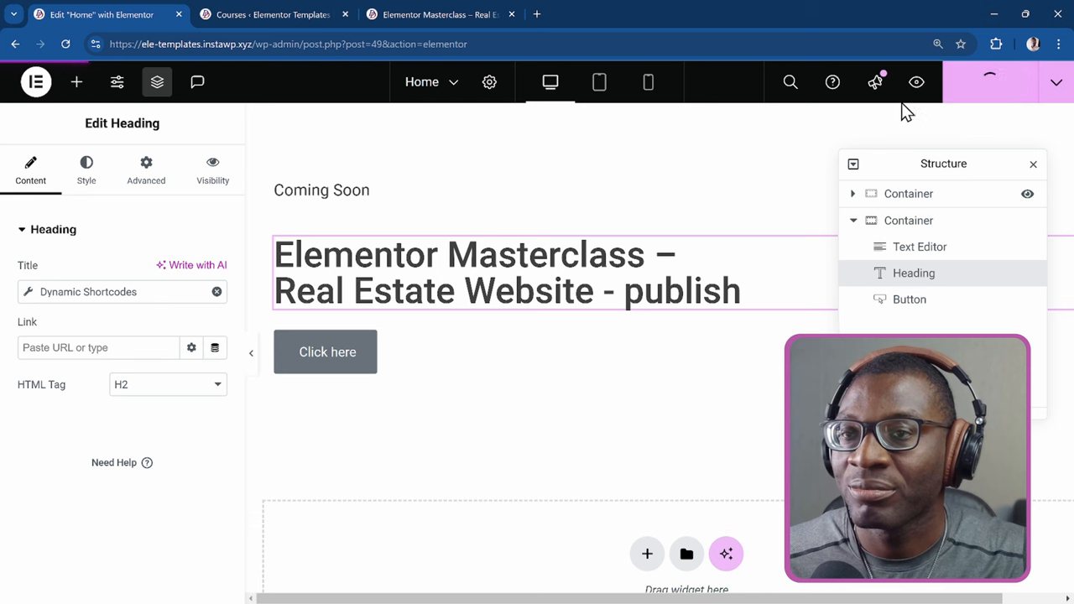
pyautogui.click(917, 81)
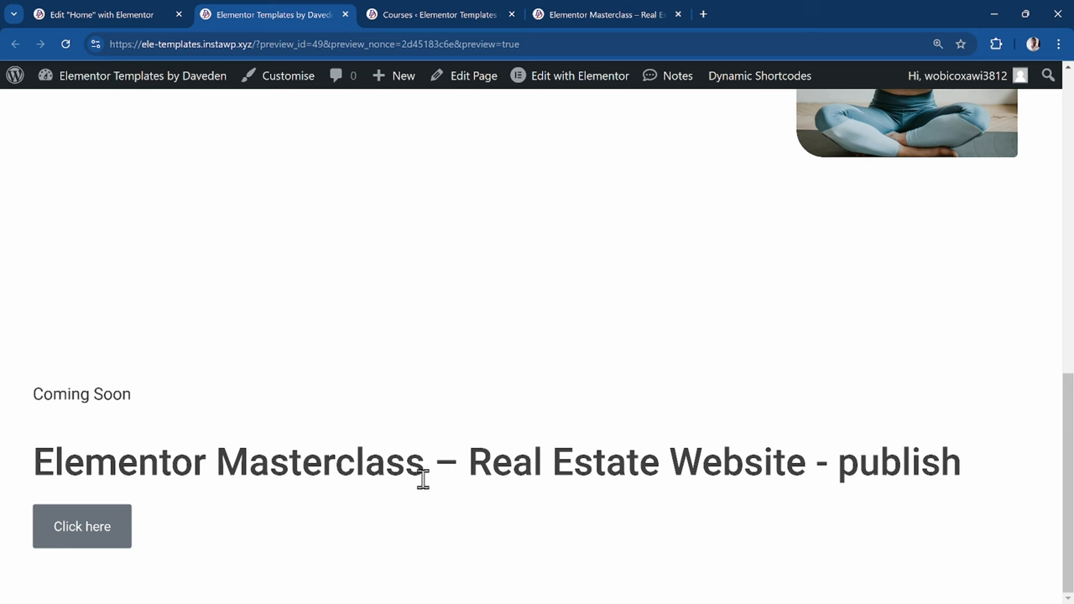
pyautogui.moveTo(880, 455)
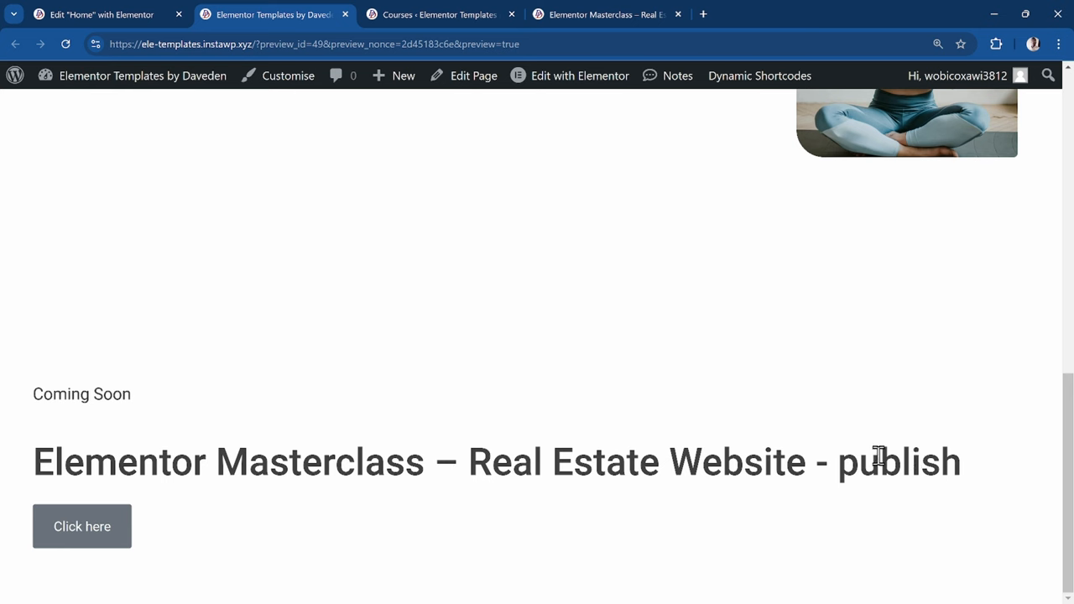
pyautogui.moveTo(452, 32)
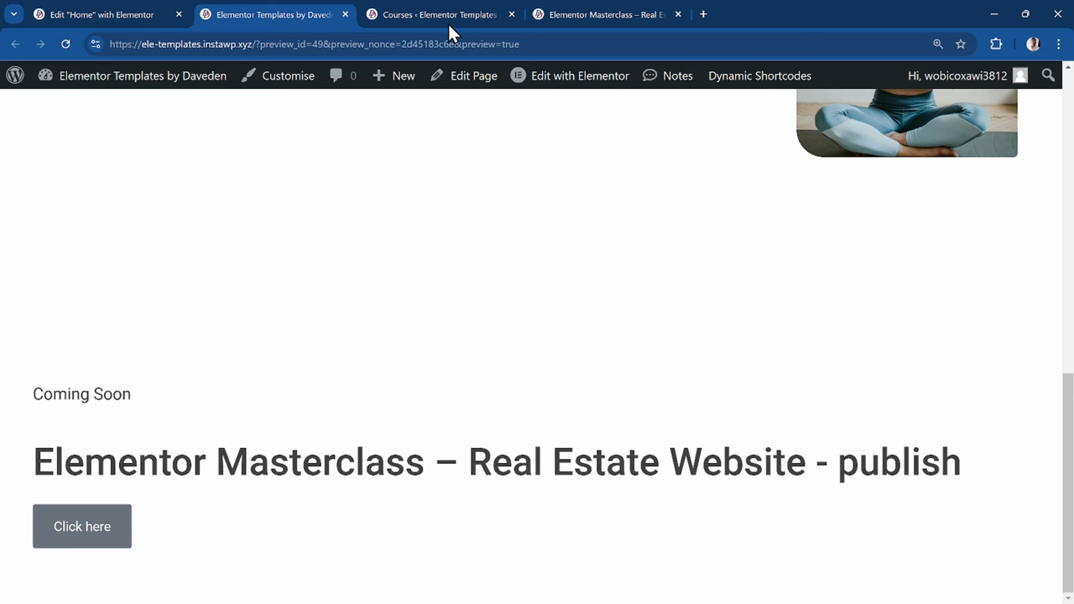
# Step: Quick-edit the Elementor Masterclass course, set its status to Draft and update it
pyautogui.click(439, 13)
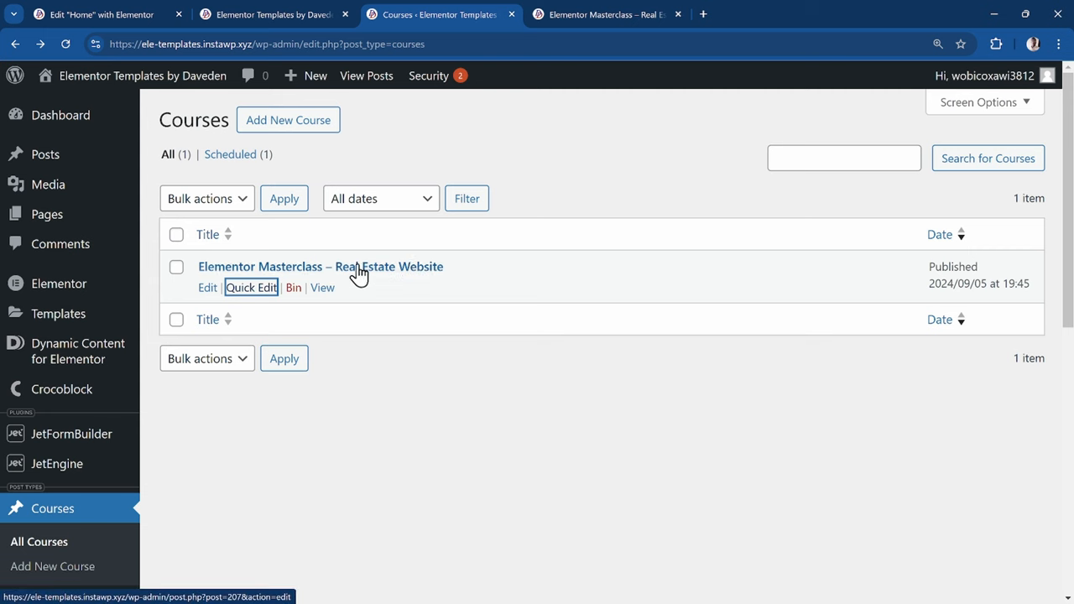
pyautogui.click(252, 287)
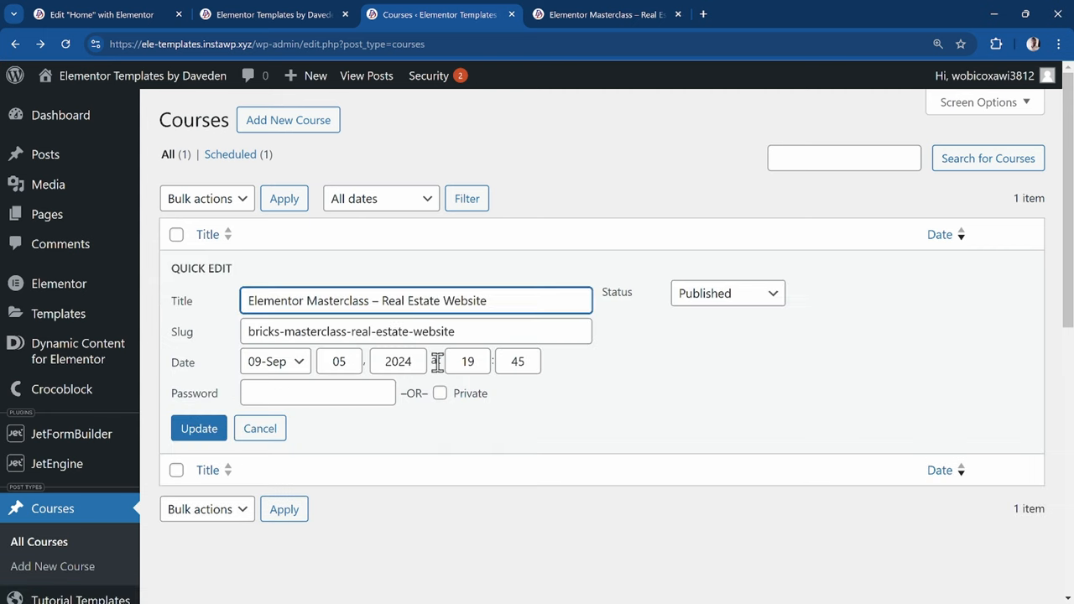
pyautogui.moveTo(776, 302)
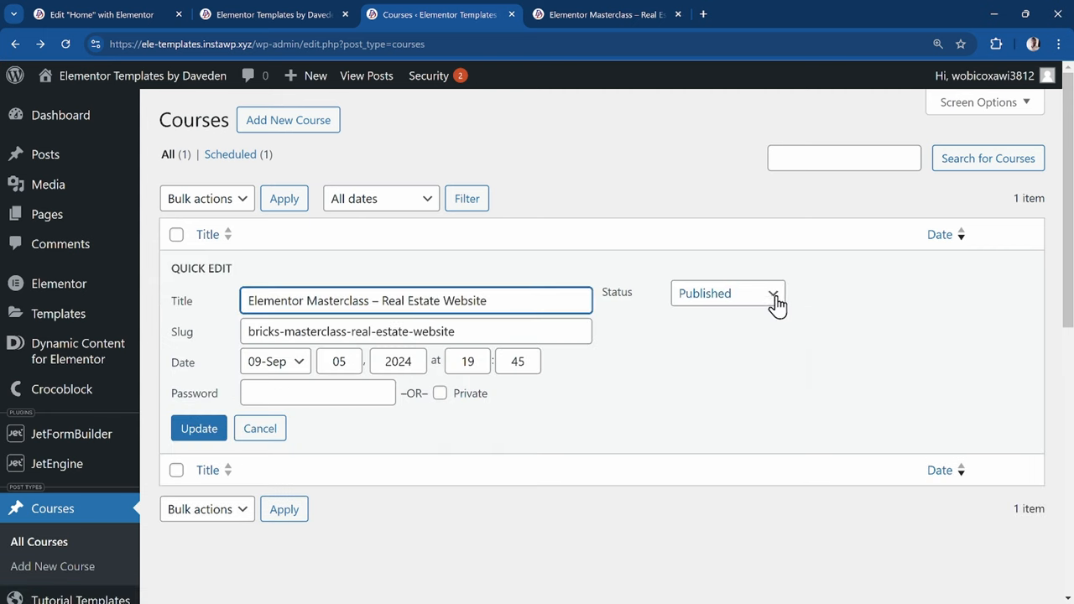
pyautogui.click(727, 292)
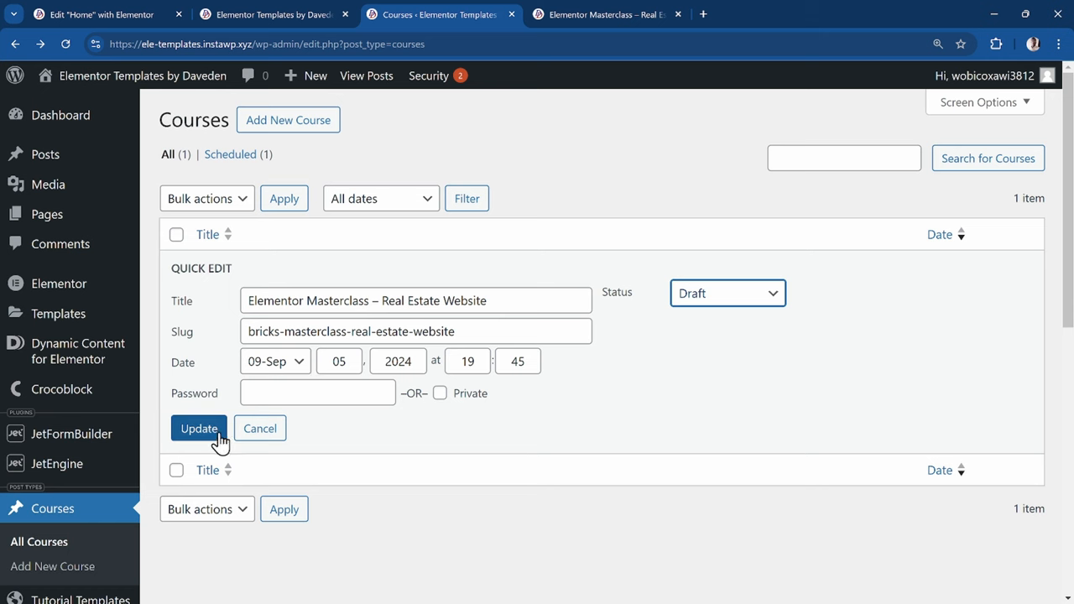
pyautogui.click(198, 428)
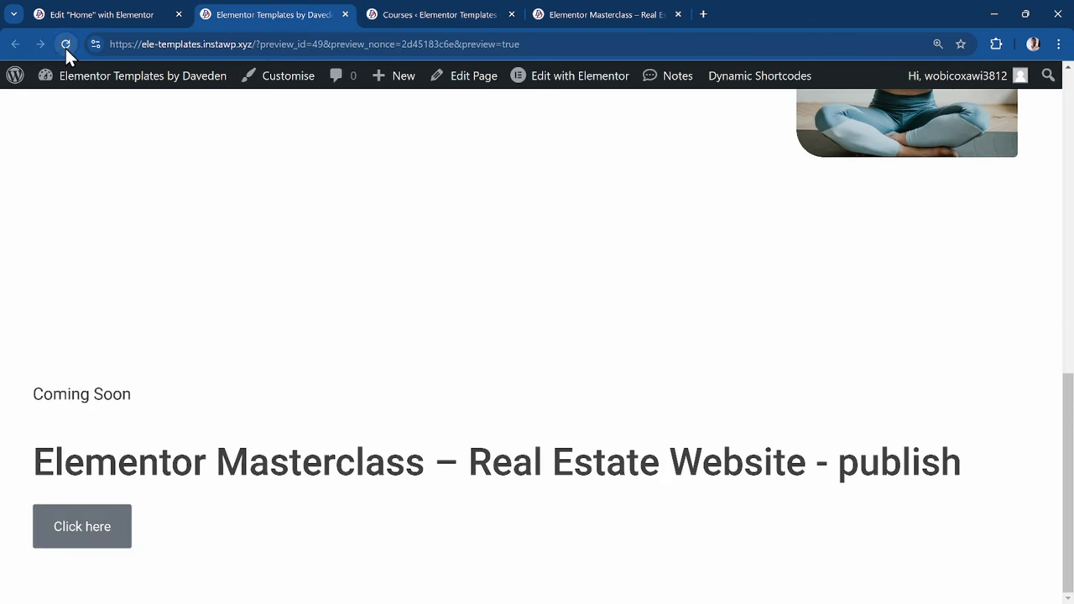
# Step: Reload the Home page preview so the heading shows the non-public post meta errors
pyautogui.click(66, 43)
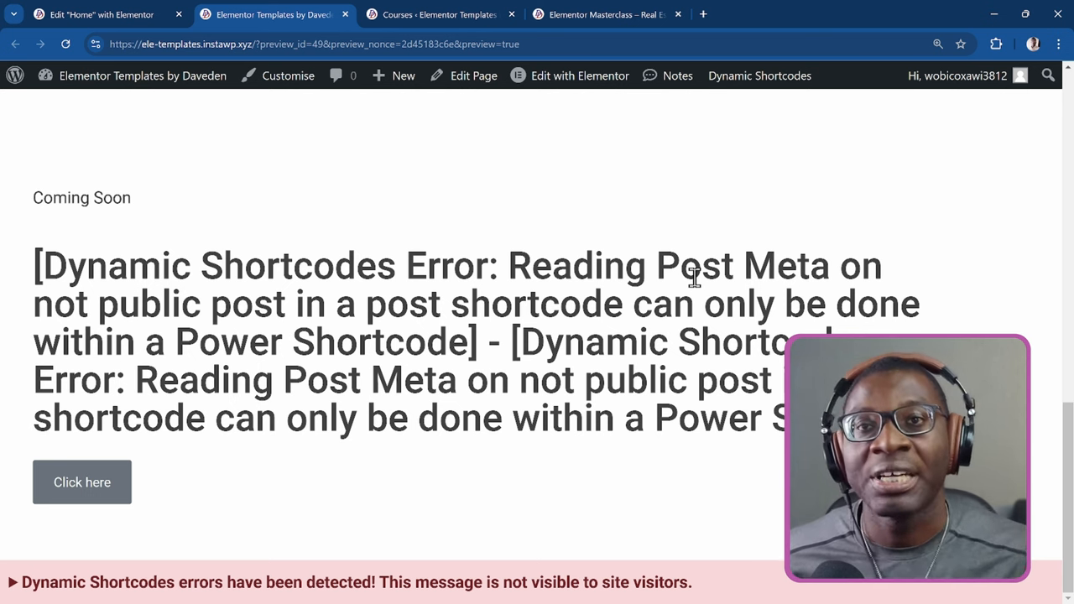
pyautogui.moveTo(450, 413)
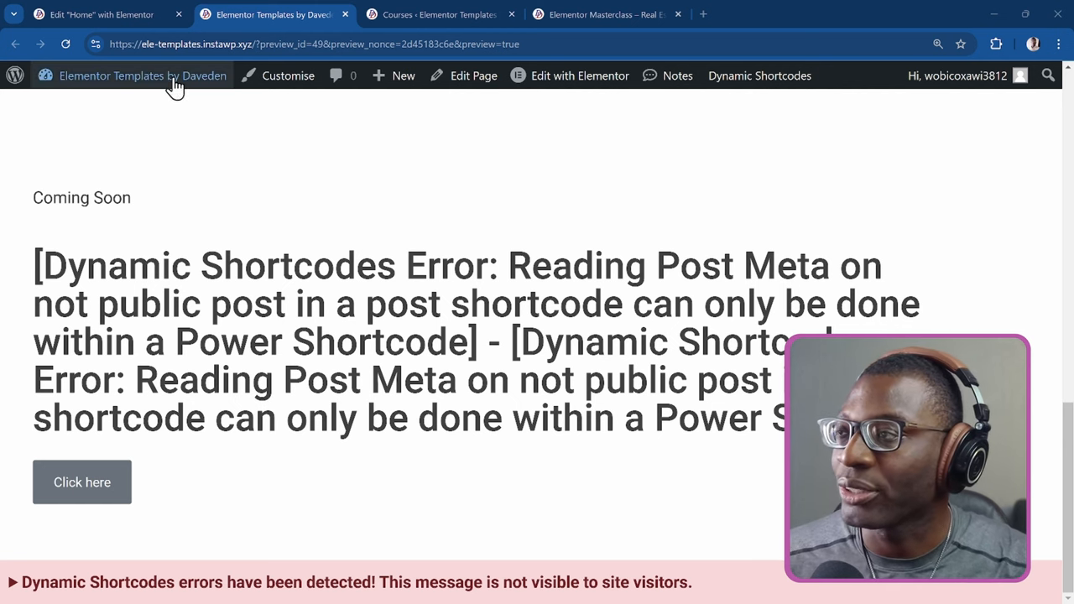
# Step: In Dynamic Shortcodes > Power Shortcodes, add a new Power Shortcode named publish-status
pyautogui.click(141, 75)
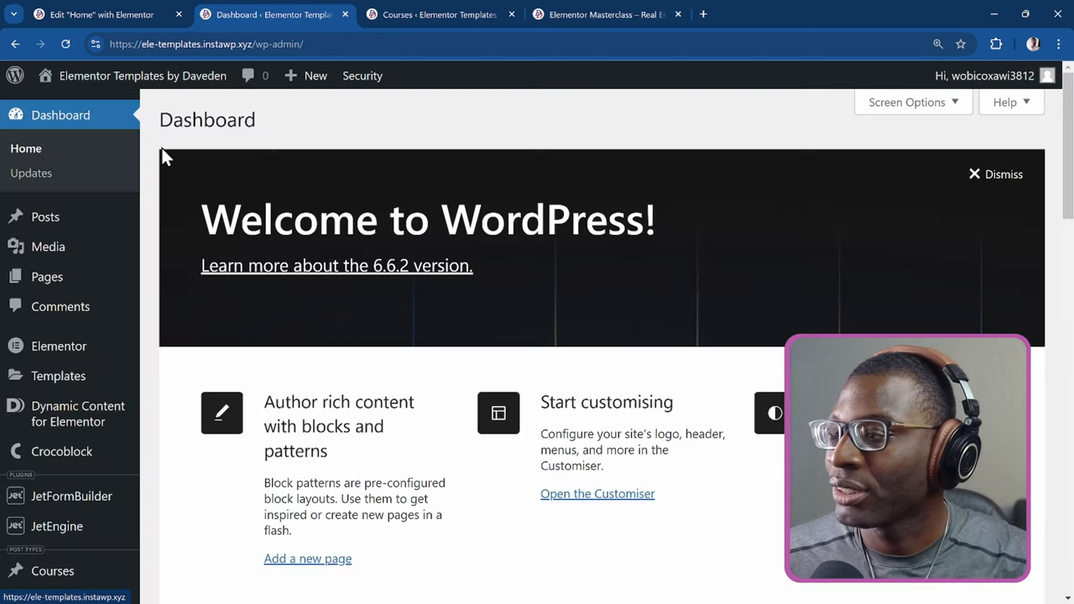
pyautogui.scroll(-3)
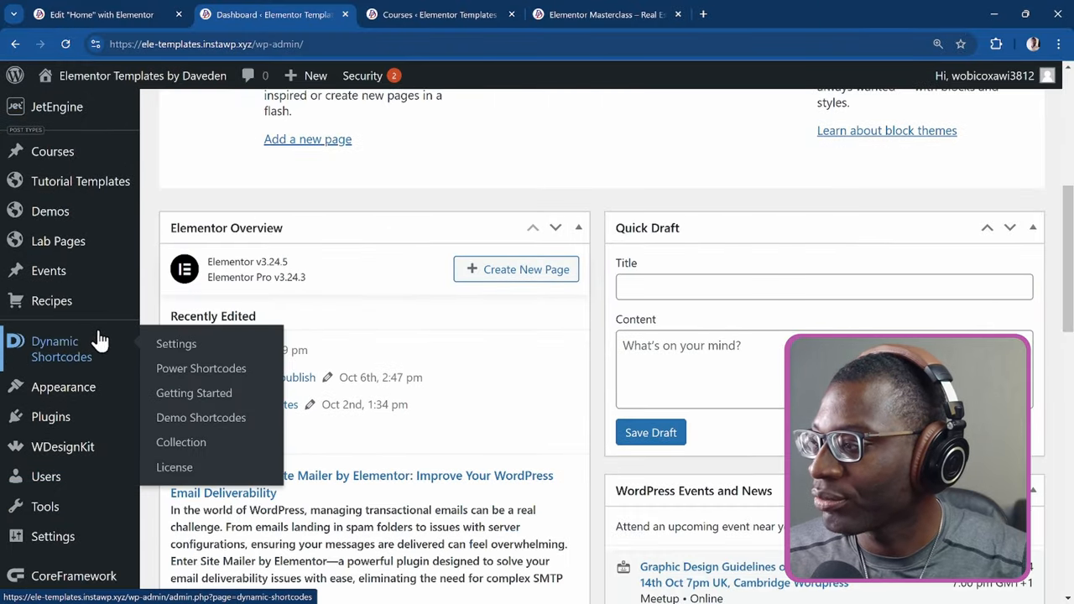
pyautogui.click(202, 368)
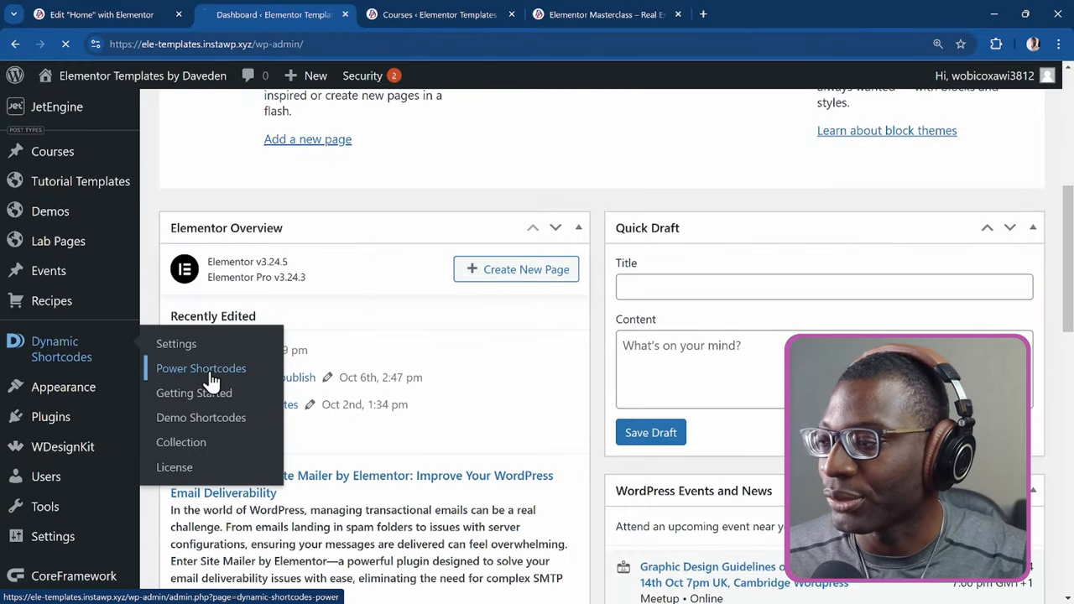
pyautogui.click(201, 367)
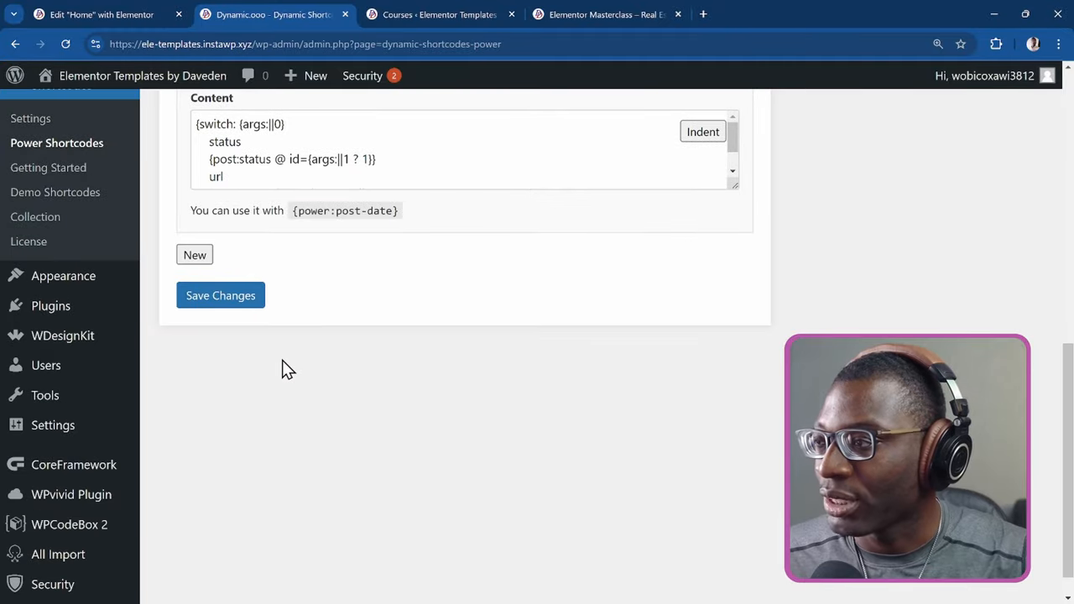
pyautogui.scroll(-3)
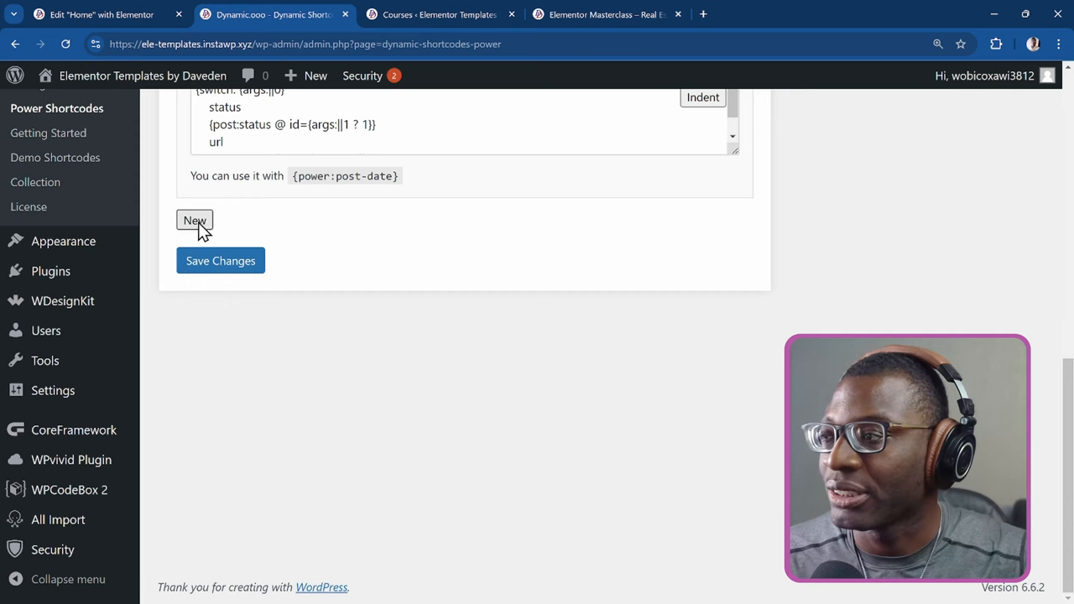
pyautogui.click(194, 220)
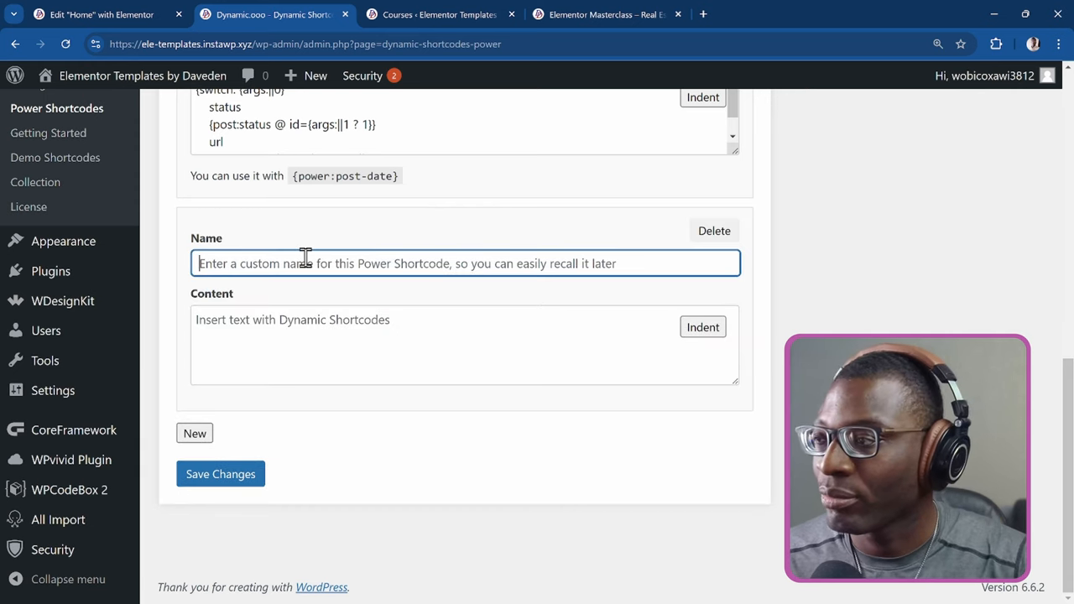
pyautogui.write('publish-a')
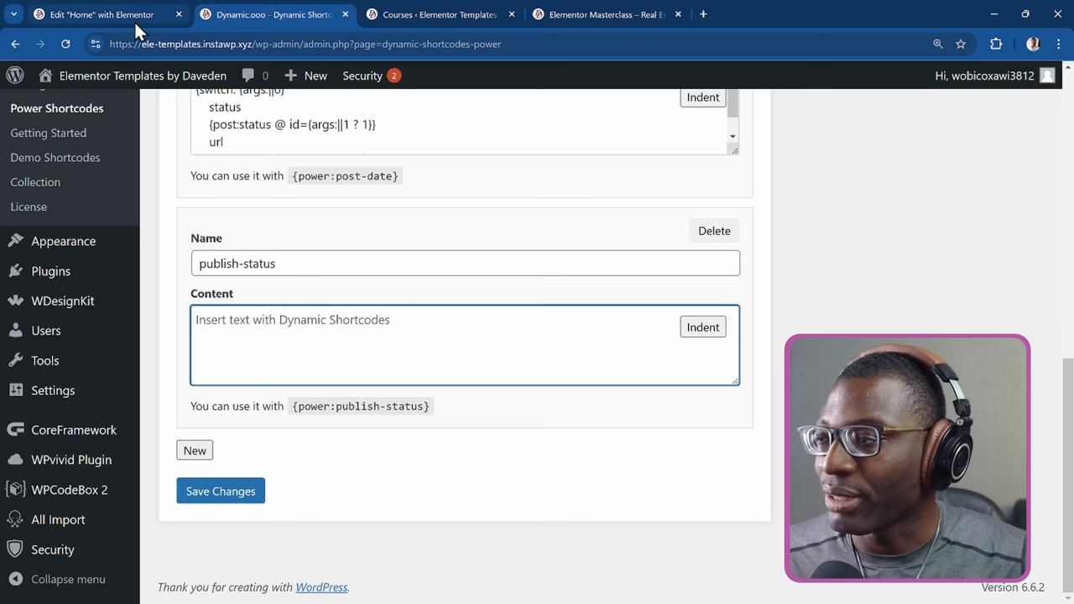
# Step: Back in the Home page editor, reopen the heading title's dynamic shortcode settings
pyautogui.click(101, 14)
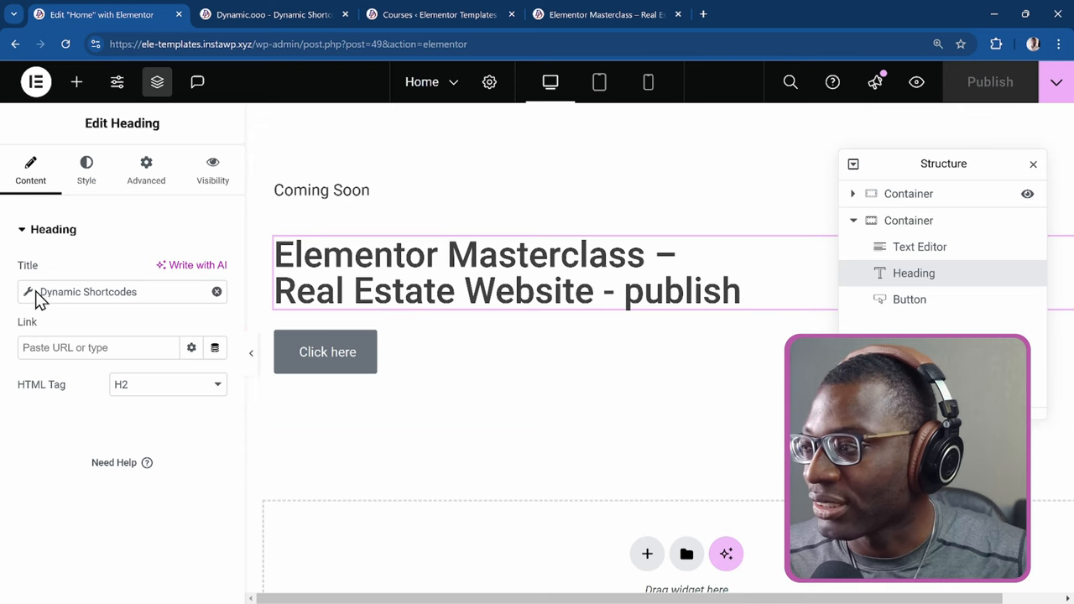
pyautogui.click(27, 292)
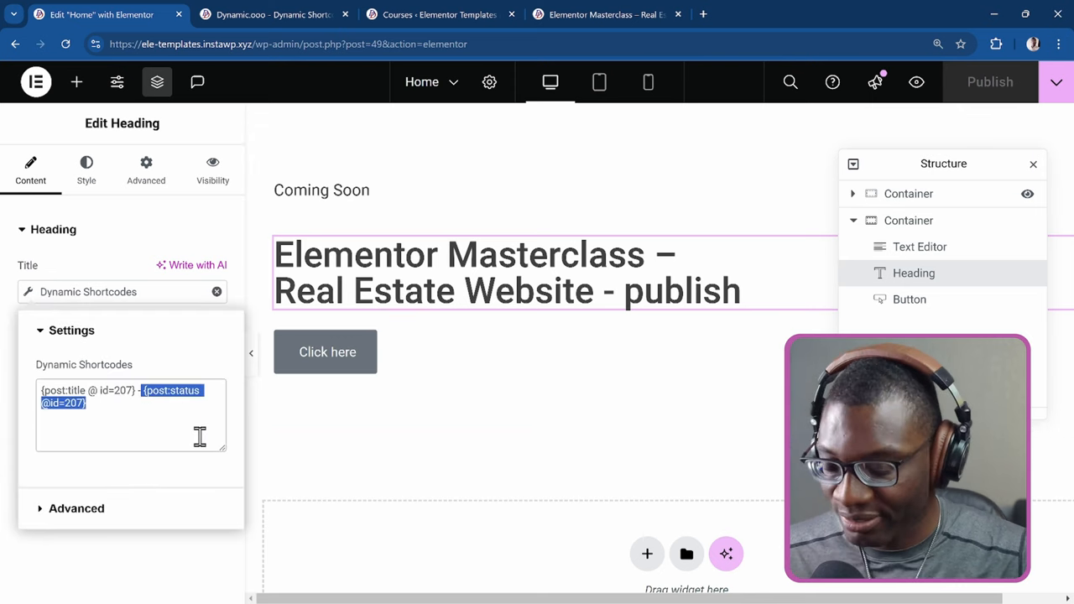
pyautogui.click(269, 14)
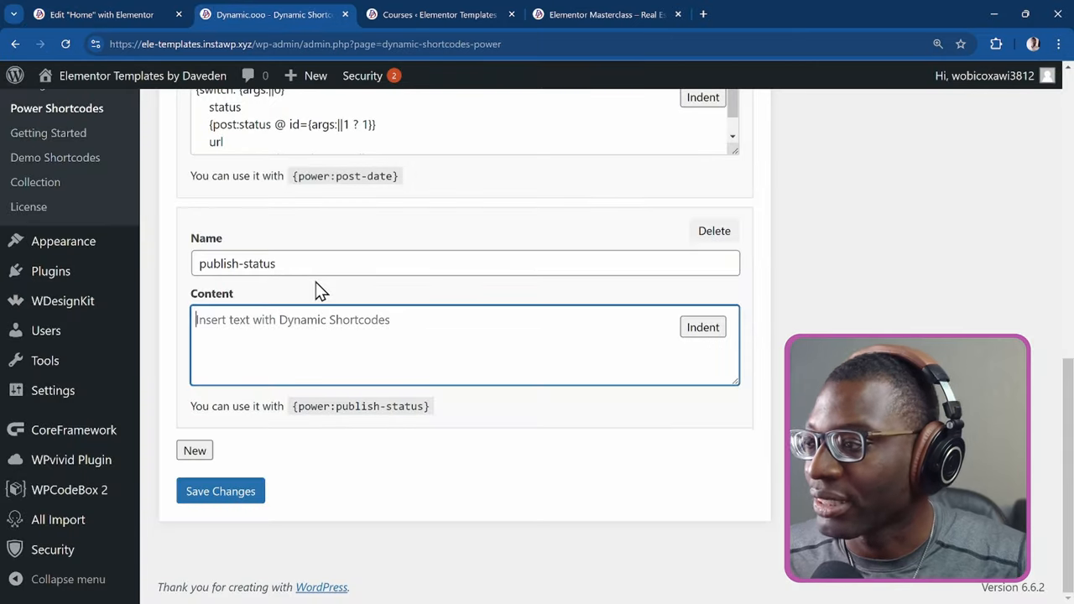
pyautogui.write('{post:status @id=207}')
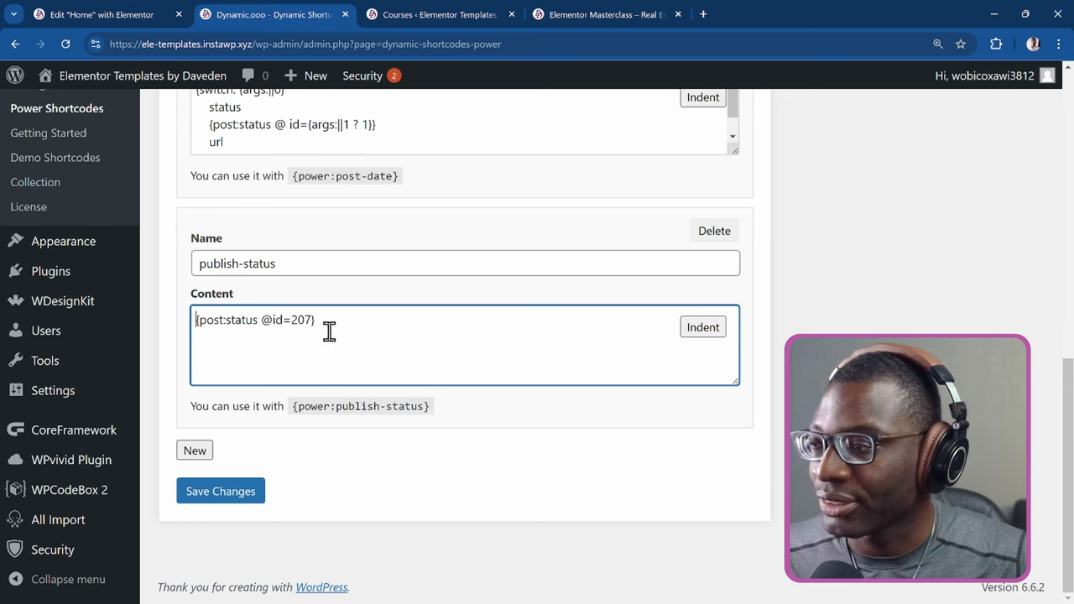
pyautogui.moveTo(275, 451)
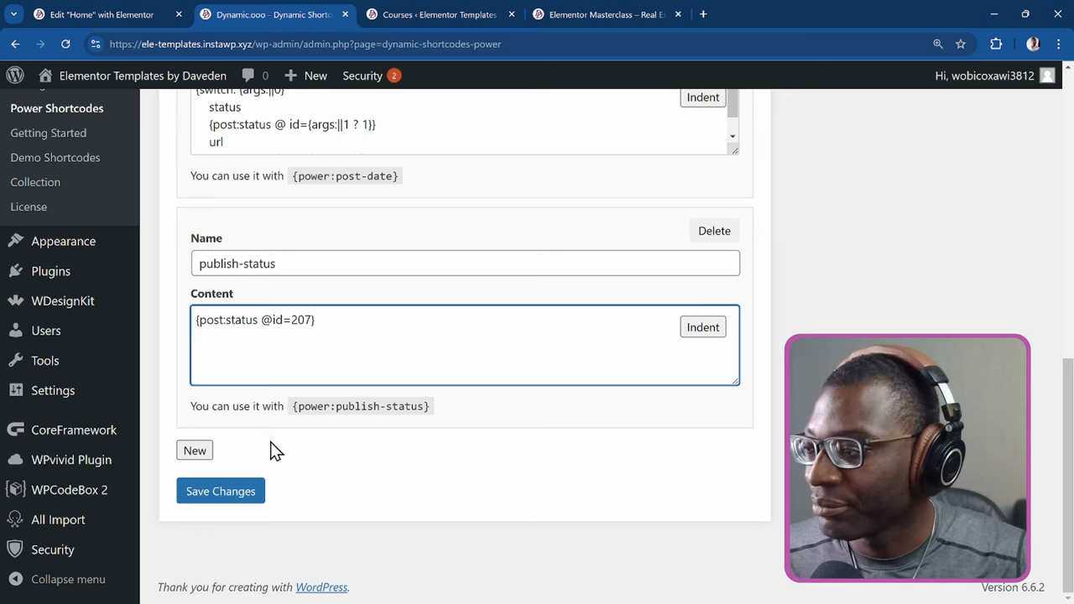
pyautogui.doubleClick(360, 406)
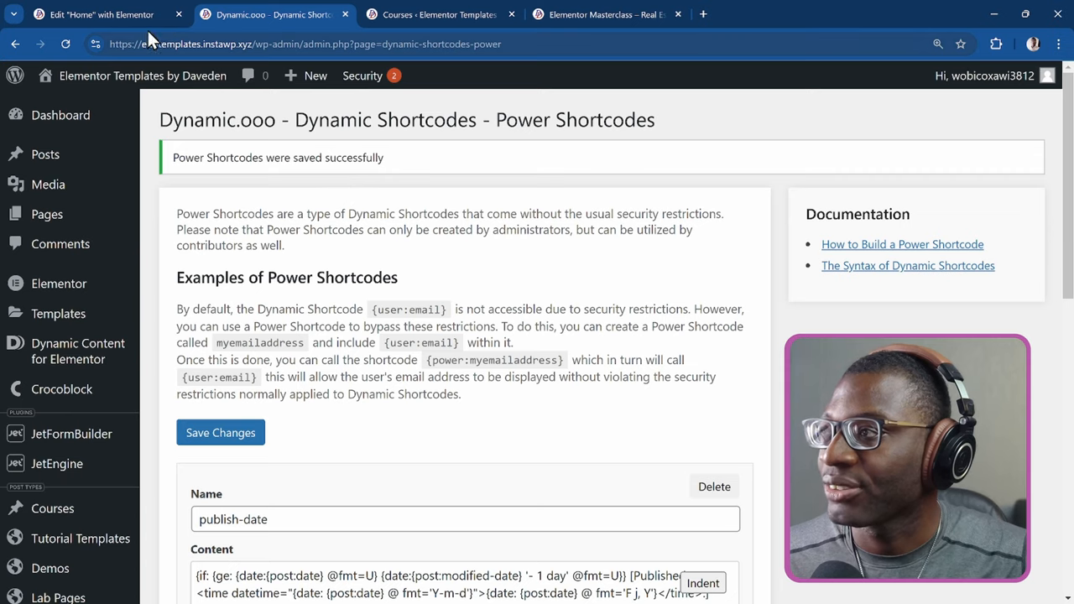
# Step: Make the heading's Dynamic Shortcodes content {power:publish-status}, removing the post title part, so it reads draft
pyautogui.click(101, 13)
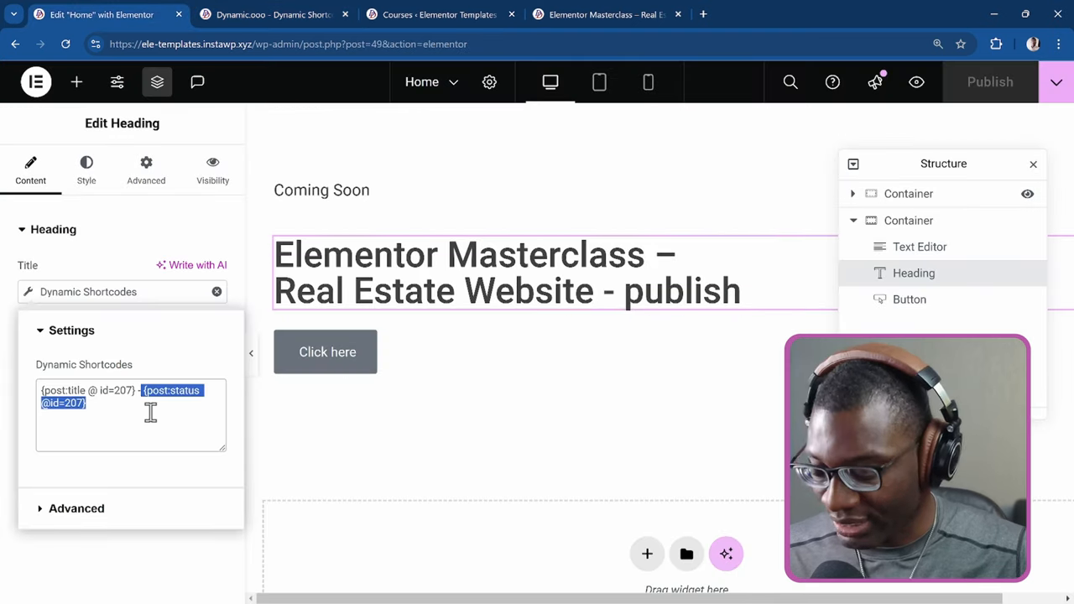
pyautogui.write('{power:publish-status}')
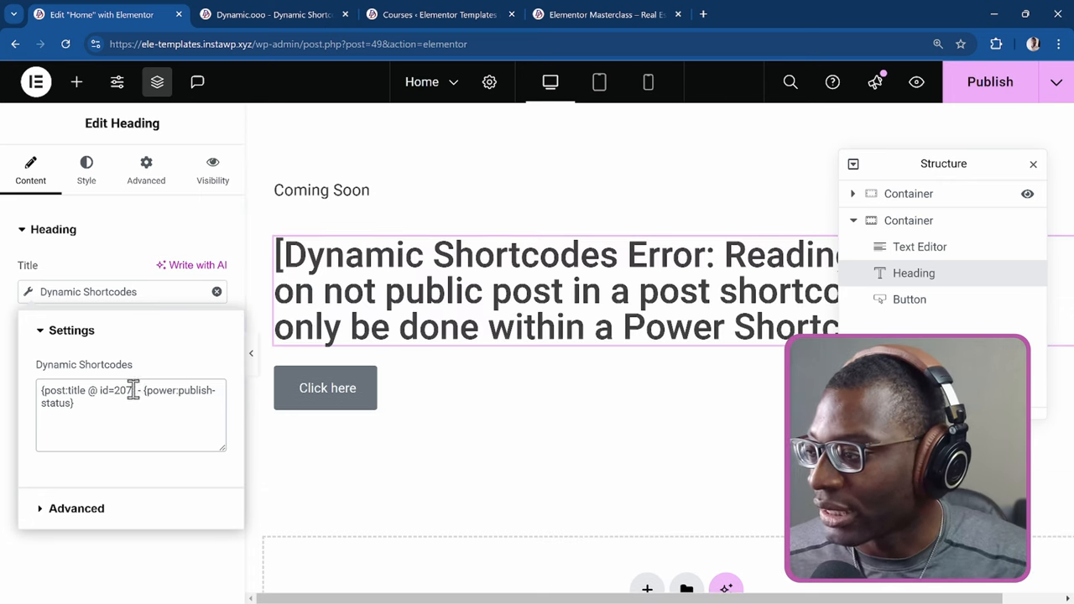
pyautogui.doubleClick(90, 390)
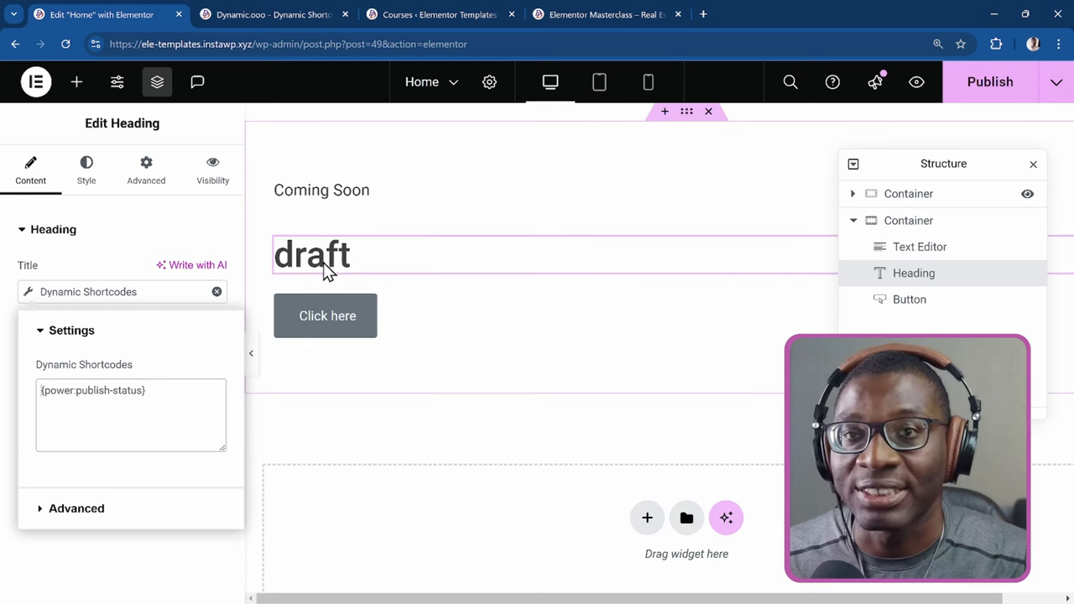
pyautogui.click(991, 80)
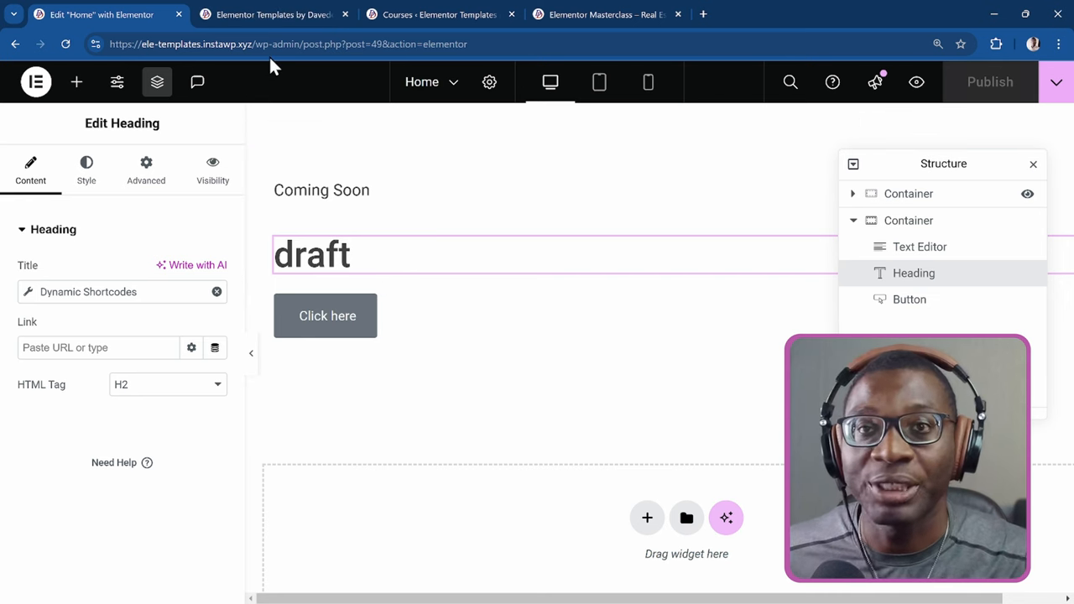
# Step: Quick Edit the course to Published with its month set to 11-Nov, so the heading reads future
pyautogui.click(269, 13)
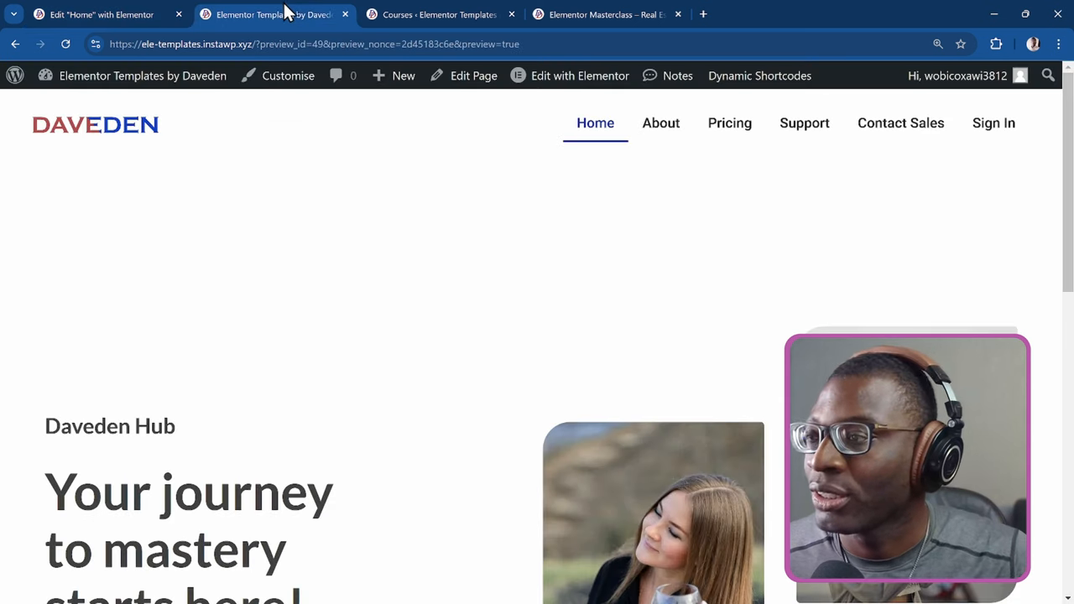
pyautogui.click(403, 76)
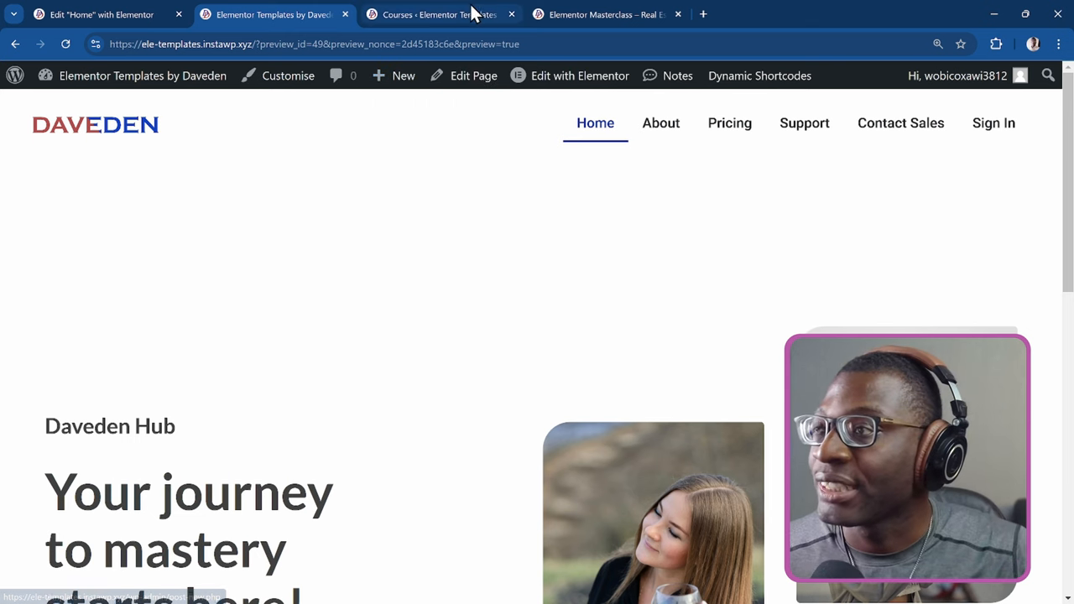
pyautogui.click(436, 14)
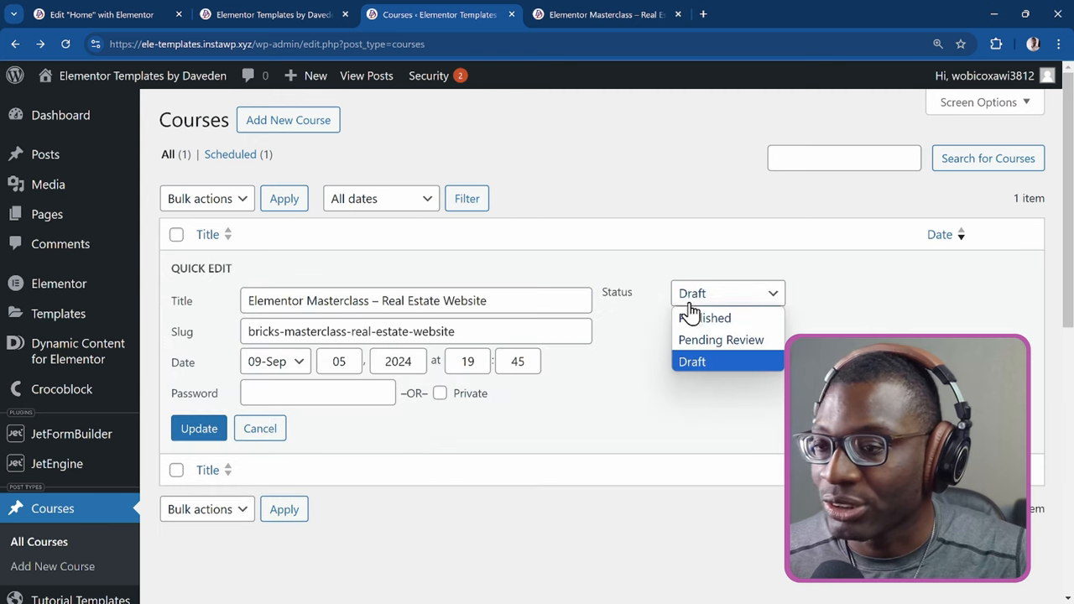
pyautogui.click(709, 317)
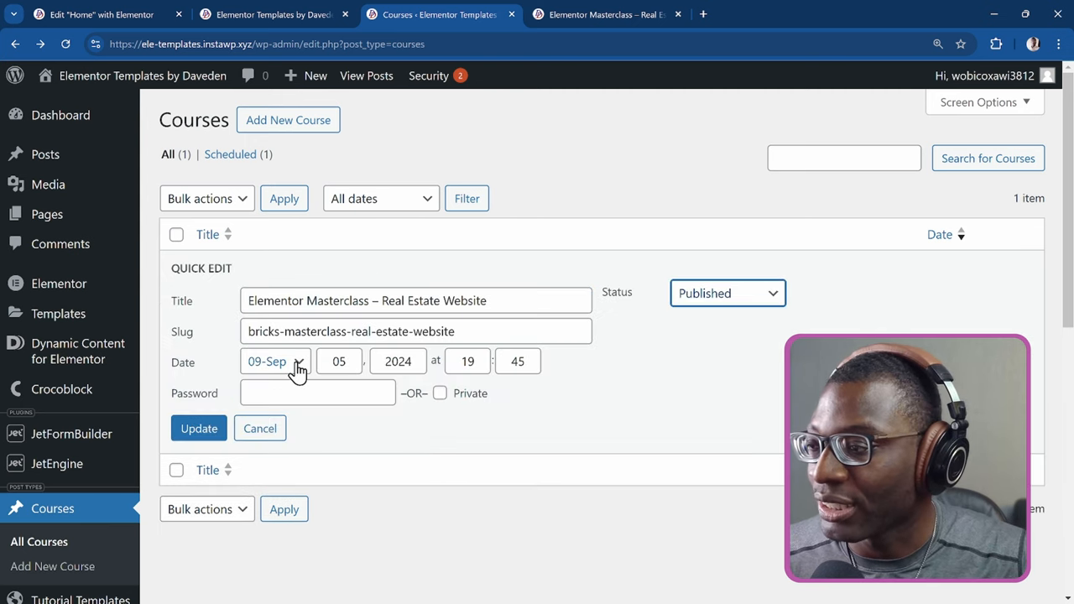
pyautogui.click(275, 361)
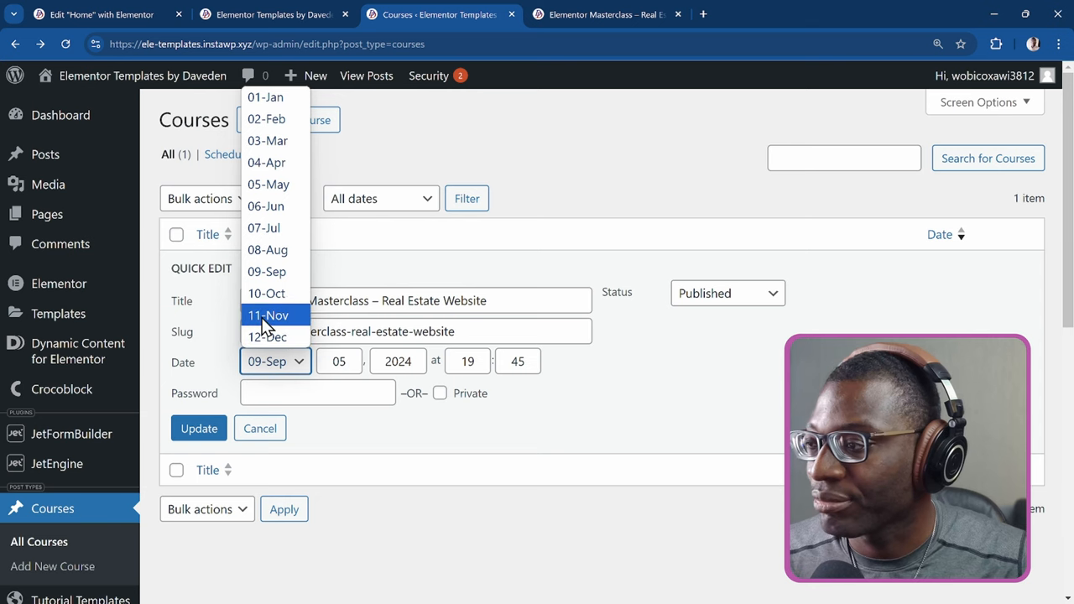
pyautogui.click(269, 315)
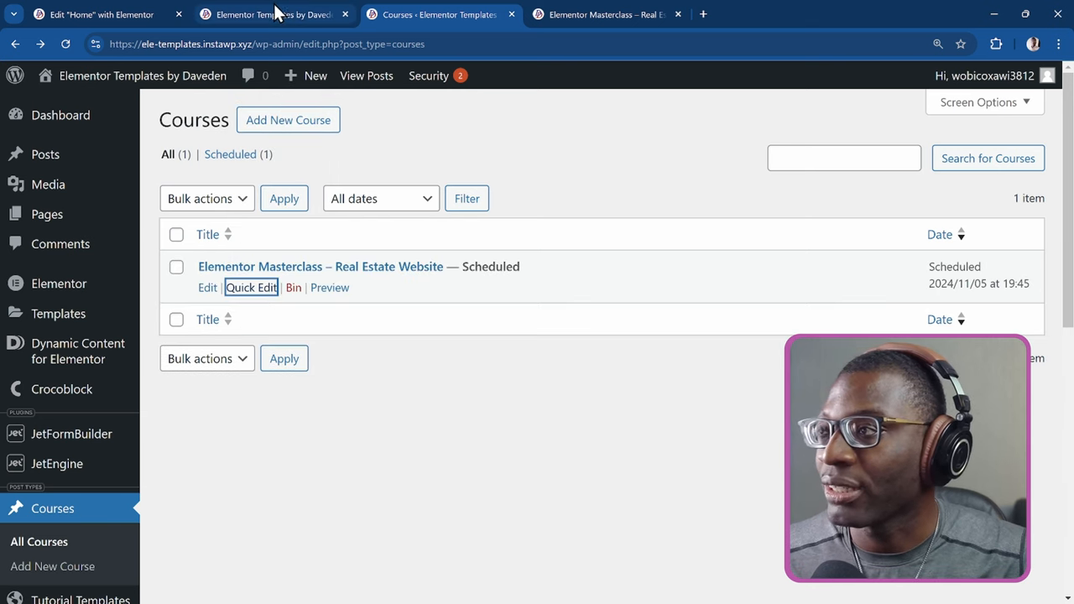
pyautogui.click(70, 13)
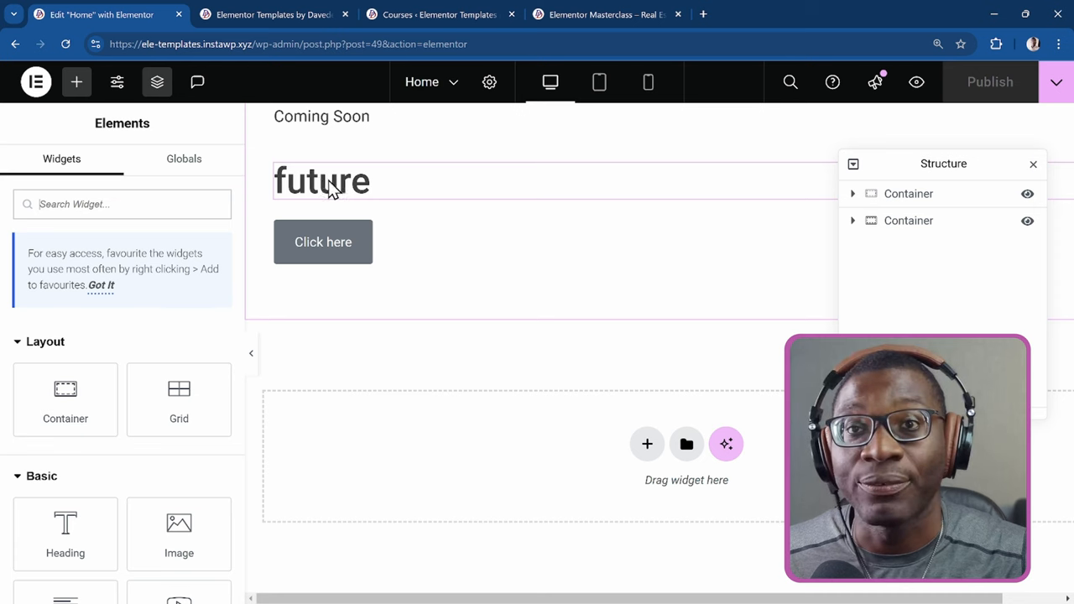
pyautogui.moveTo(368, 186)
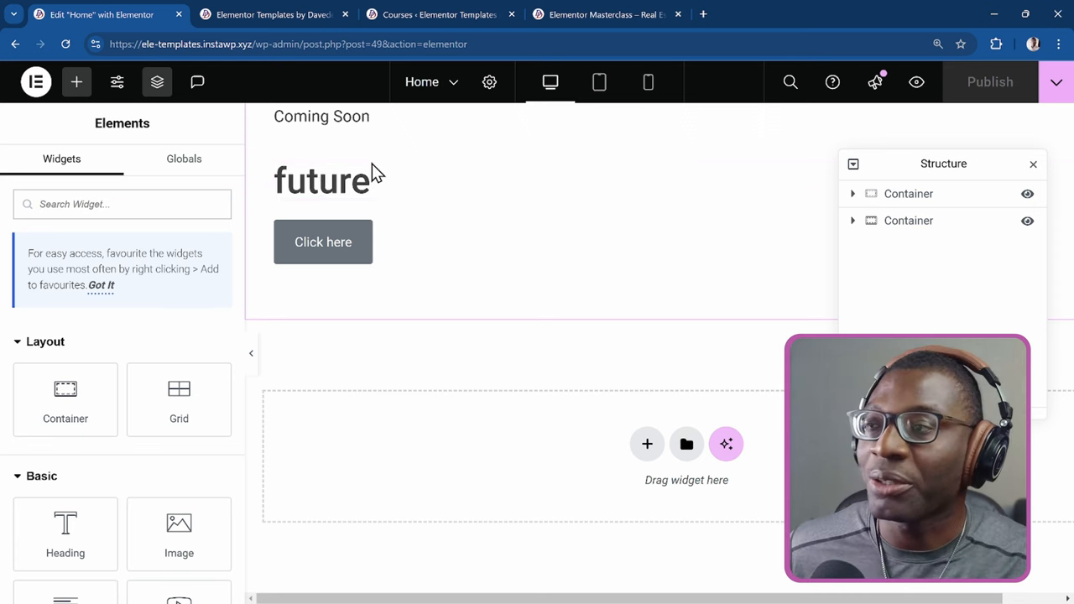
# Step: Add a Text Editor widget above the heading reading Coming Soon
pyautogui.click(322, 181)
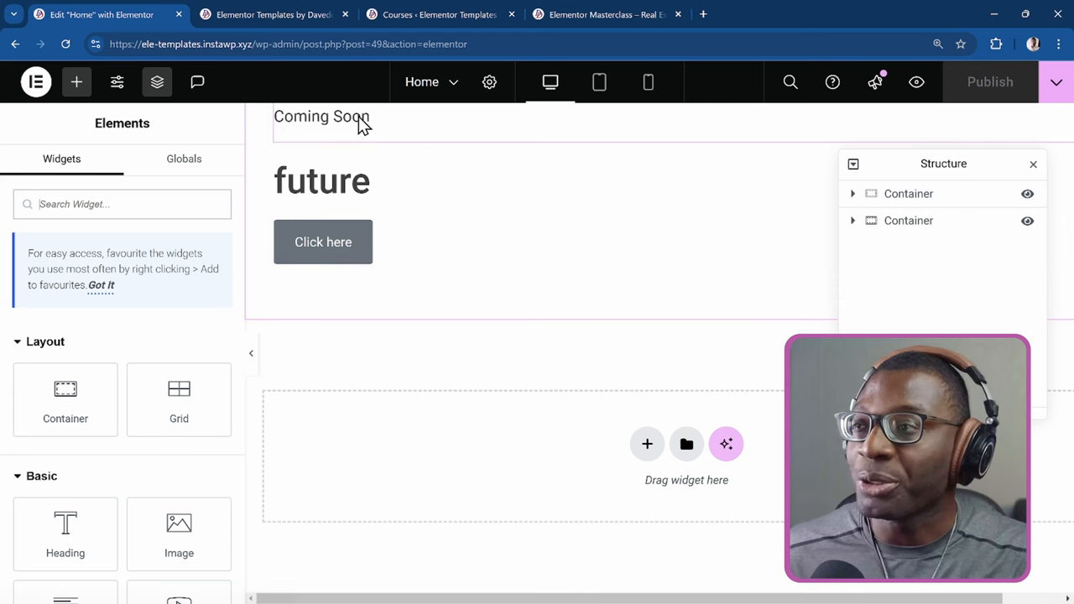
pyautogui.moveTo(311, 108)
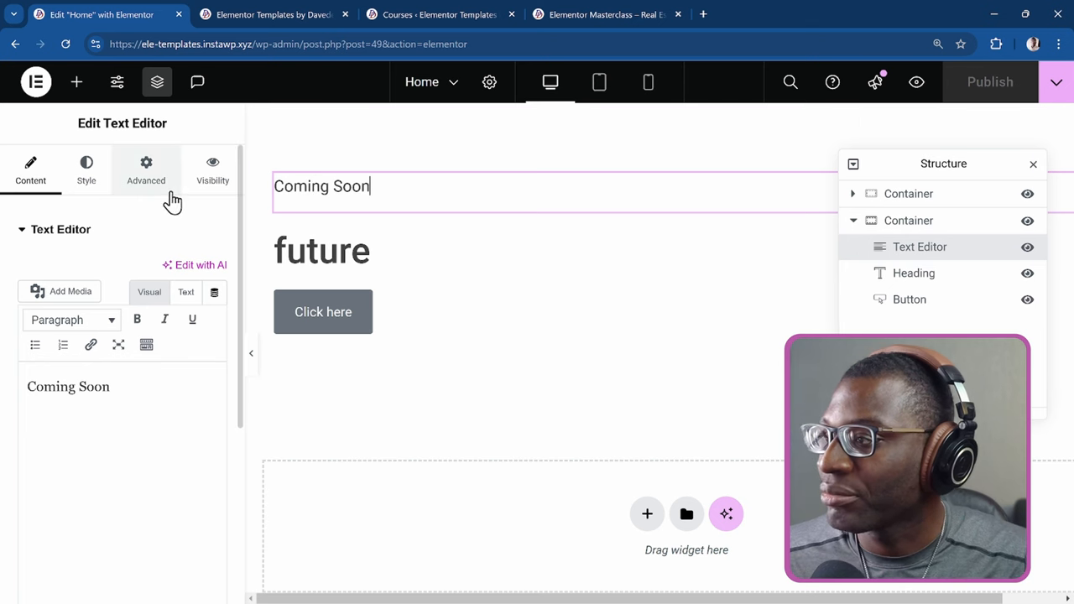
# Step: Enable Dynamic Visibility on the Coming Soon text and add a Dynamic Tags trigger
pyautogui.click(211, 168)
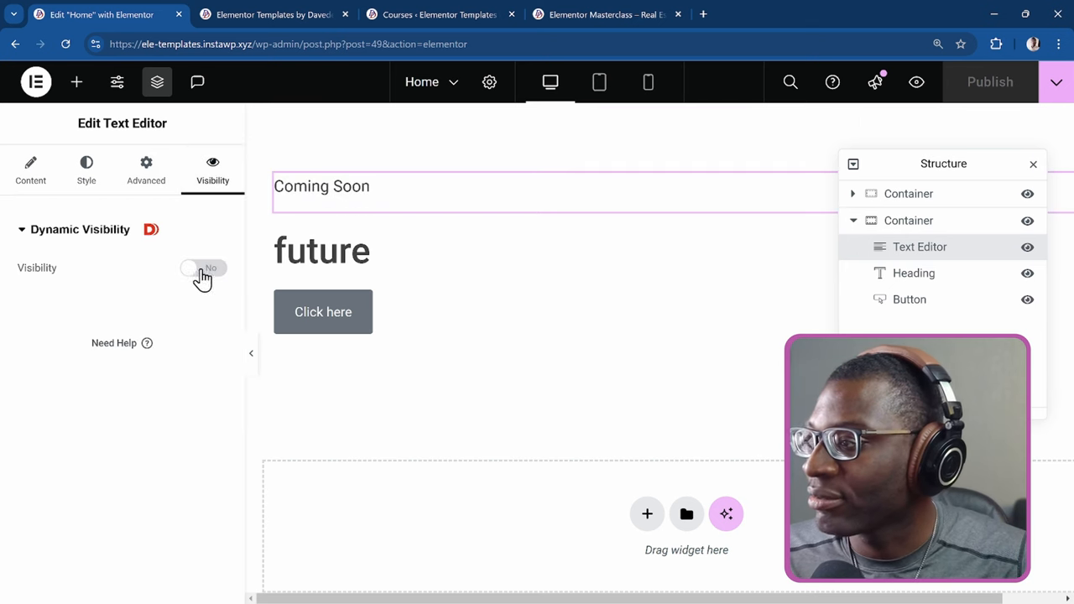
pyautogui.click(204, 268)
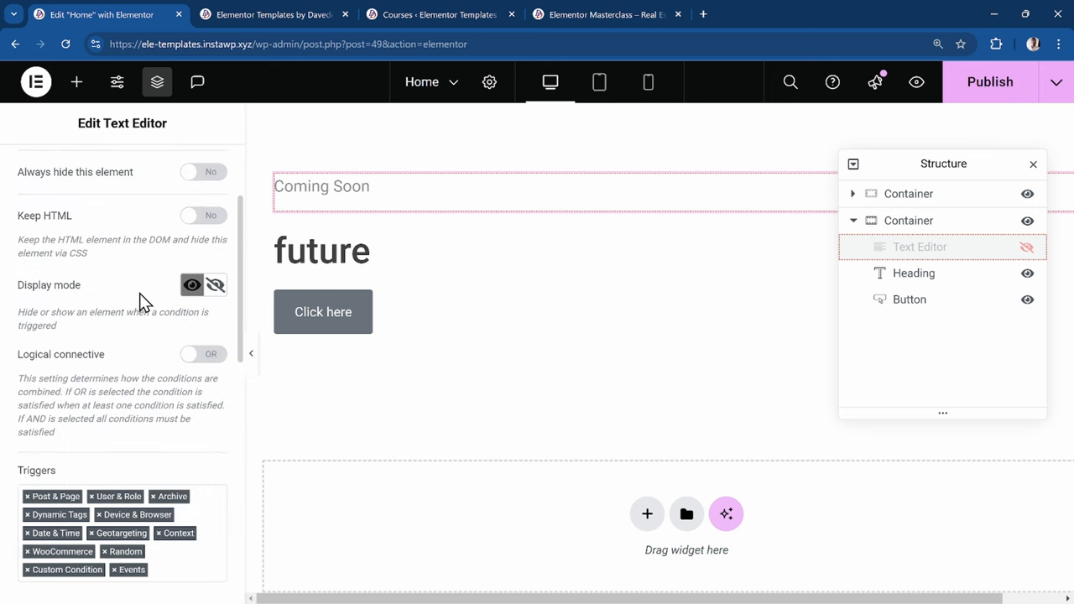
pyautogui.scroll(-3)
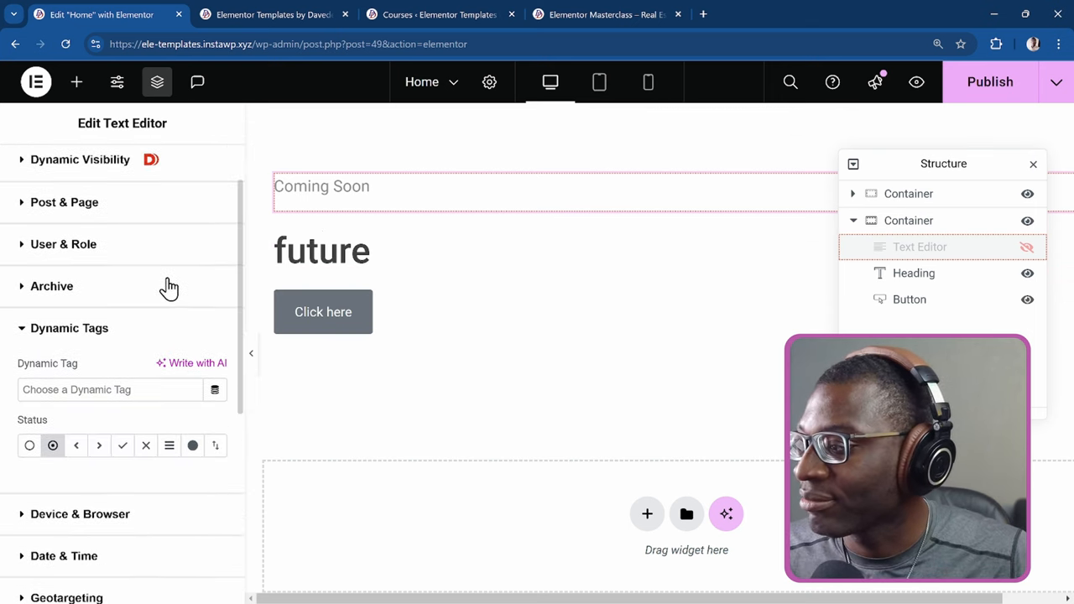
# Step: Set the text's dynamic tag to Dynamic Shortcodes with {power:publish-status}
pyautogui.scroll(-3)
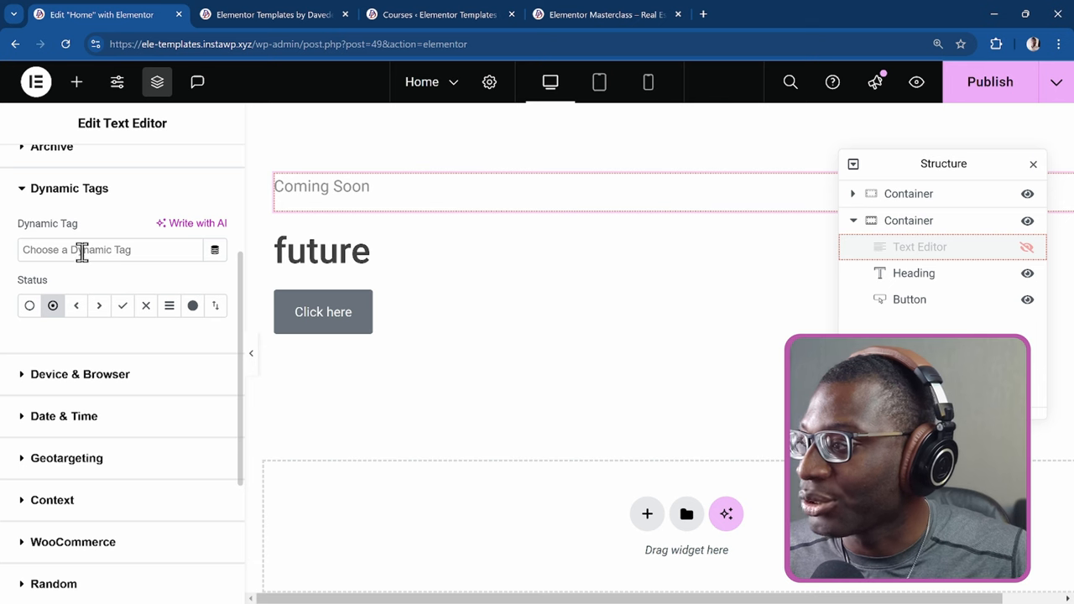
pyautogui.click(109, 249)
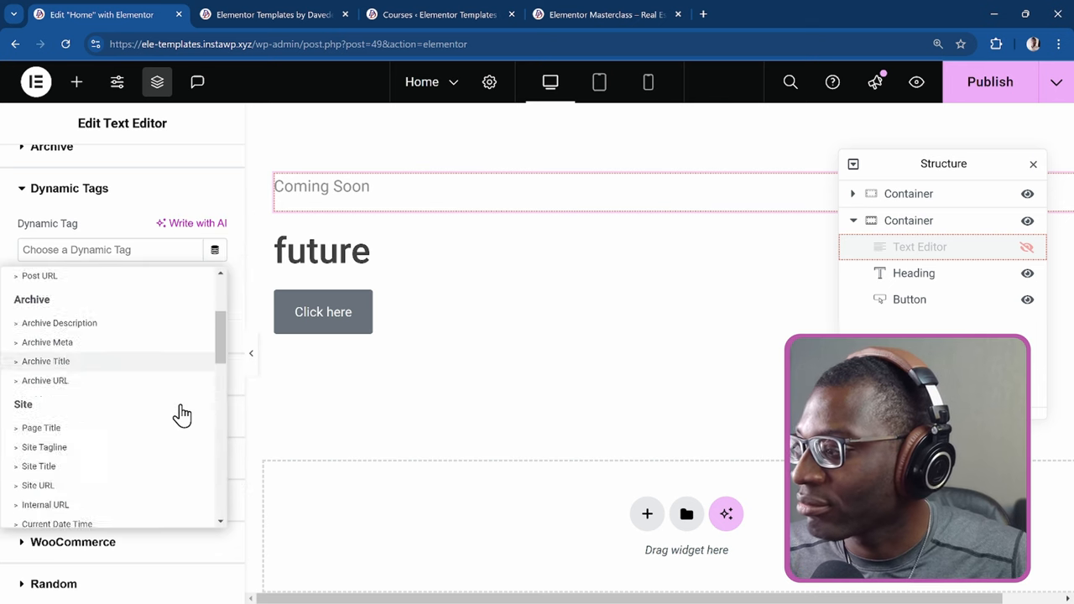
pyautogui.scroll(-3)
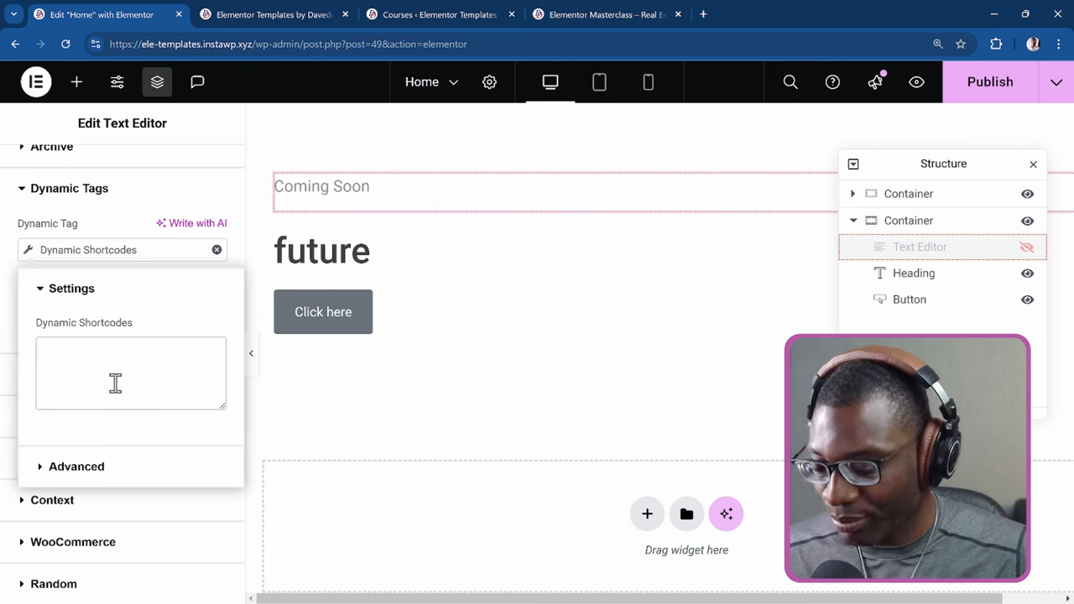
pyautogui.write('{power:publish-status}')
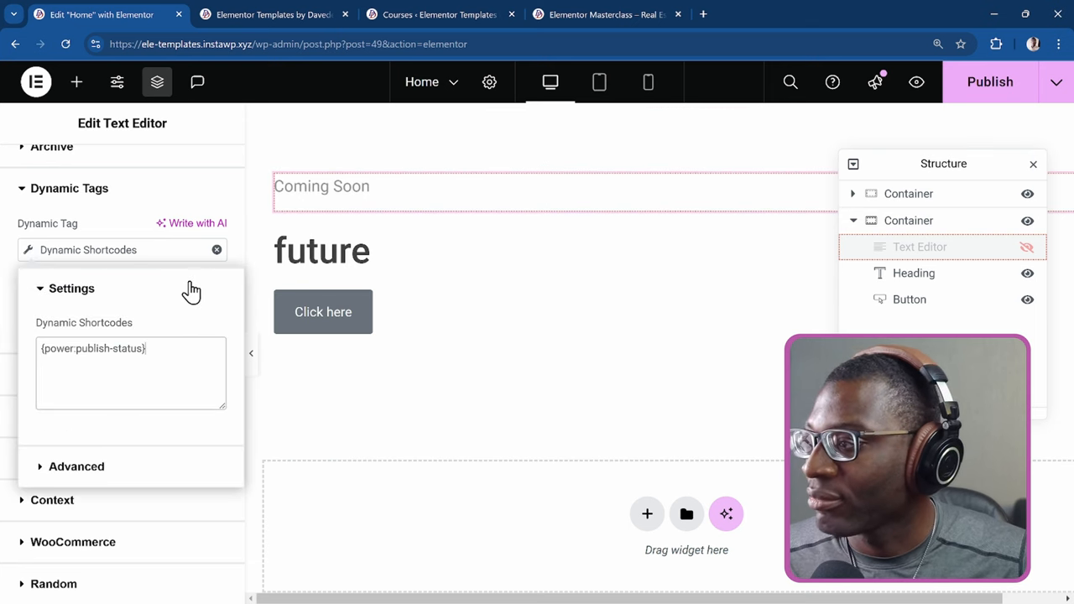
pyautogui.click(212, 167)
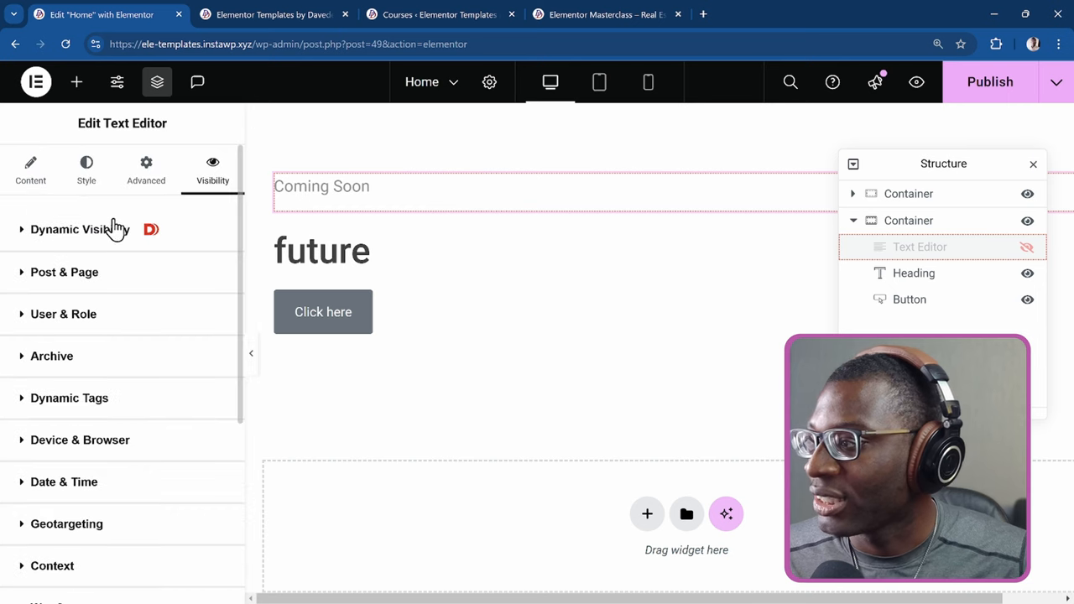
pyautogui.scroll(-3)
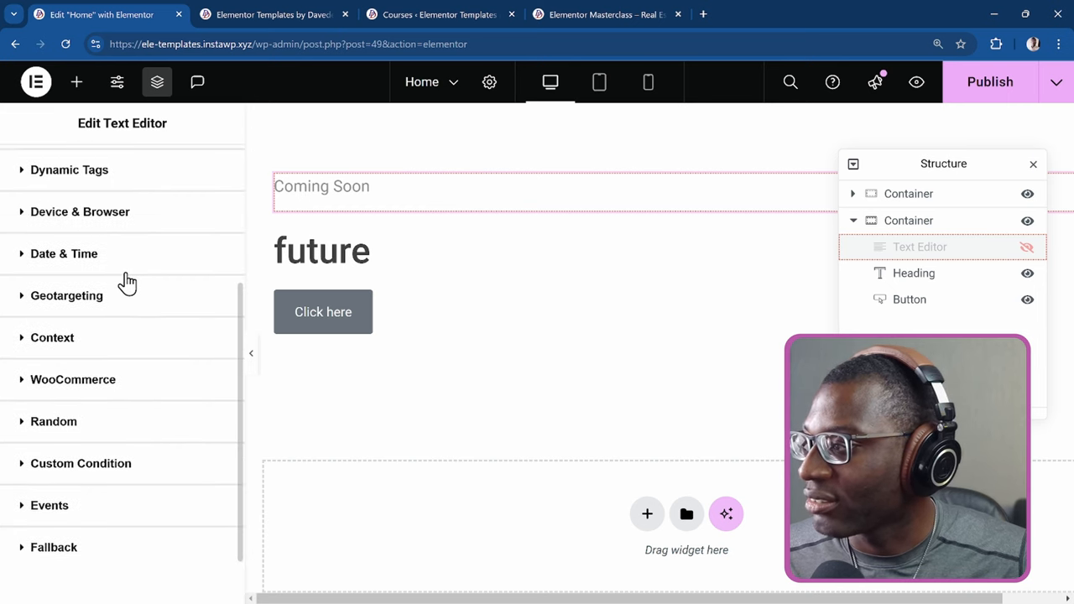
pyautogui.click(212, 168)
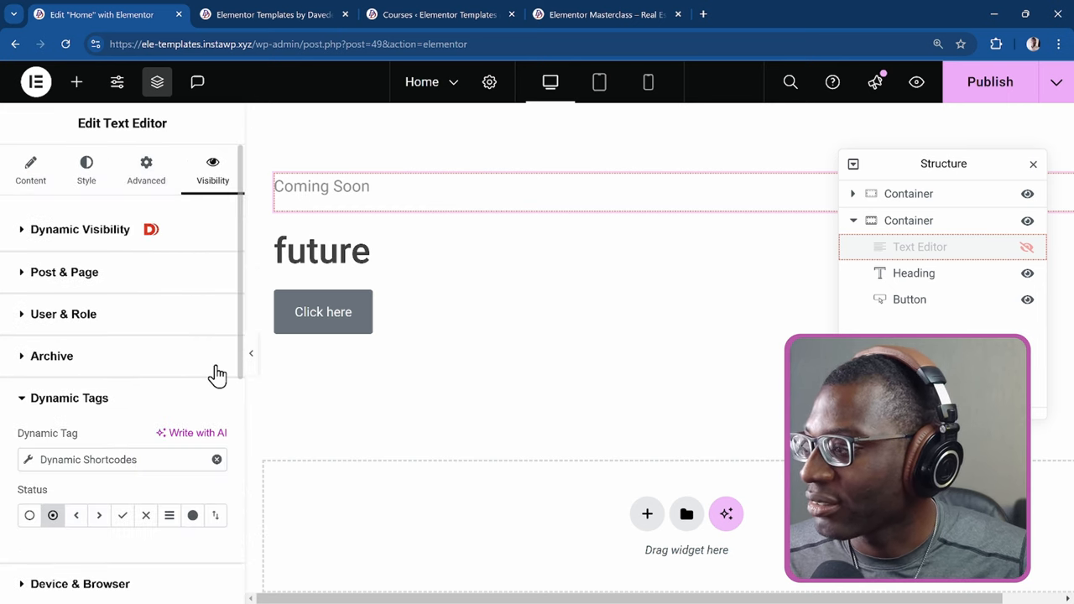
# Step: Choose a value-comparison Status and enter publish as the value to match
pyautogui.scroll(-3)
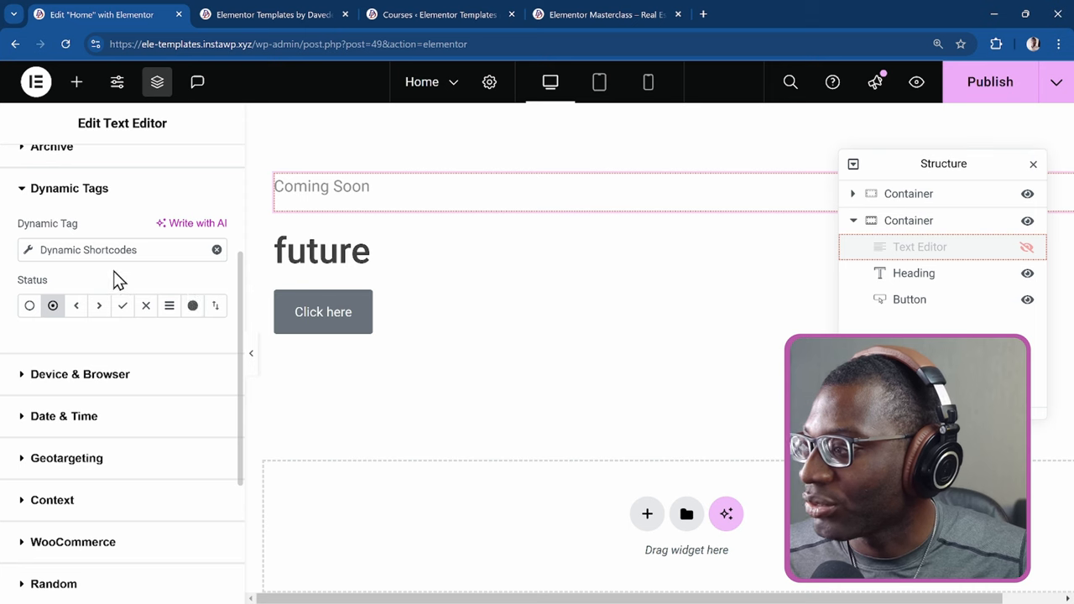
pyautogui.moveTo(30, 305)
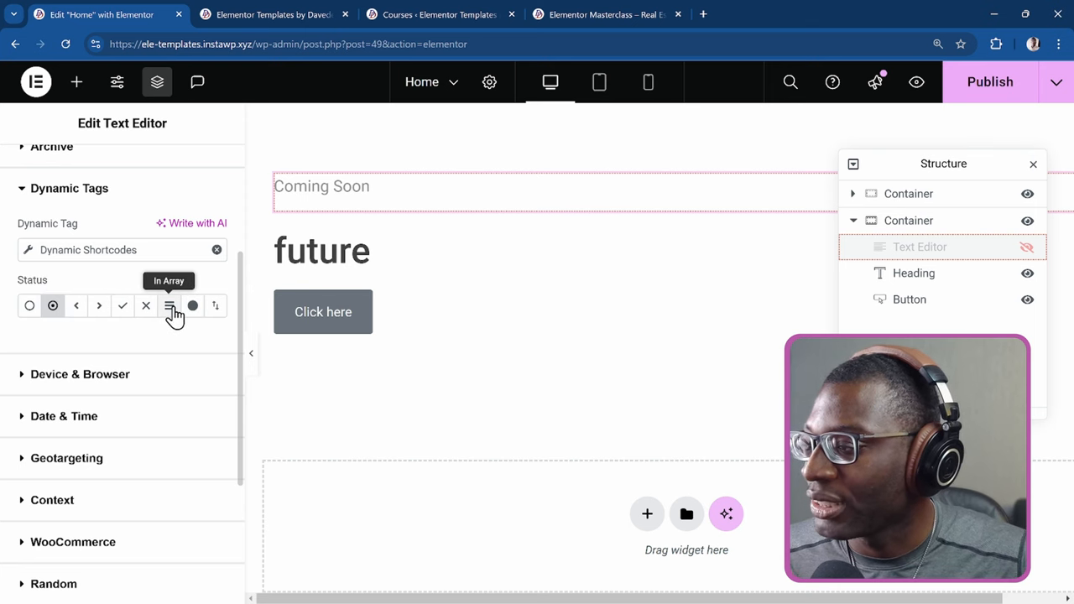
pyautogui.moveTo(191, 305)
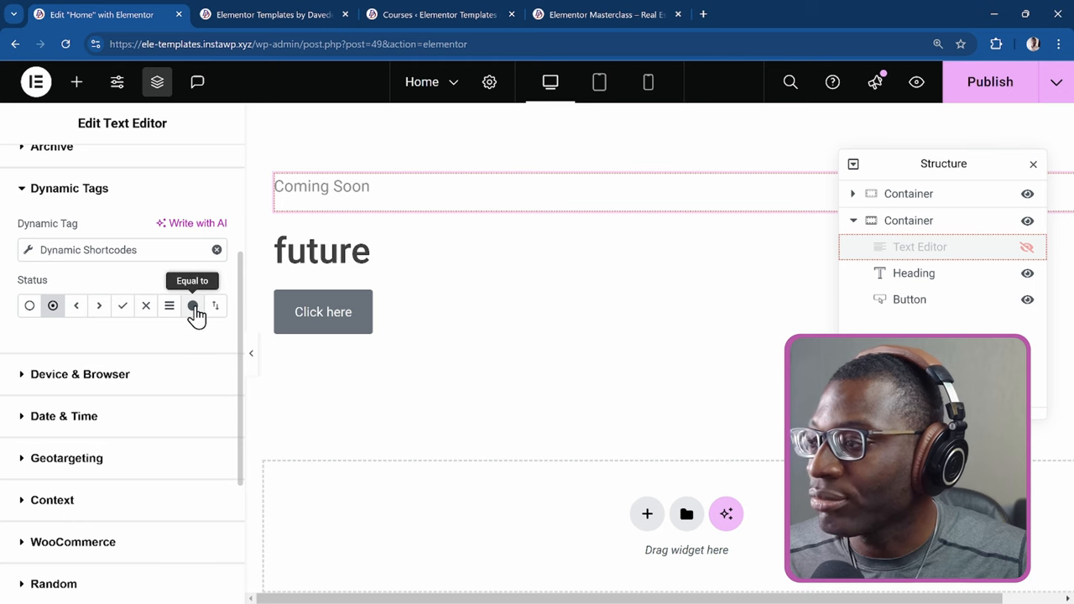
pyautogui.click(192, 306)
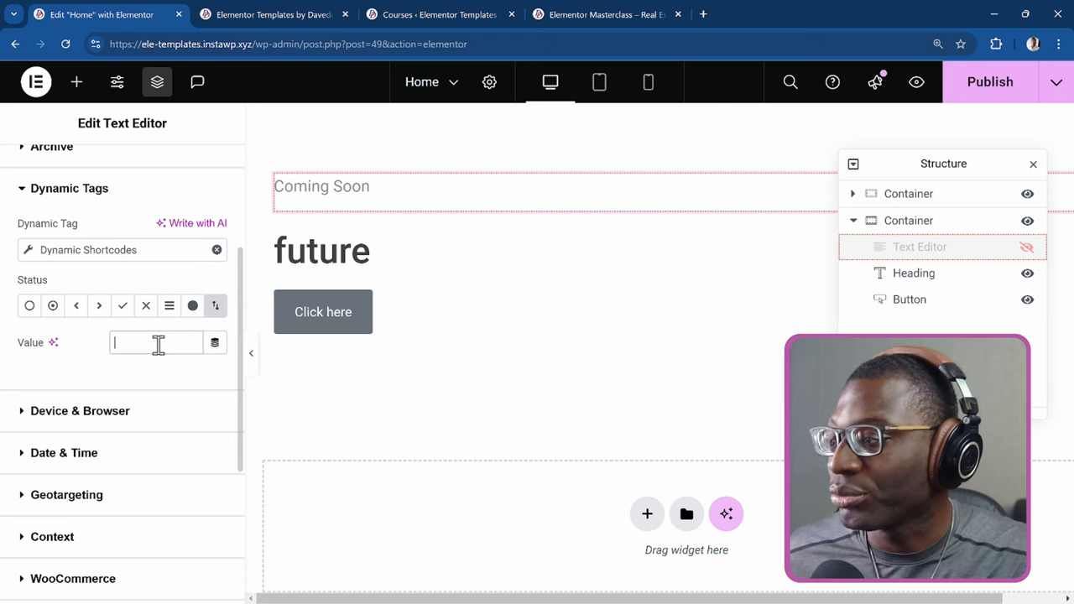
pyautogui.write('publish')
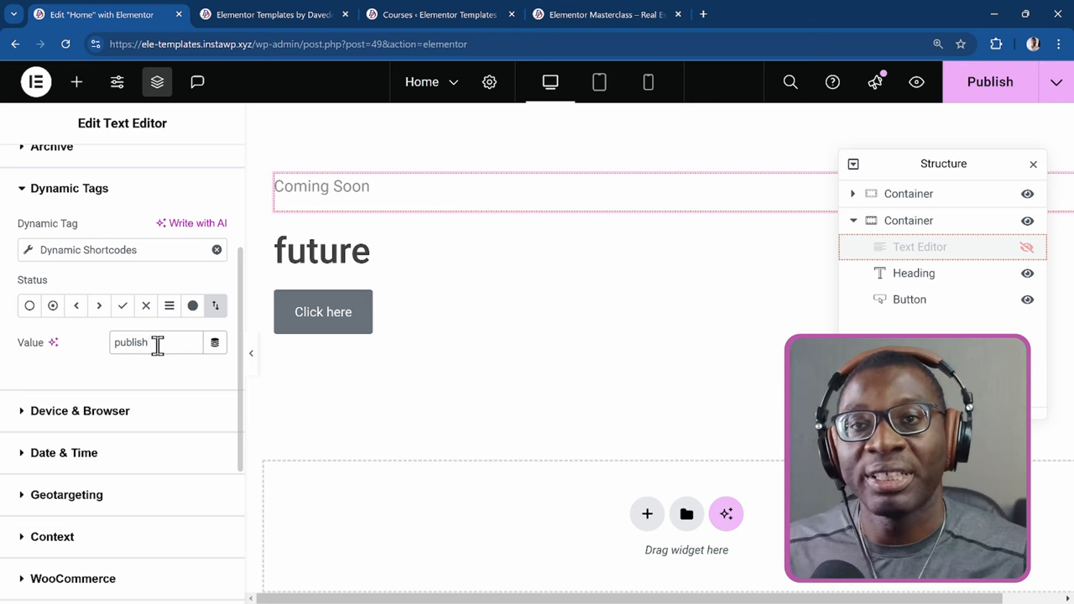
pyautogui.moveTo(188, 390)
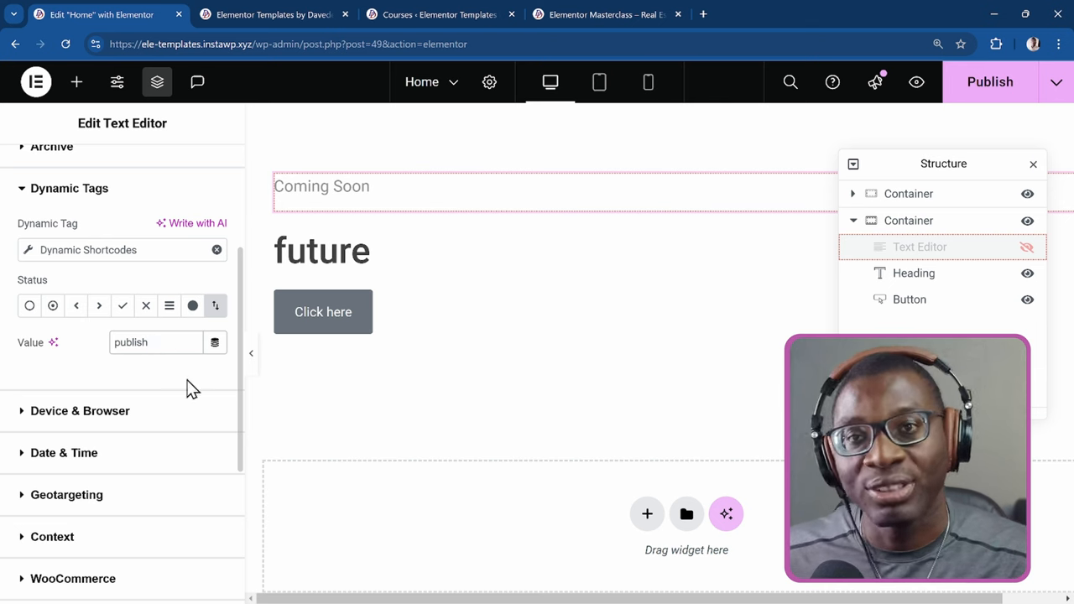
pyautogui.moveTo(141, 373)
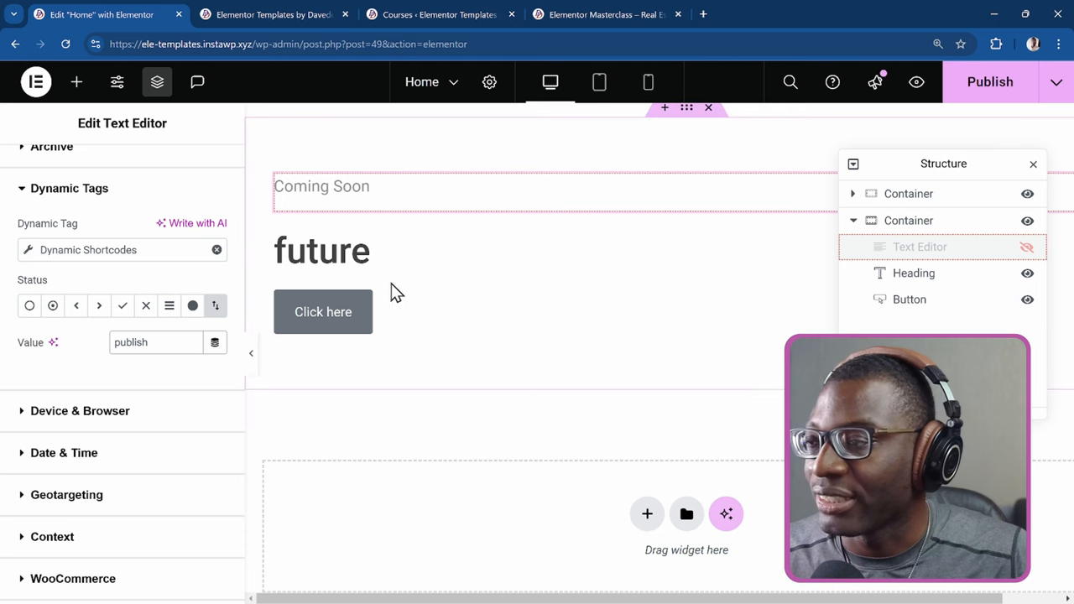
# Step: Give the Click here button a Dynamic Tags visibility condition using Dynamic Shortcodes {power:publish-status}
pyautogui.click(323, 310)
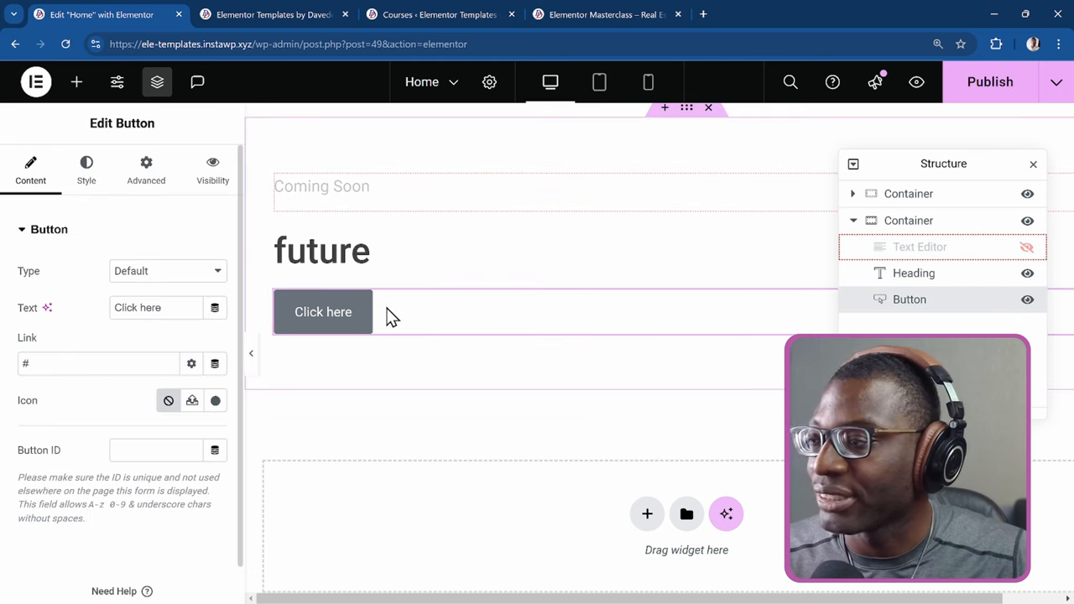
pyautogui.click(212, 168)
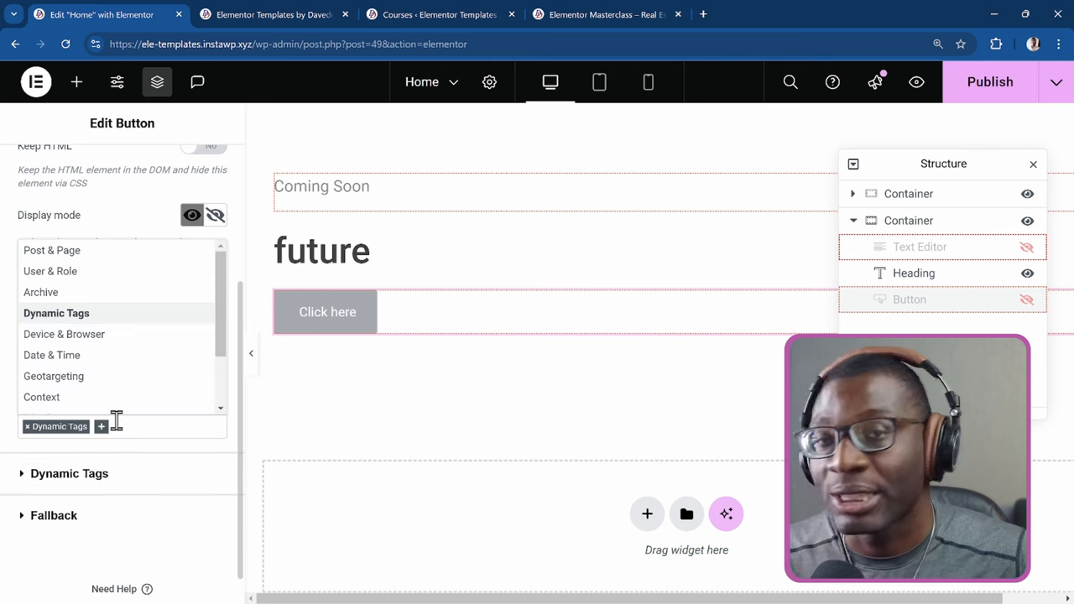
pyautogui.moveTo(88, 490)
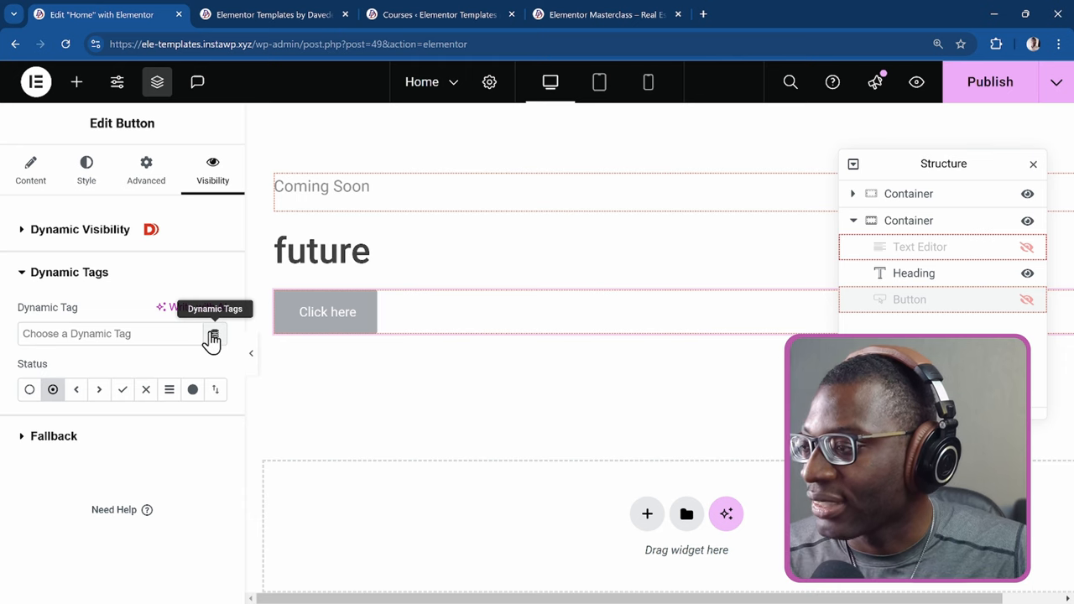
pyautogui.click(211, 334)
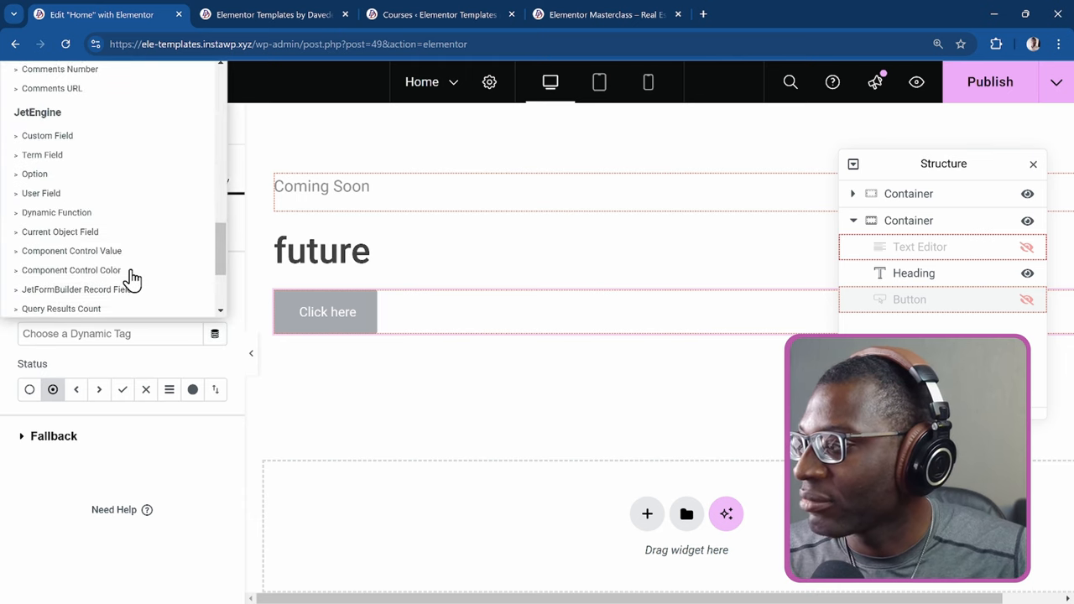
pyautogui.scroll(-3)
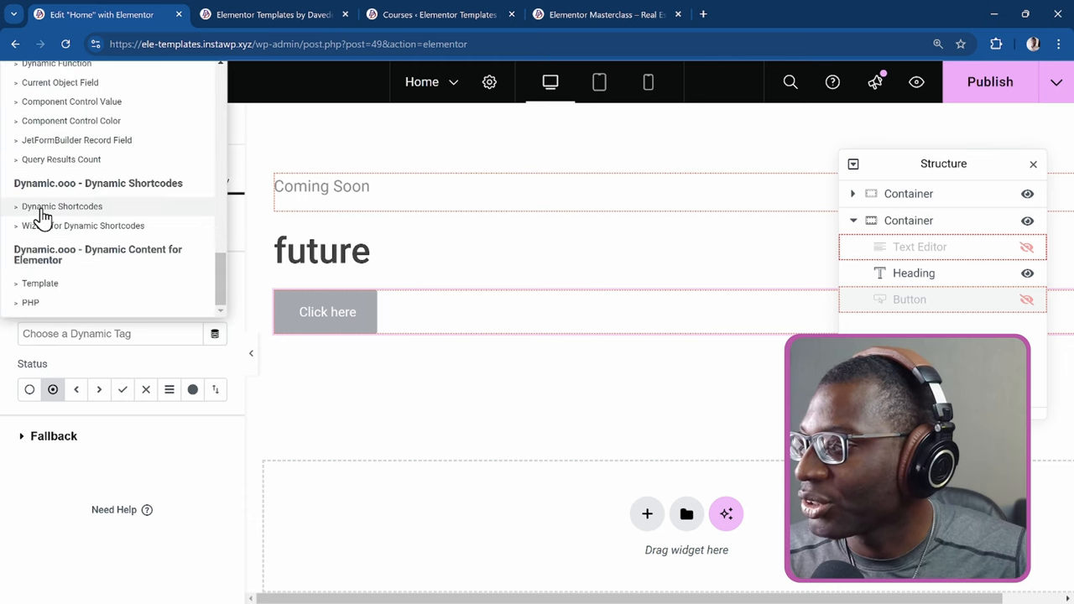
pyautogui.click(62, 206)
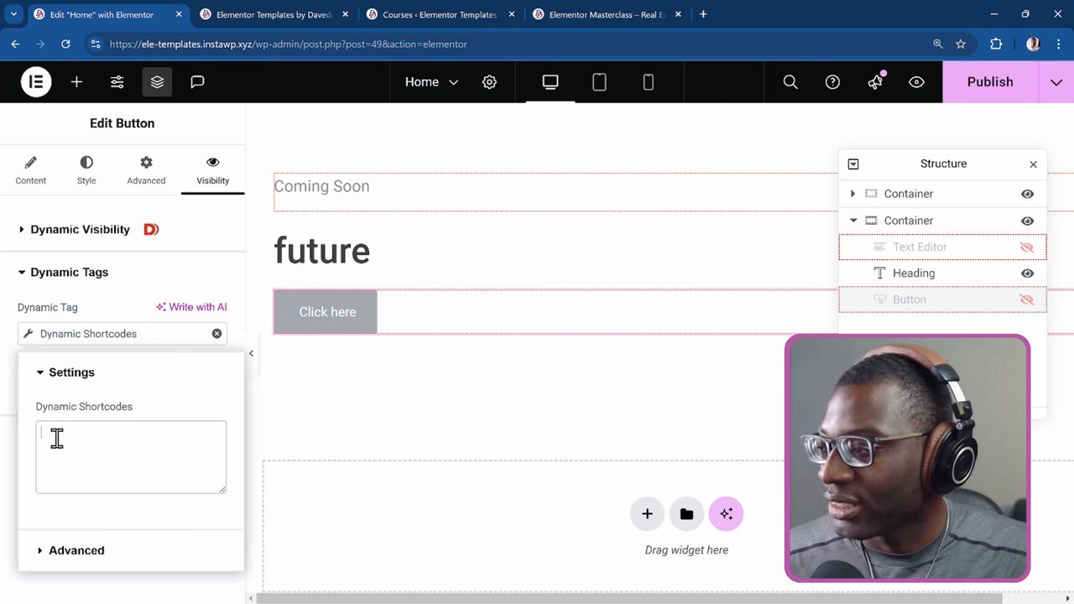
pyautogui.write('{power:publish-status}')
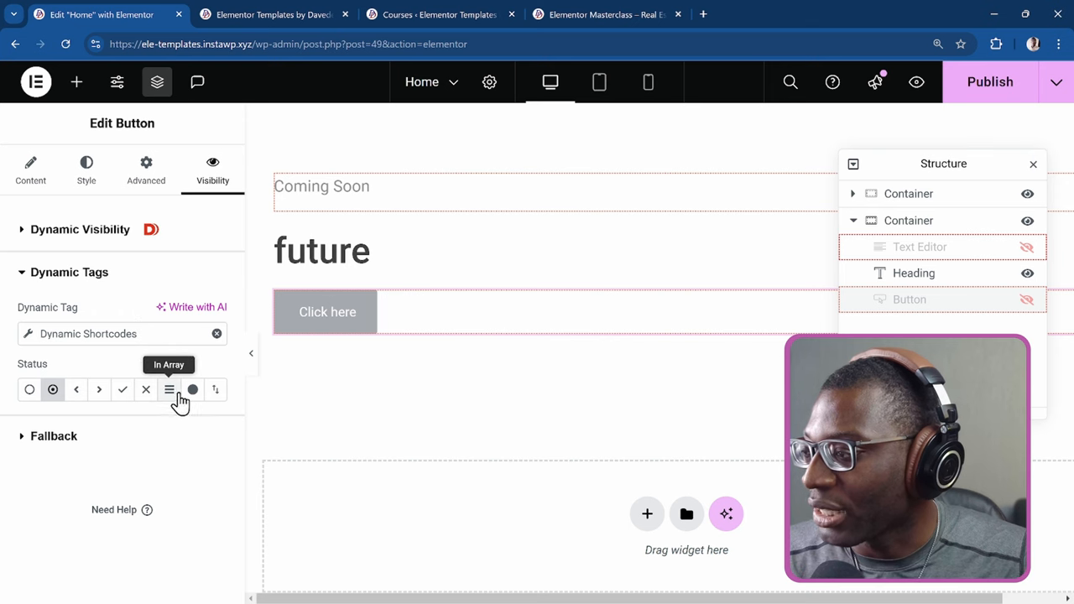
# Step: Set the button's condition to Equal to publish, publish the page and go to the Courses list
pyautogui.click(192, 390)
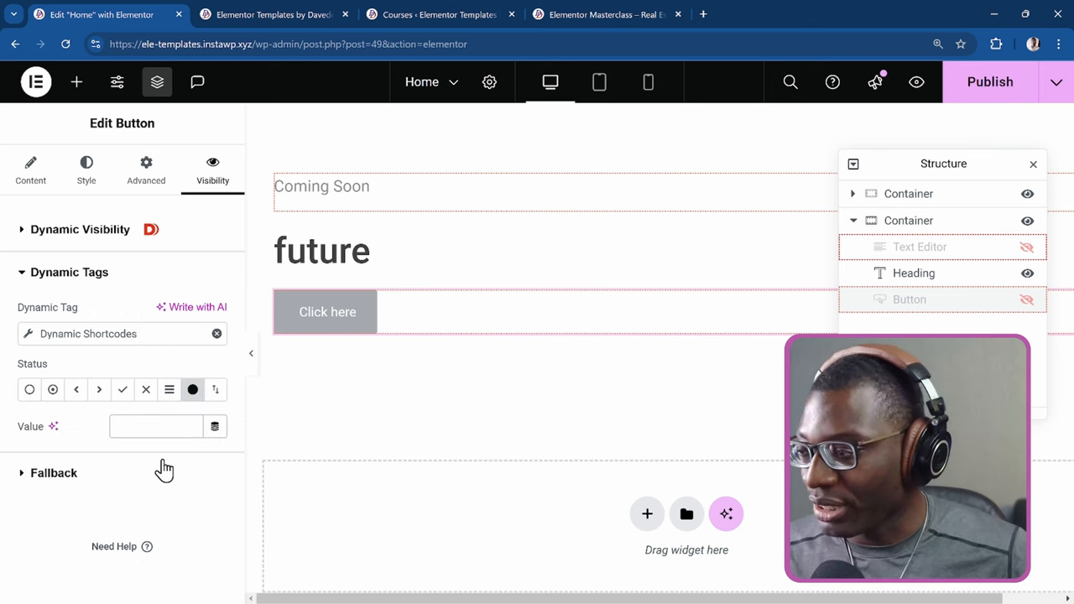
pyautogui.write('publish')
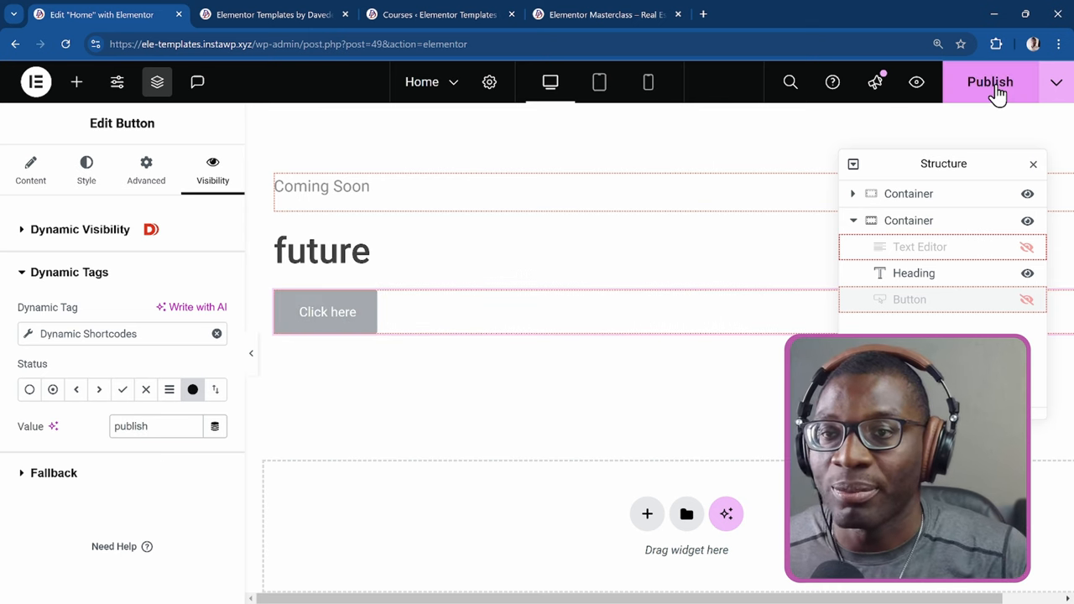
pyautogui.click(991, 81)
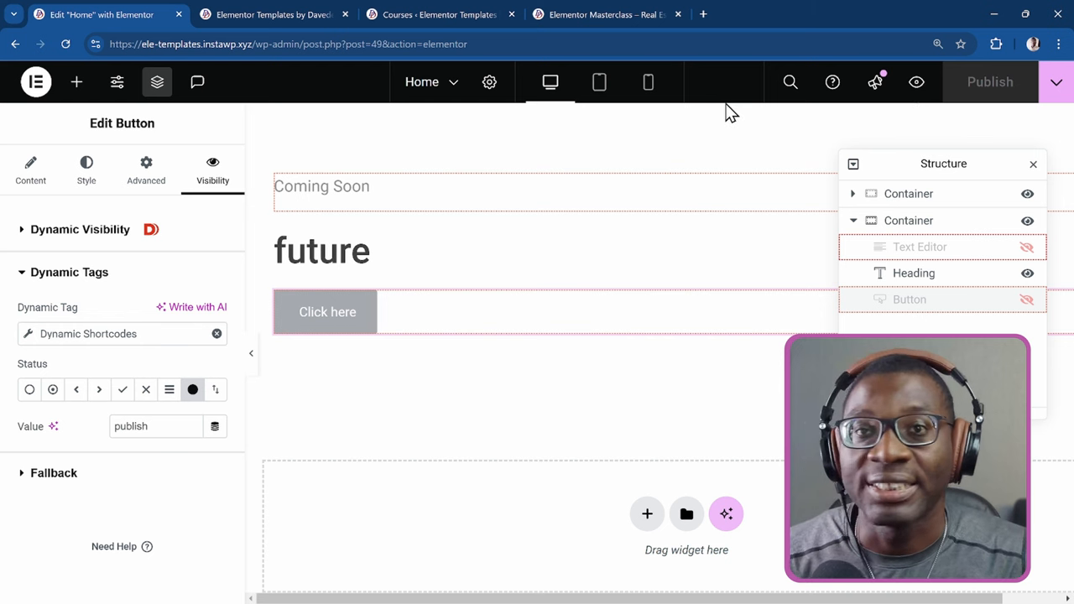
pyautogui.click(440, 13)
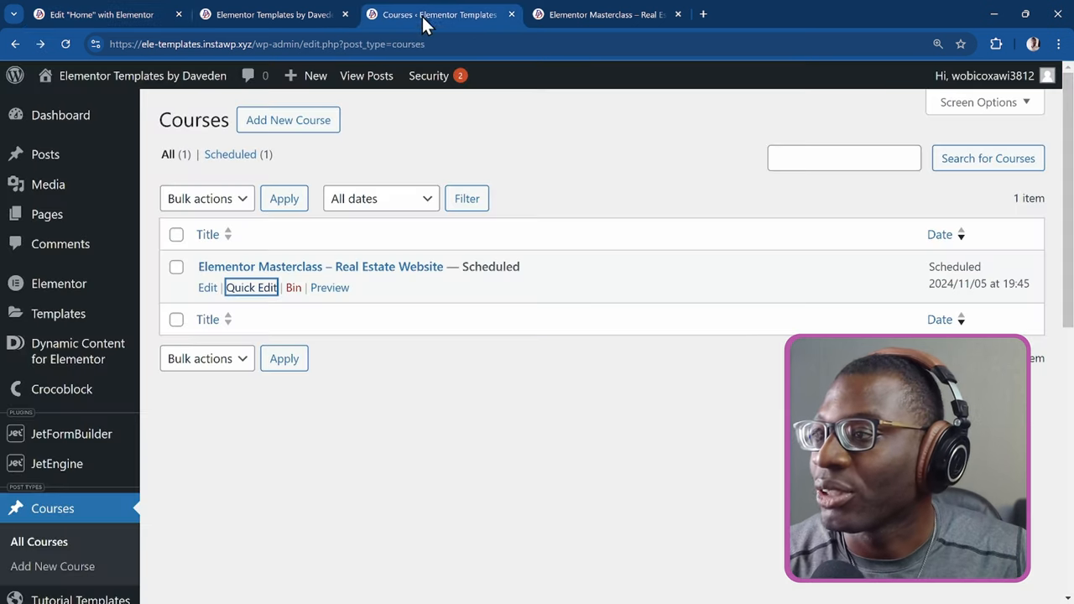
# Step: Quick Edit the course month to 08-Aug, update it, and reload the preview to show publish and the button
pyautogui.click(272, 14)
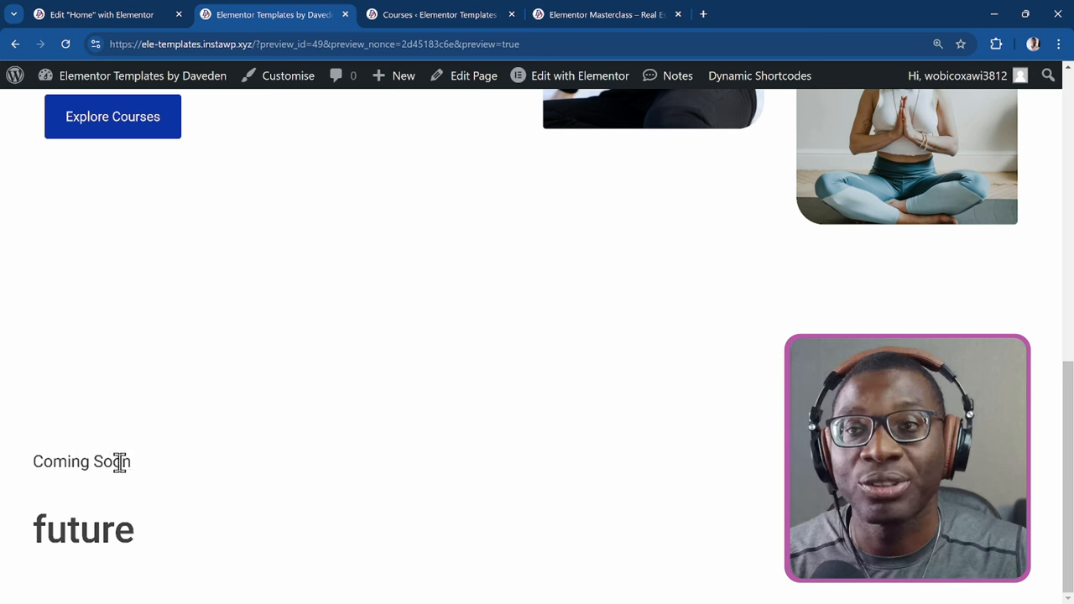
pyautogui.click(437, 14)
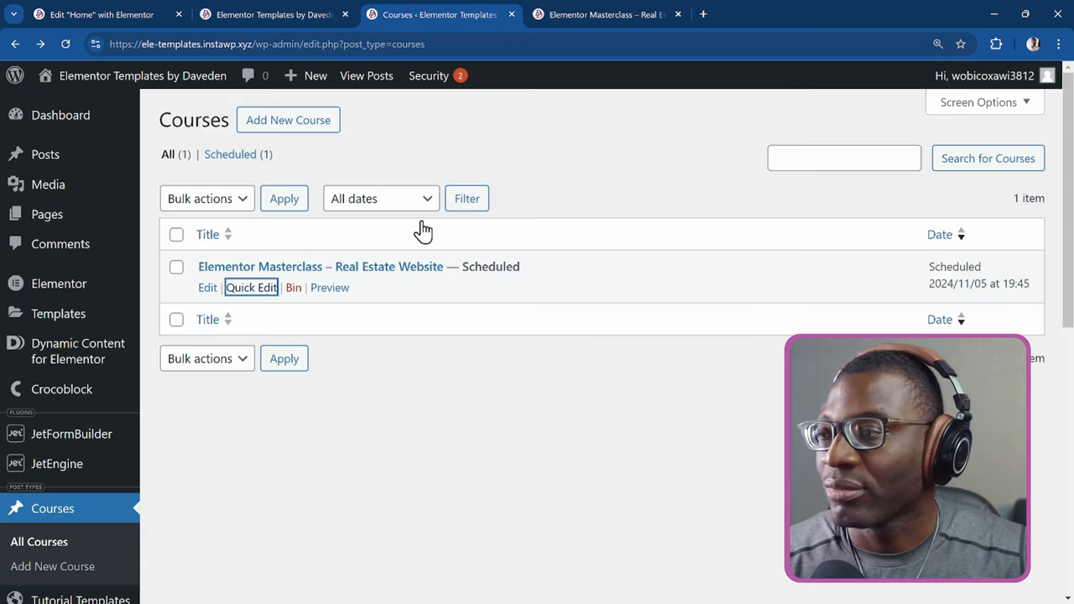
pyautogui.click(251, 287)
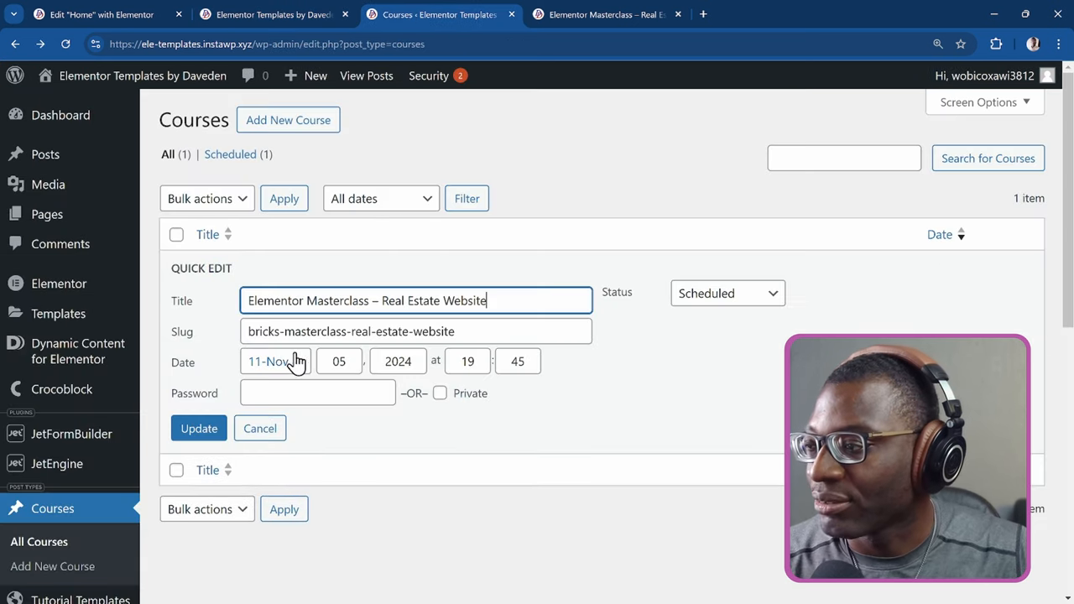
pyautogui.click(275, 361)
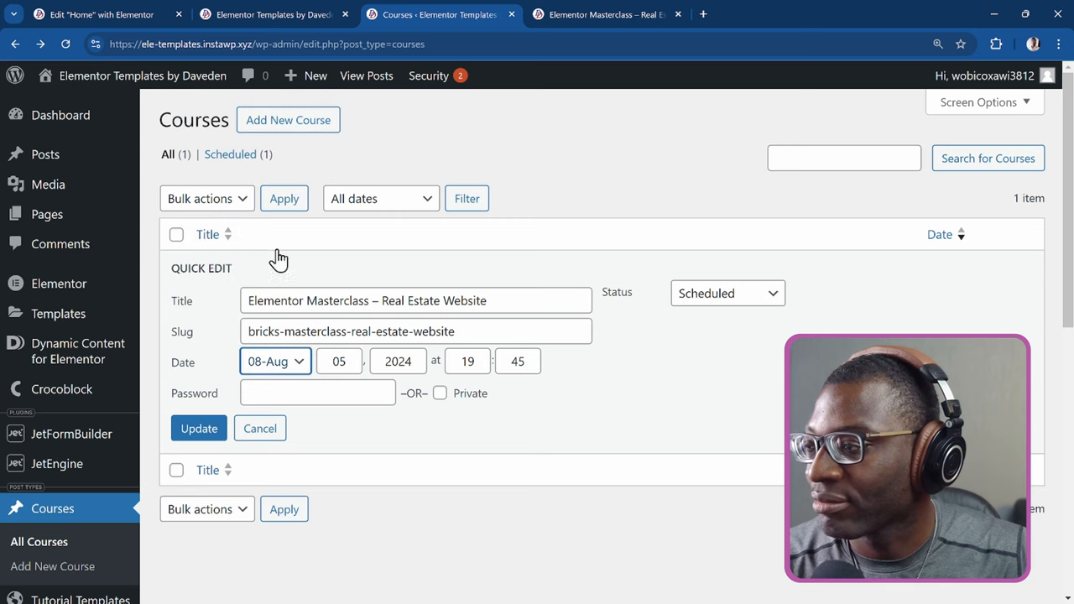
pyautogui.click(198, 428)
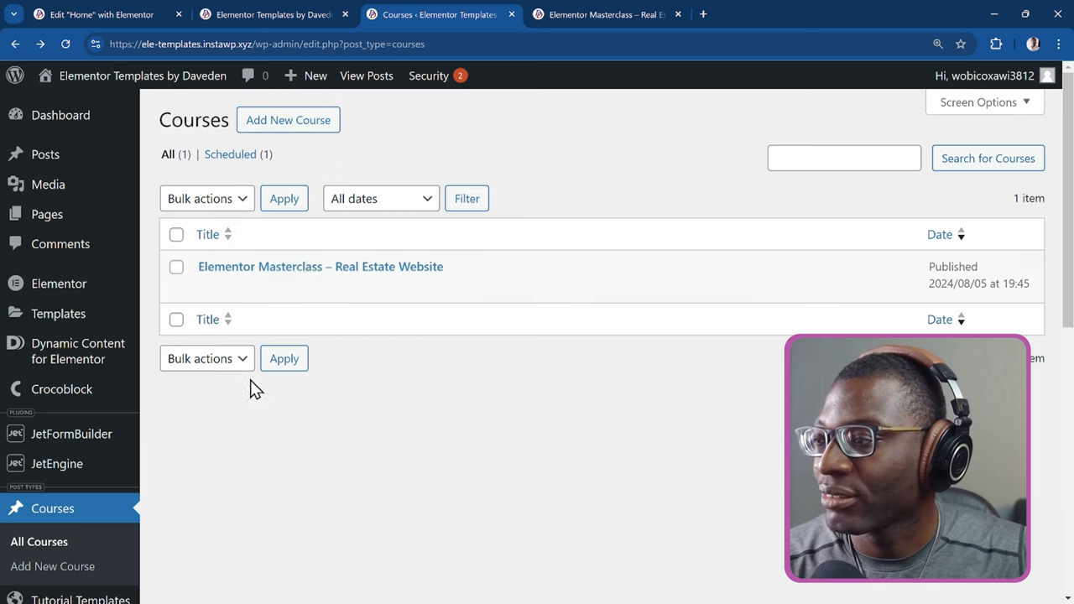
pyautogui.click(276, 14)
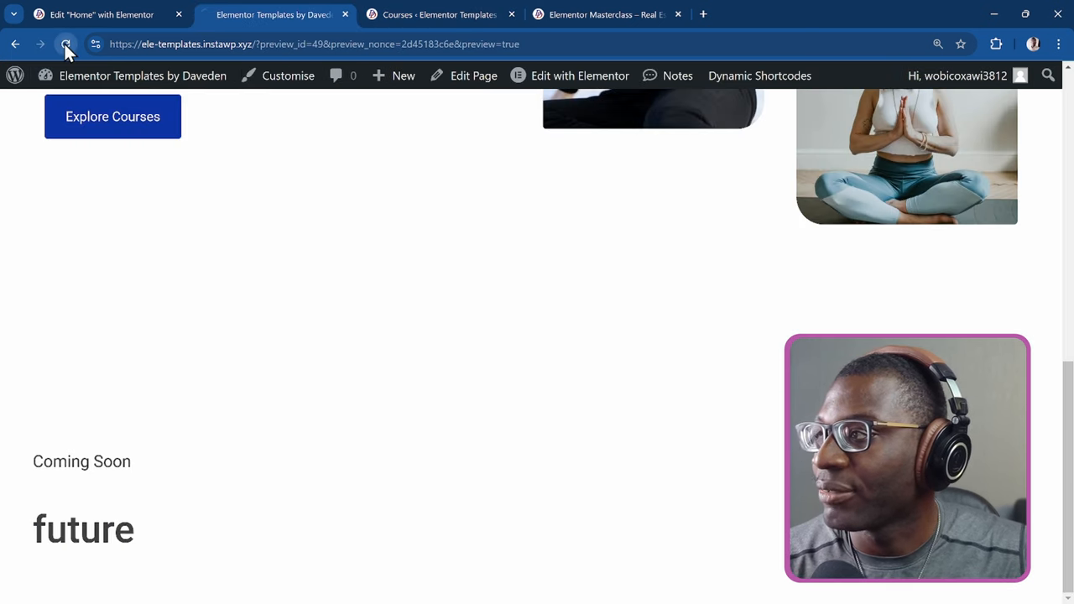
pyautogui.click(66, 43)
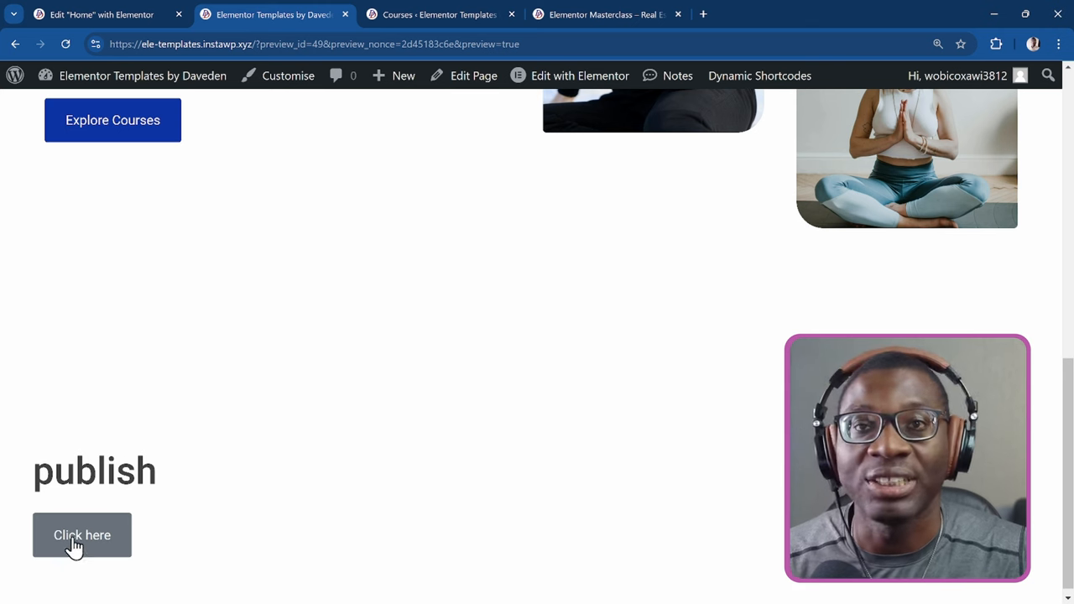
pyautogui.moveTo(217, 456)
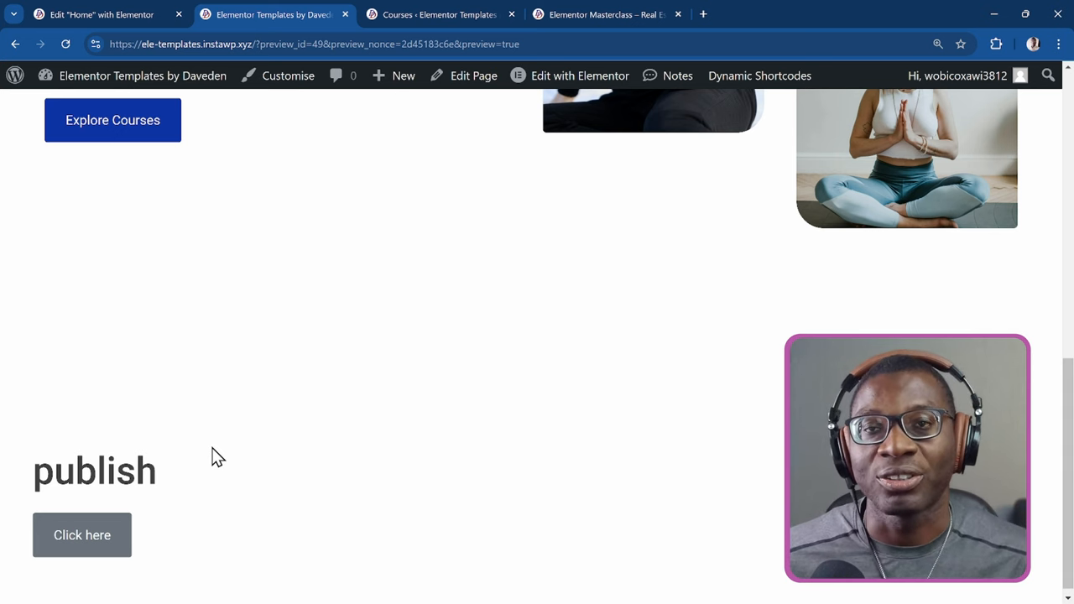
pyautogui.moveTo(225, 453)
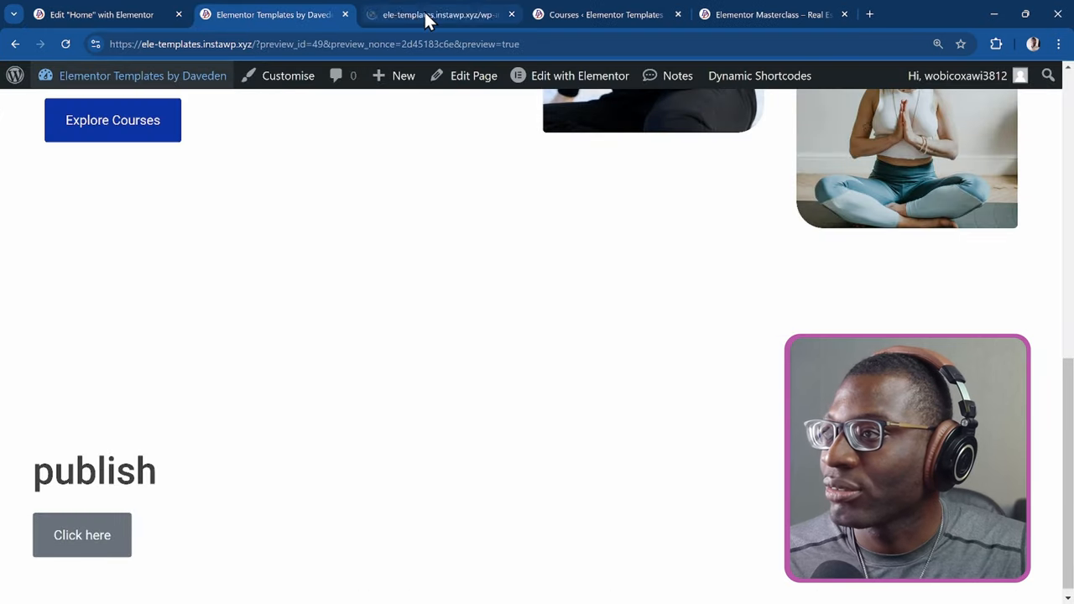
# Step: Go to Dynamic Shortcodes > Power Shortcodes in the dashboard
pyautogui.click(437, 14)
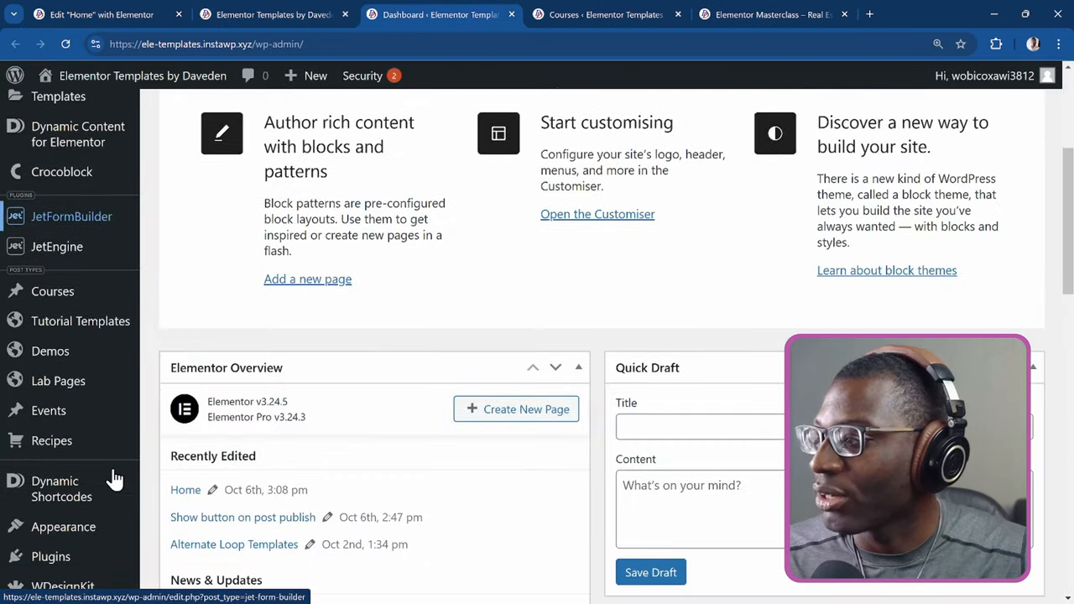
pyautogui.moveTo(81, 320)
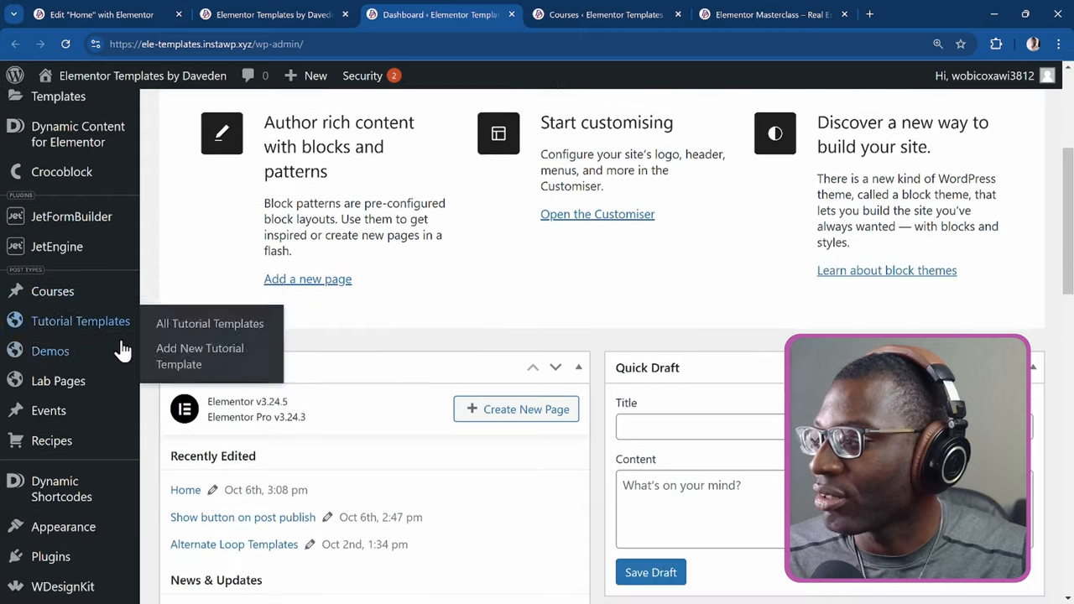
pyautogui.scroll(-3)
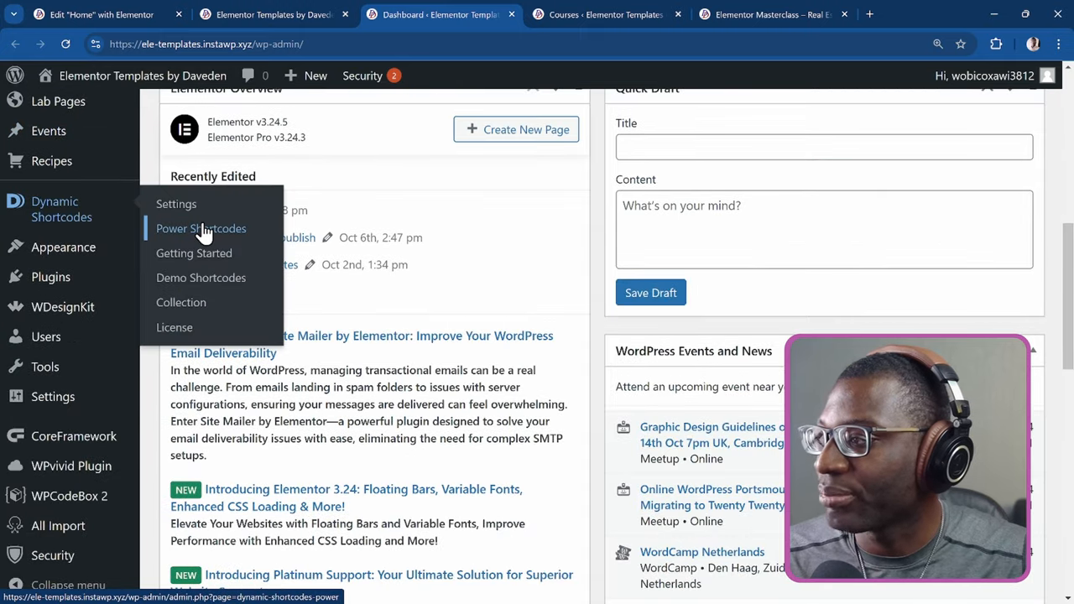
pyautogui.click(201, 228)
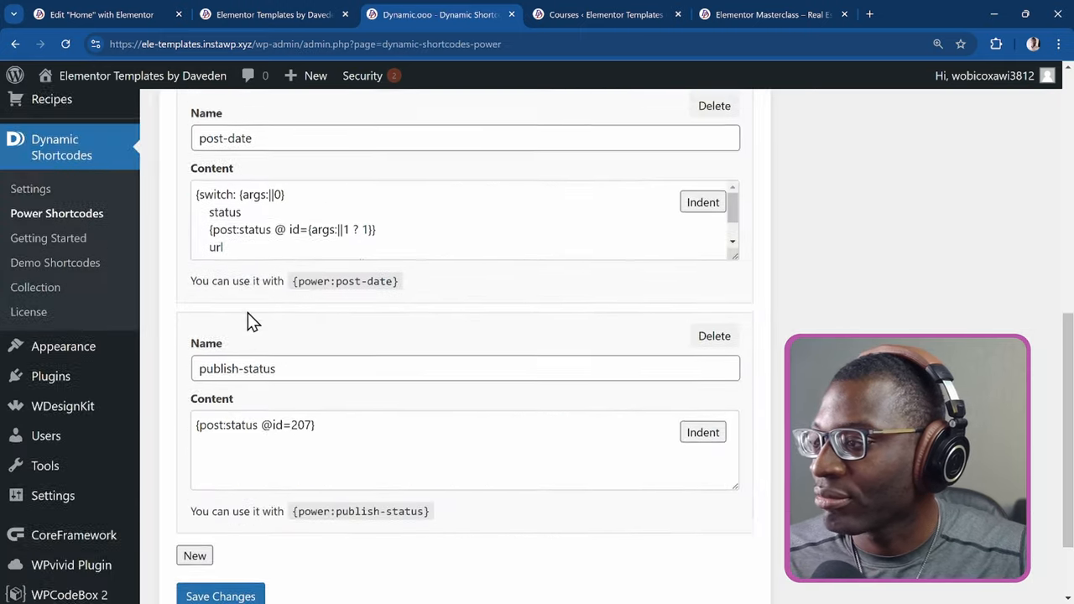
pyautogui.scroll(-3)
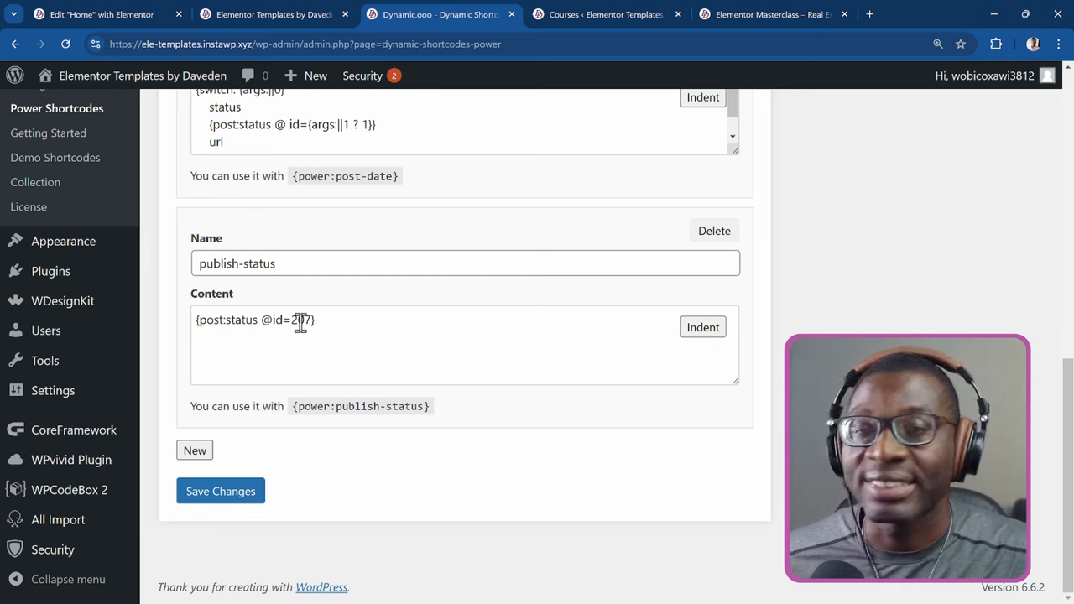
# Step: Replace 207 in publish-status with {args||0} so the ID comes from the first argument, and save
pyautogui.doubleClick(300, 319)
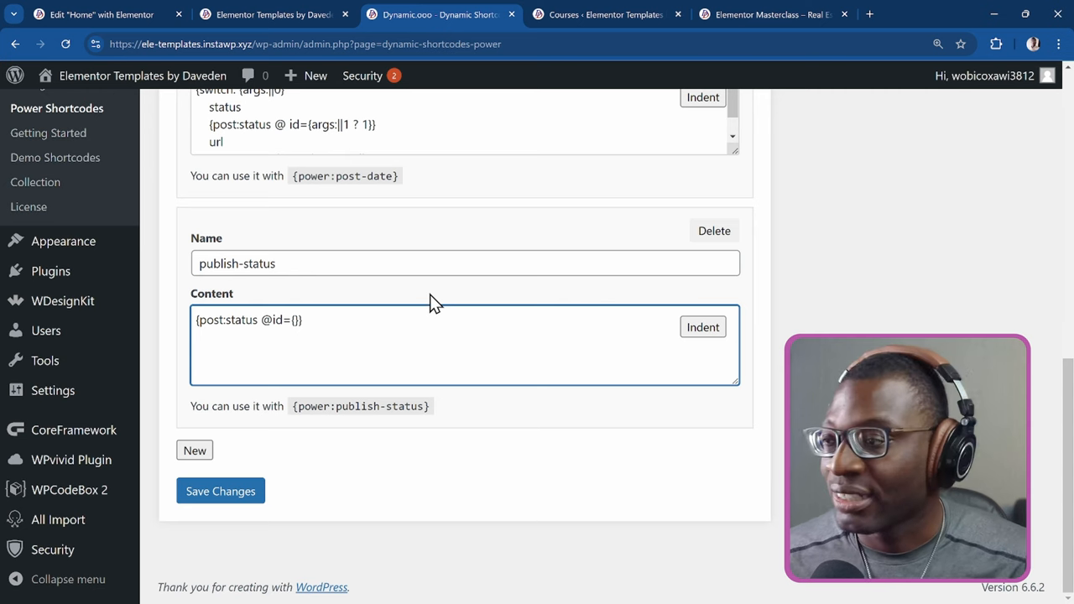
pyautogui.write('args:')
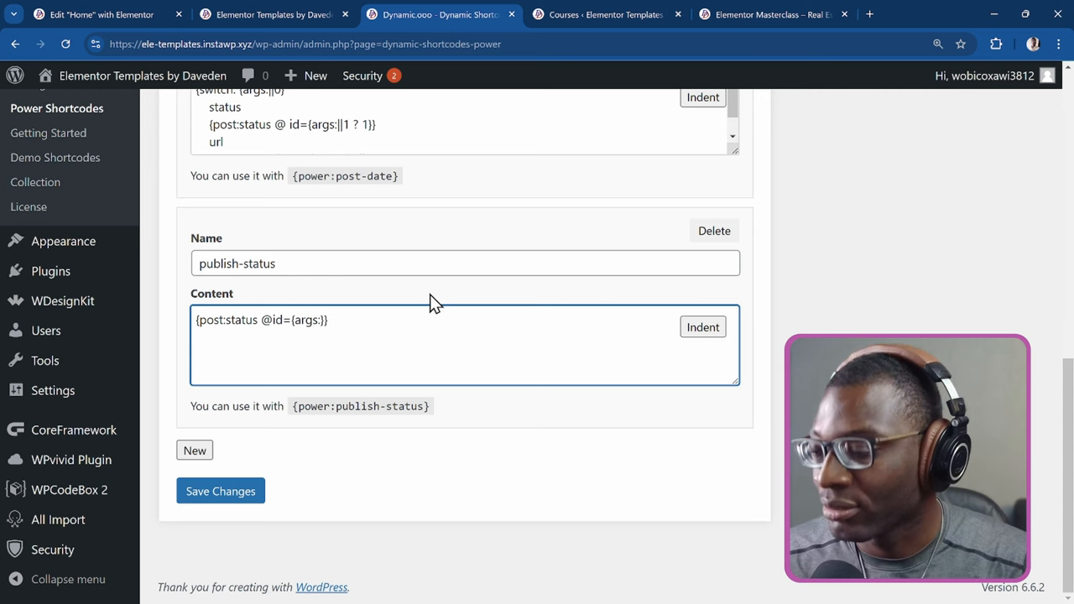
pyautogui.write('||0')
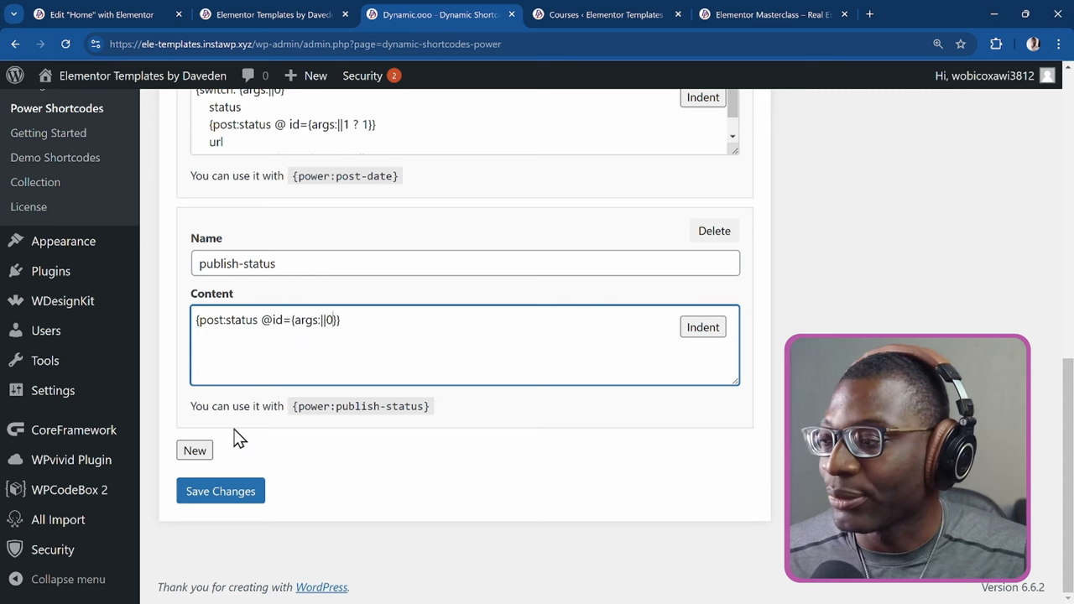
pyautogui.scroll(-3)
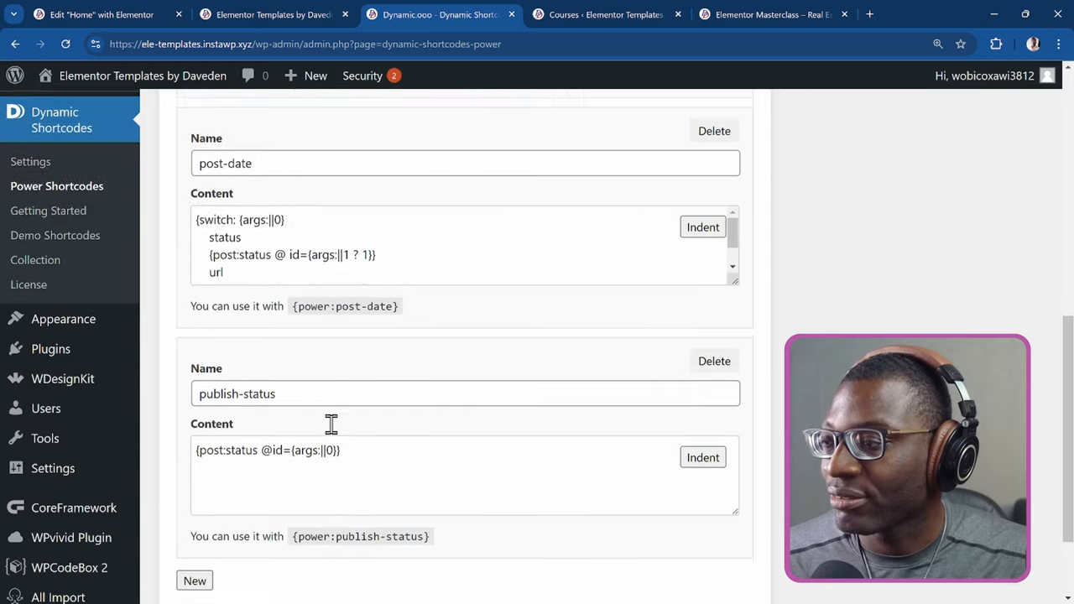
pyautogui.scroll(-3)
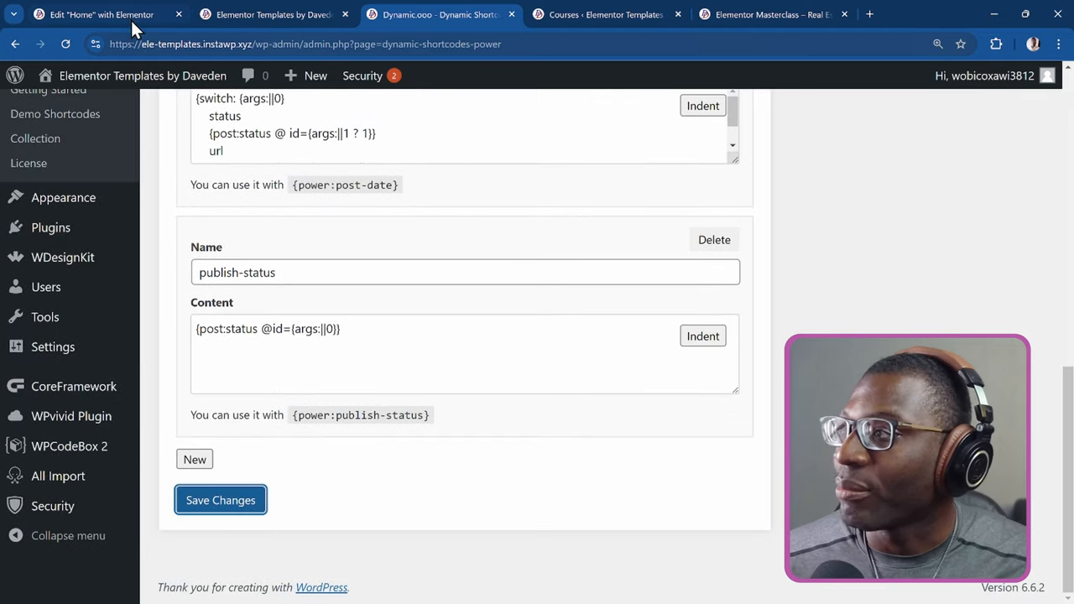
pyautogui.click(100, 13)
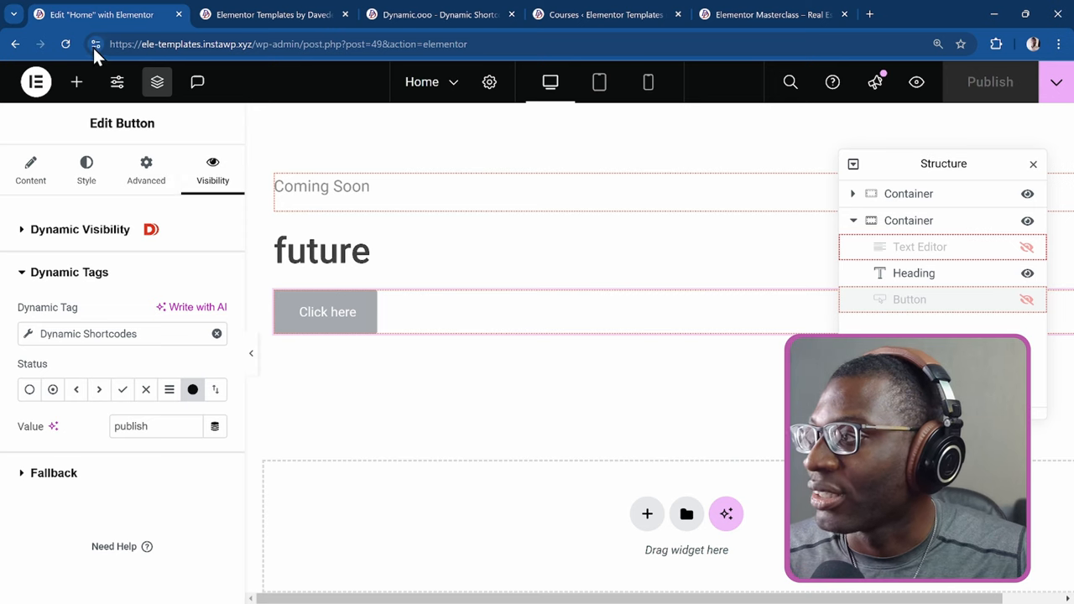
# Step: Reload the editor and select the heading showing Null to change its shortcode to {power:publish-status 207}
pyautogui.click(66, 44)
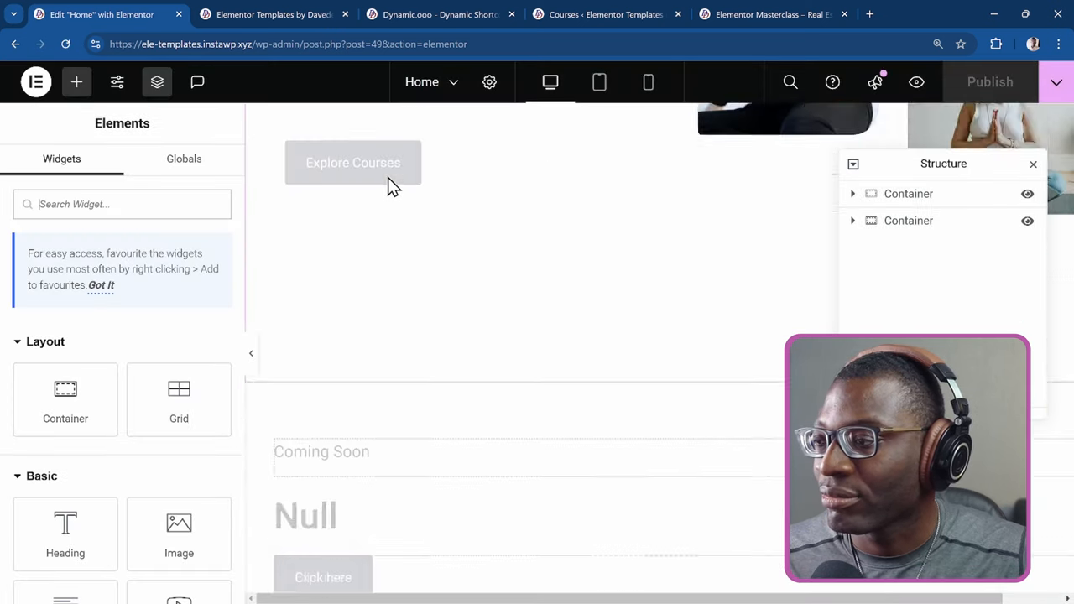
pyautogui.scroll(-3)
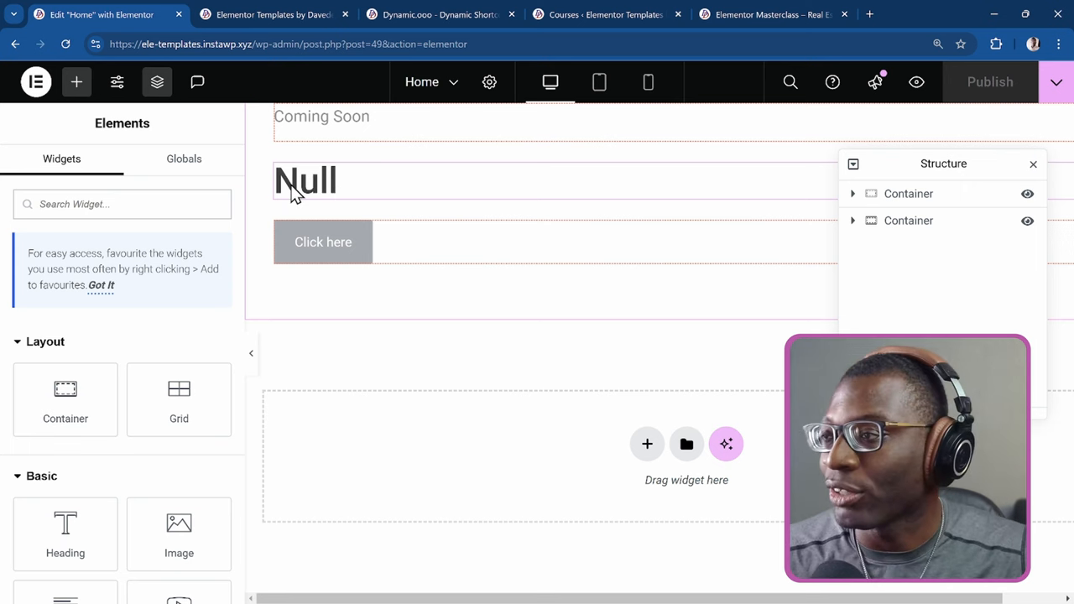
pyautogui.click(305, 180)
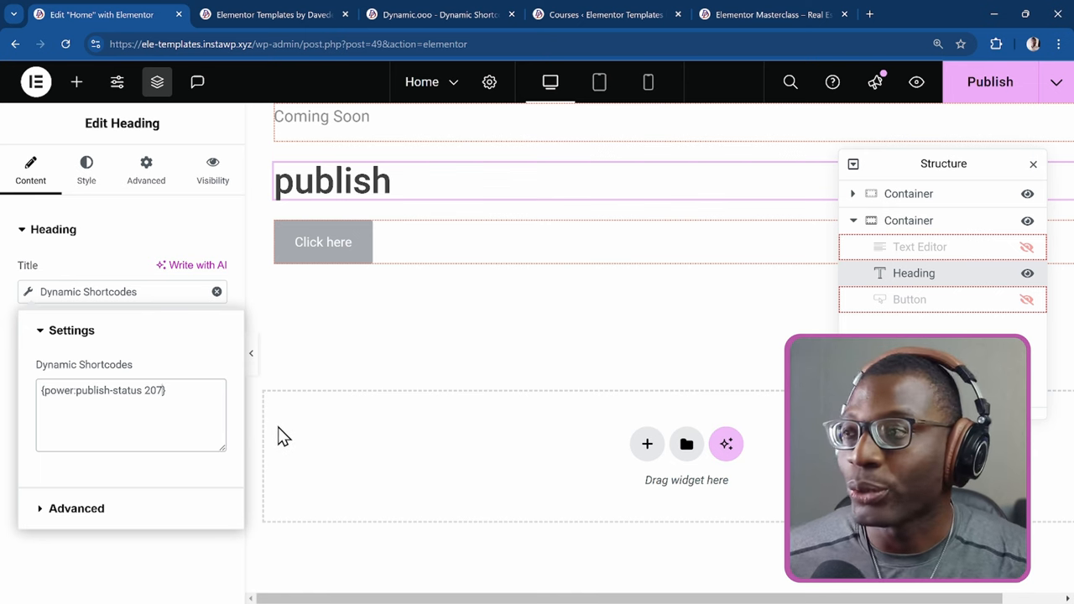
pyautogui.moveTo(294, 347)
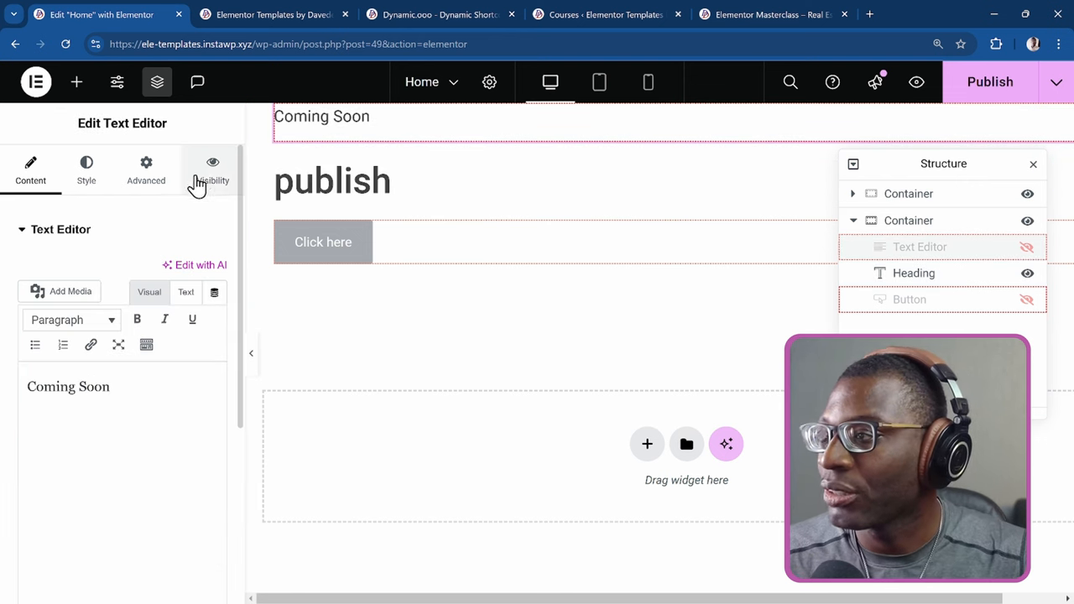
# Step: Append 207 so the Coming Soon visibility condition reads {power:publish-status 207}
pyautogui.click(212, 168)
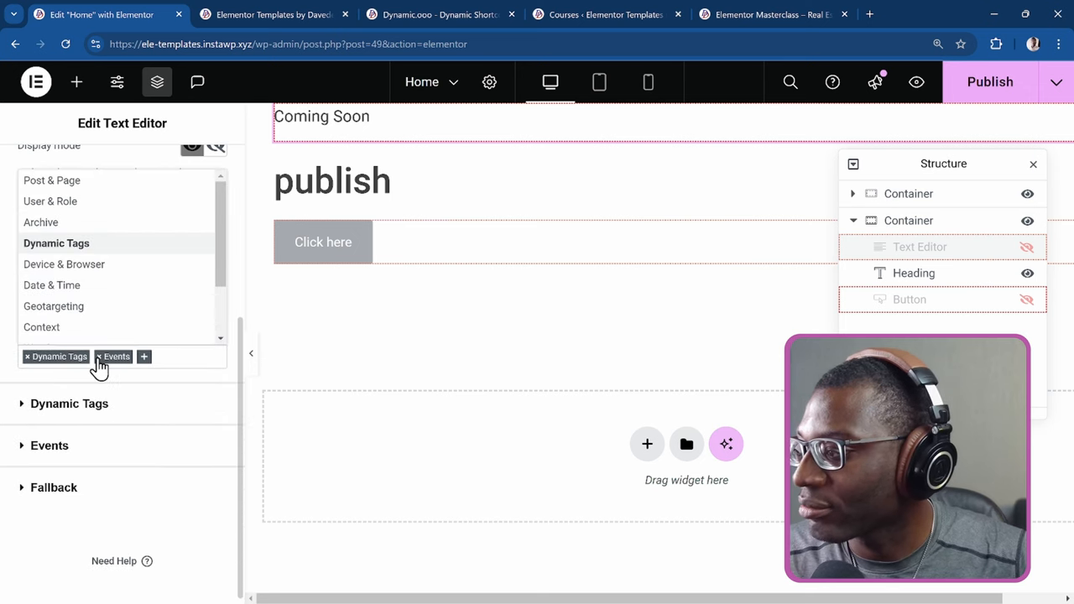
pyautogui.click(116, 356)
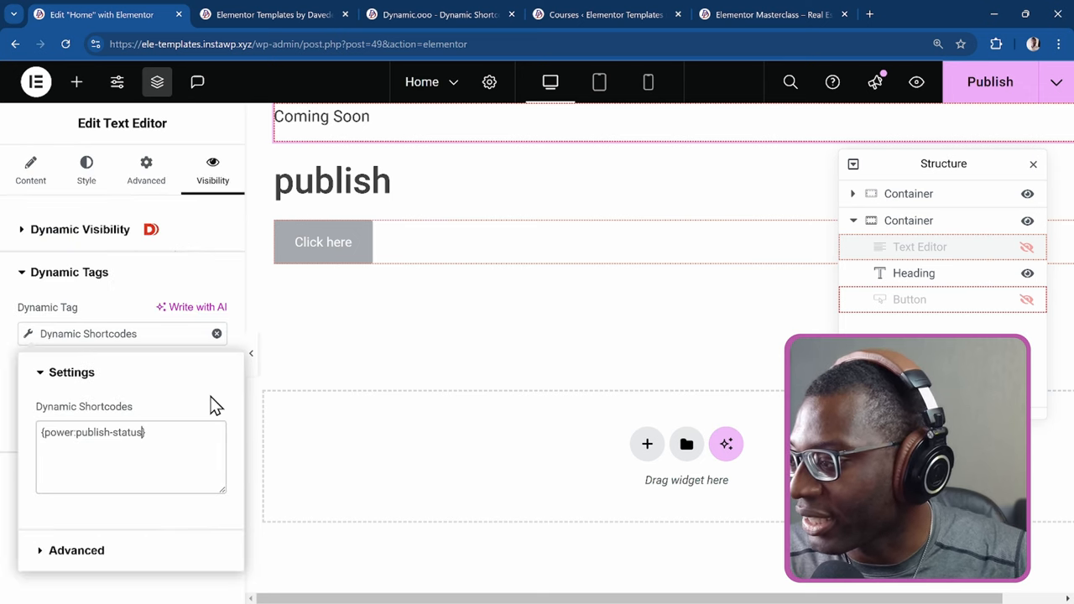
pyautogui.write('207')
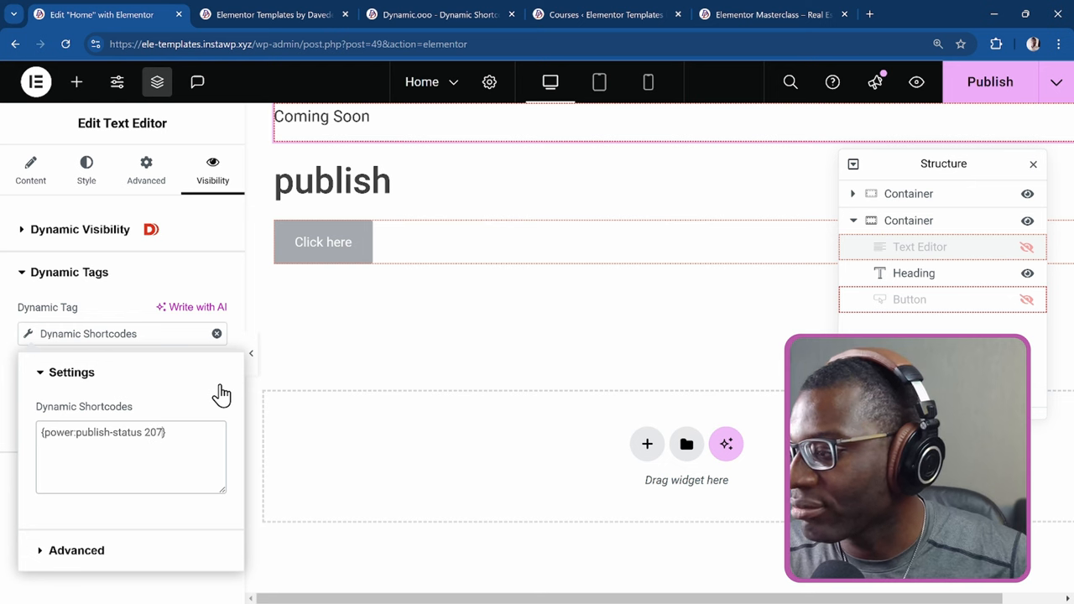
pyautogui.click(323, 242)
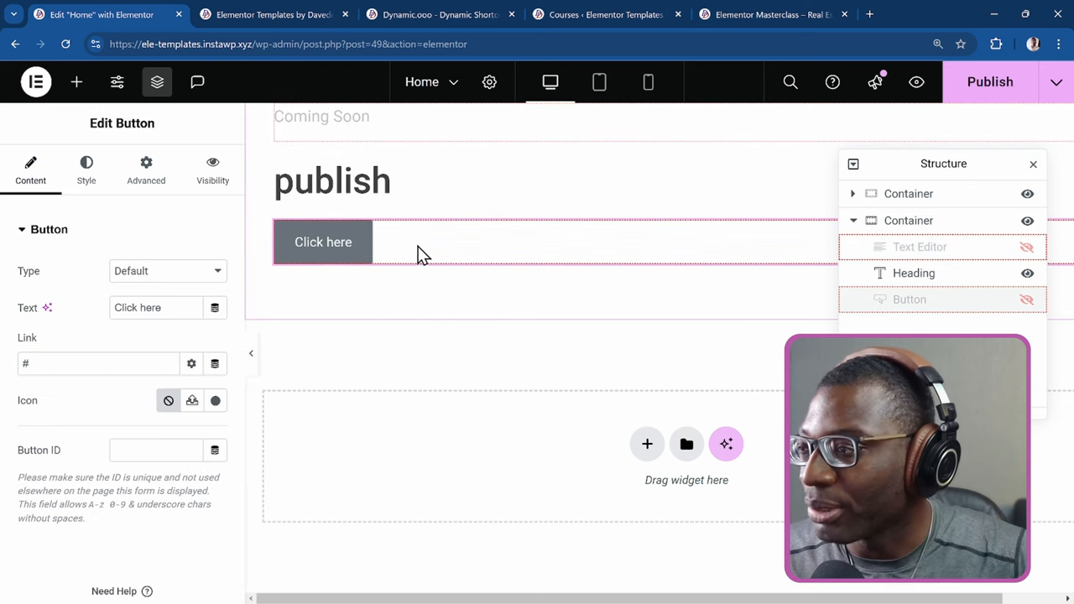
pyautogui.moveTo(146, 171)
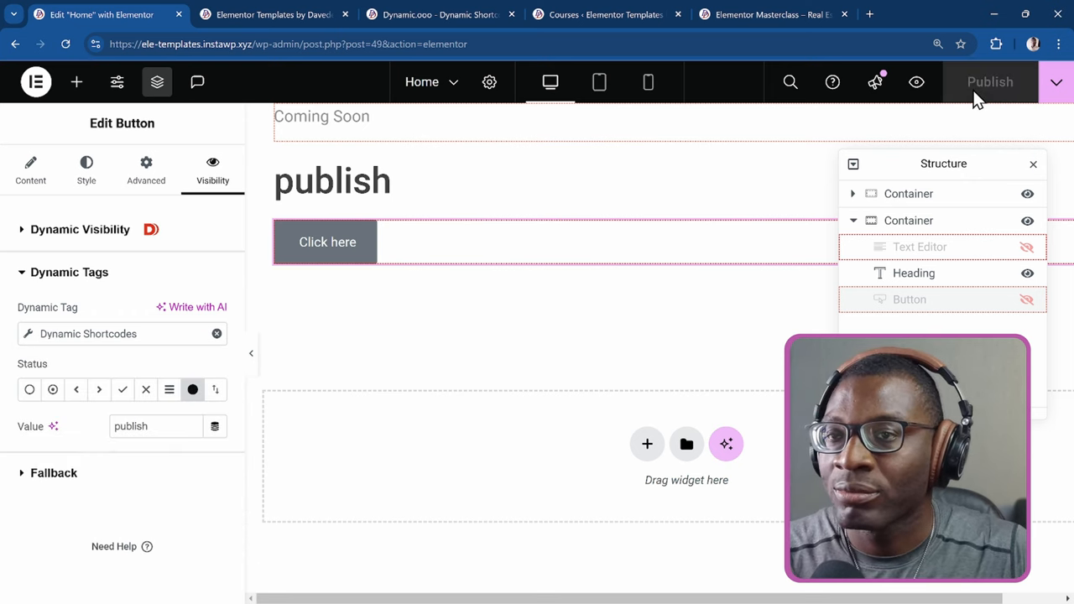
# Step: Switch to the home page preview showing the publish heading and Click here button
pyautogui.click(272, 13)
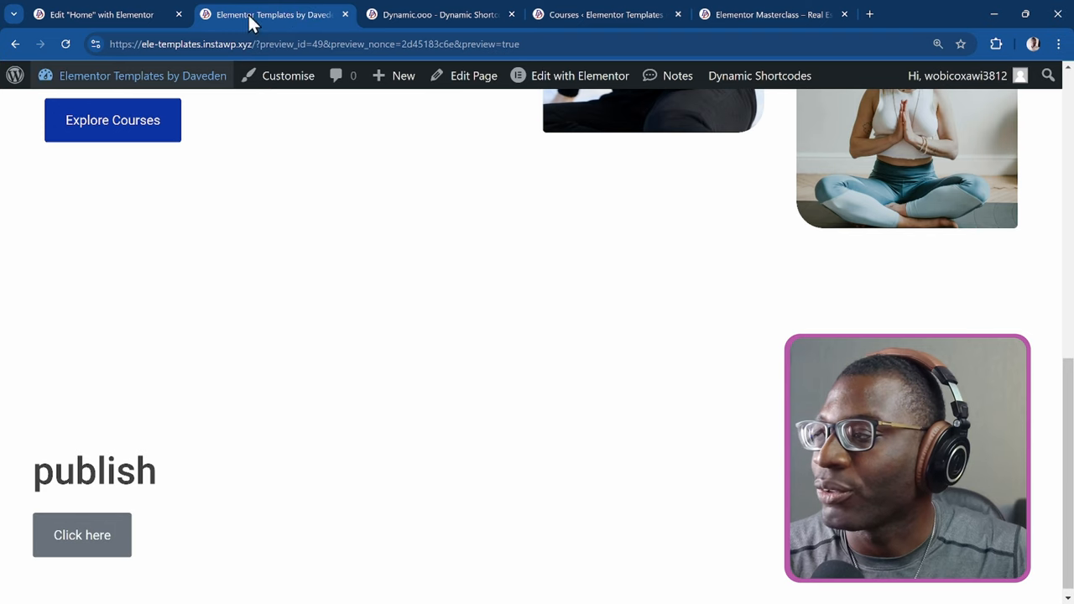